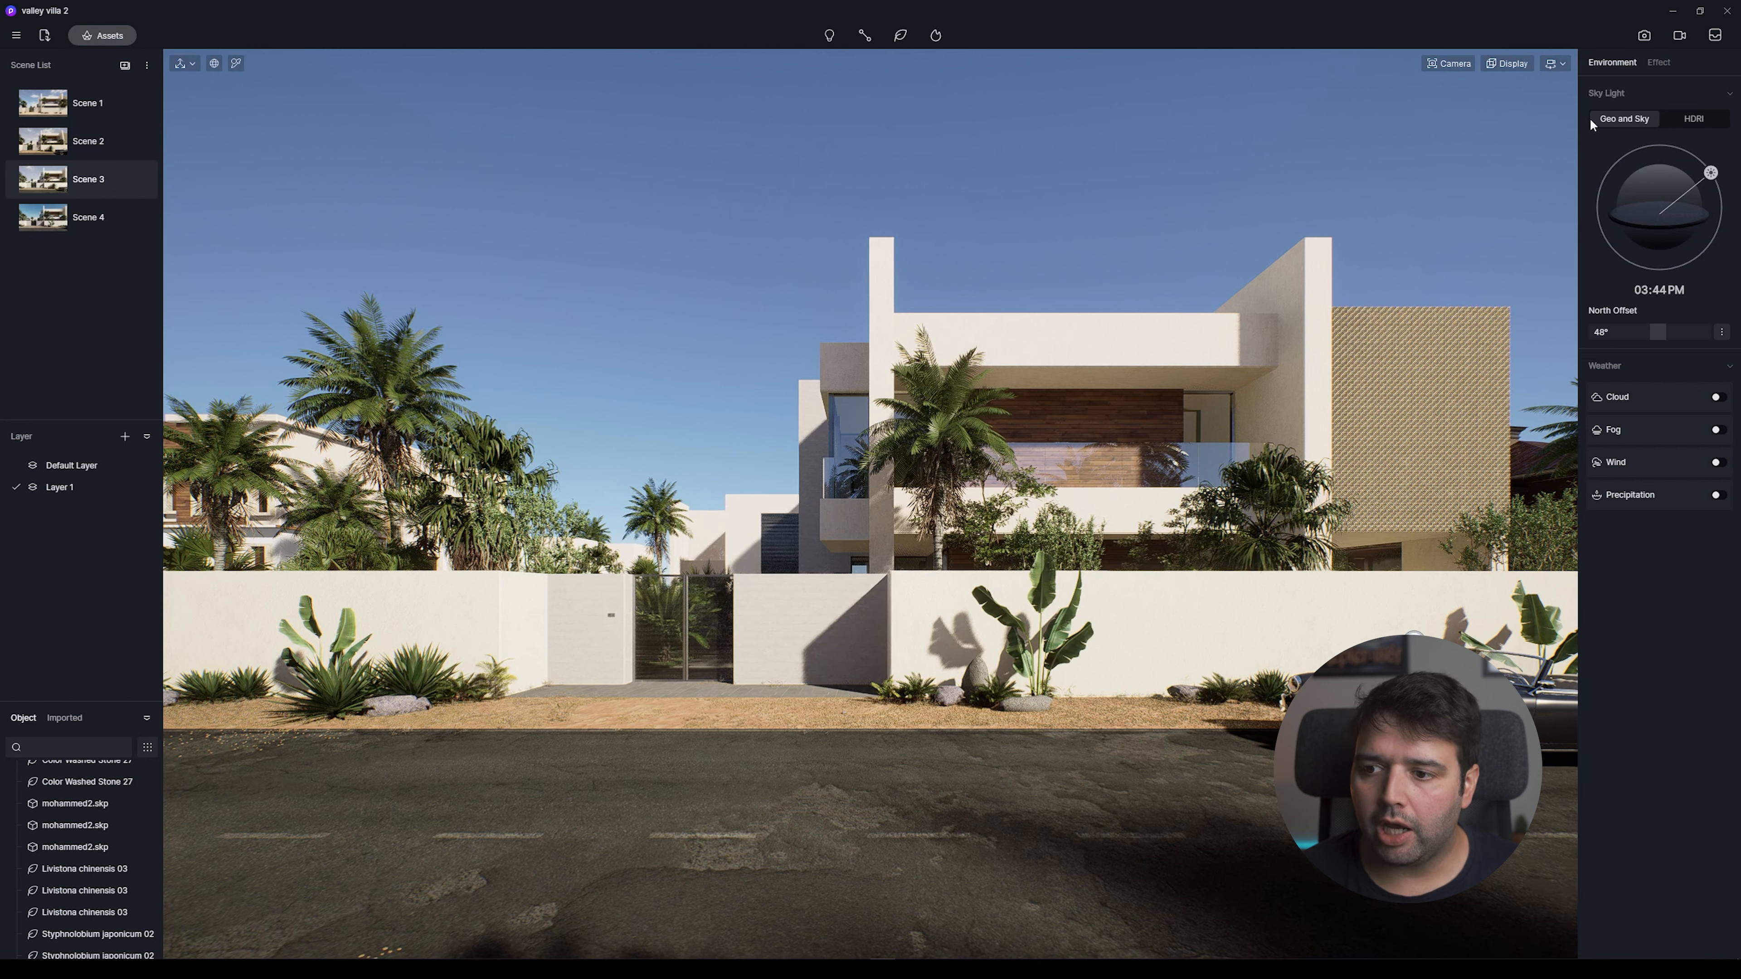
pyautogui.moveTo(1624, 129)
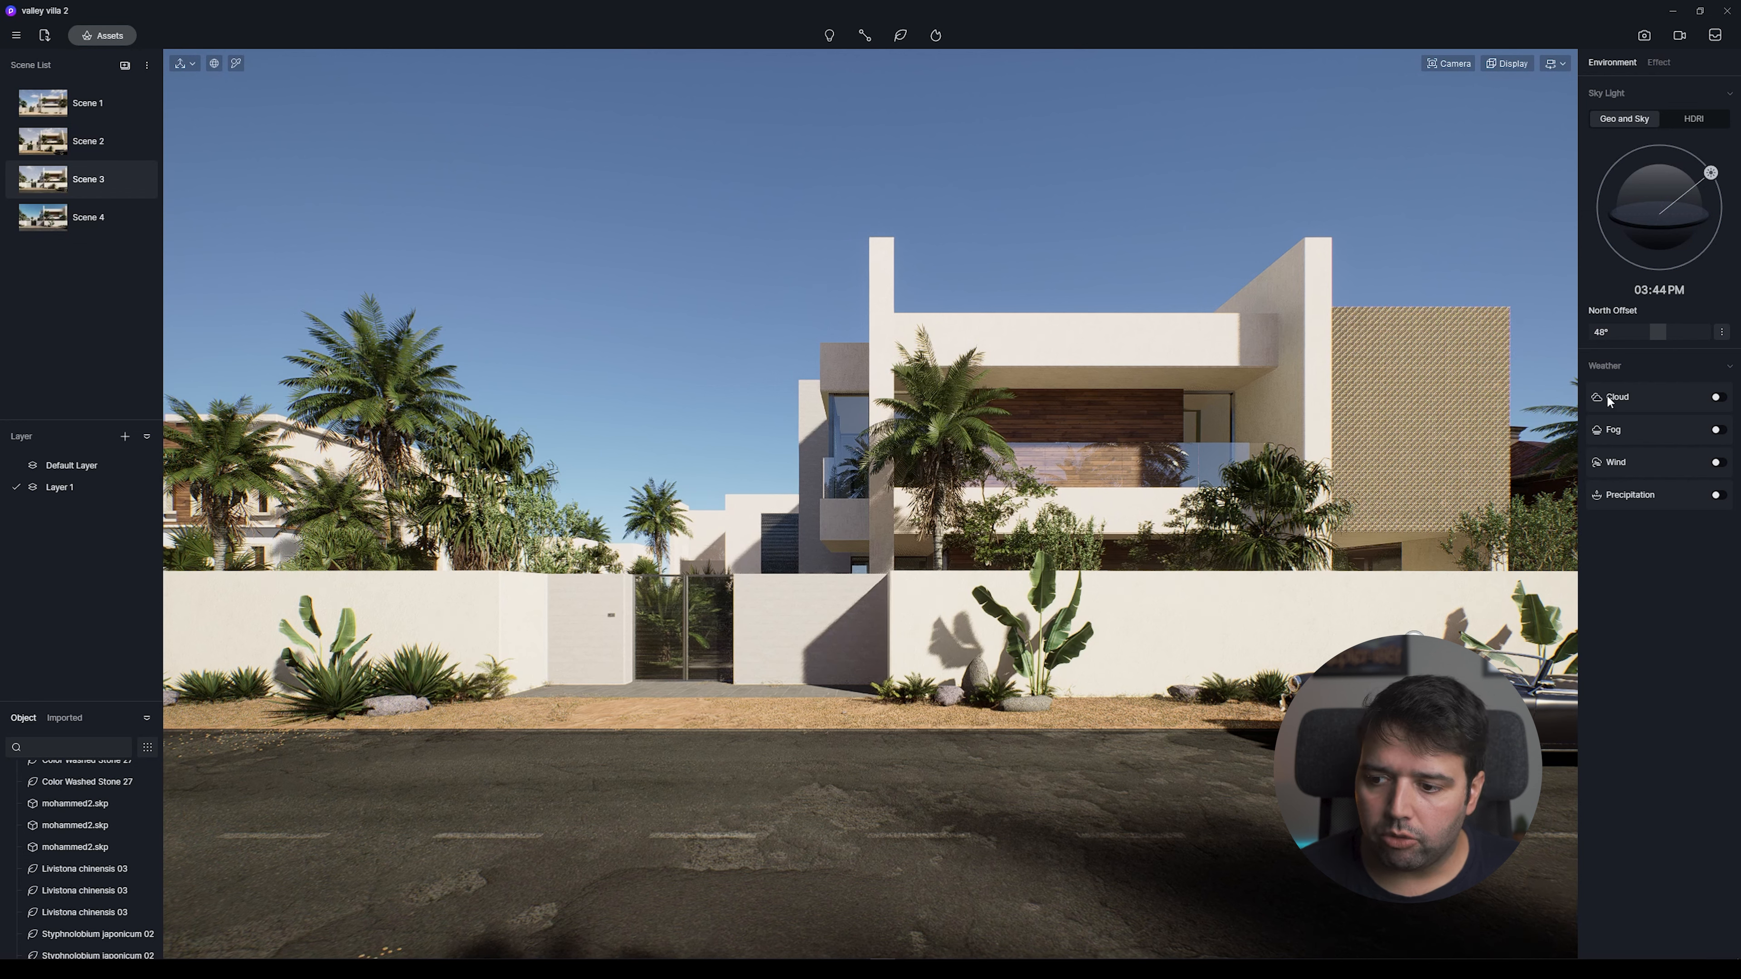
# Enable the Cloud toggle under Weather so its amount, thickness, density and height sliders appear.
pyautogui.click(1720, 397)
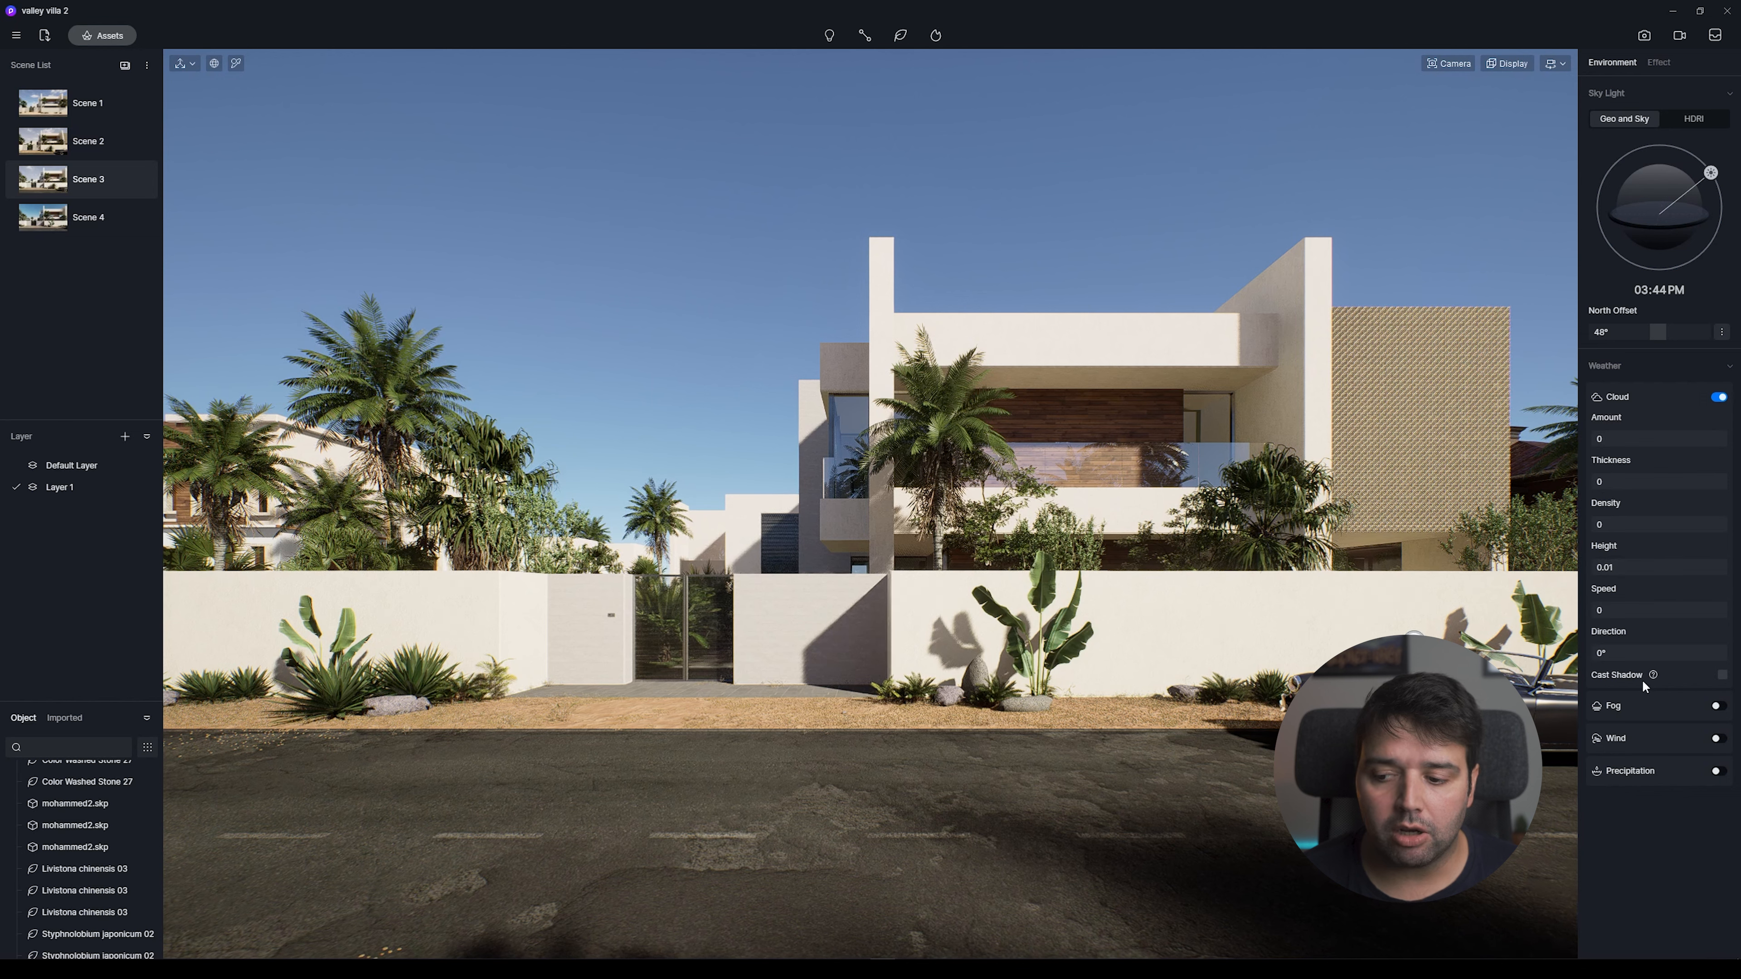
pyautogui.moveTo(1652, 674)
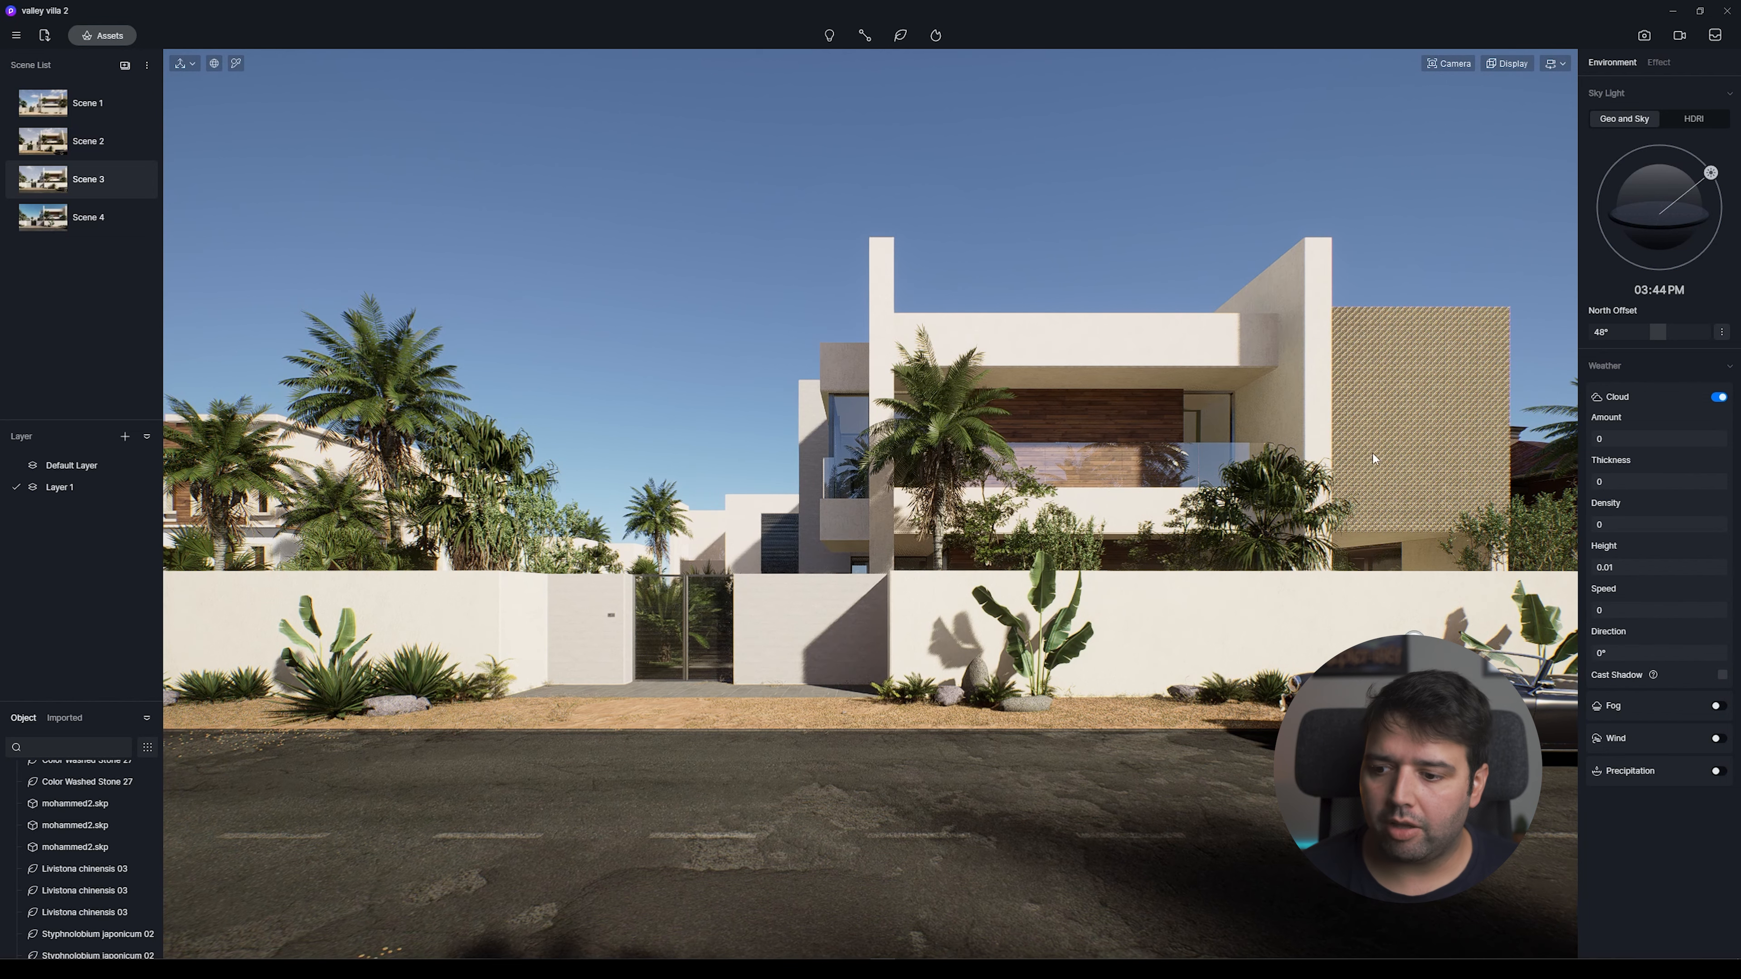
pyautogui.click(1654, 437)
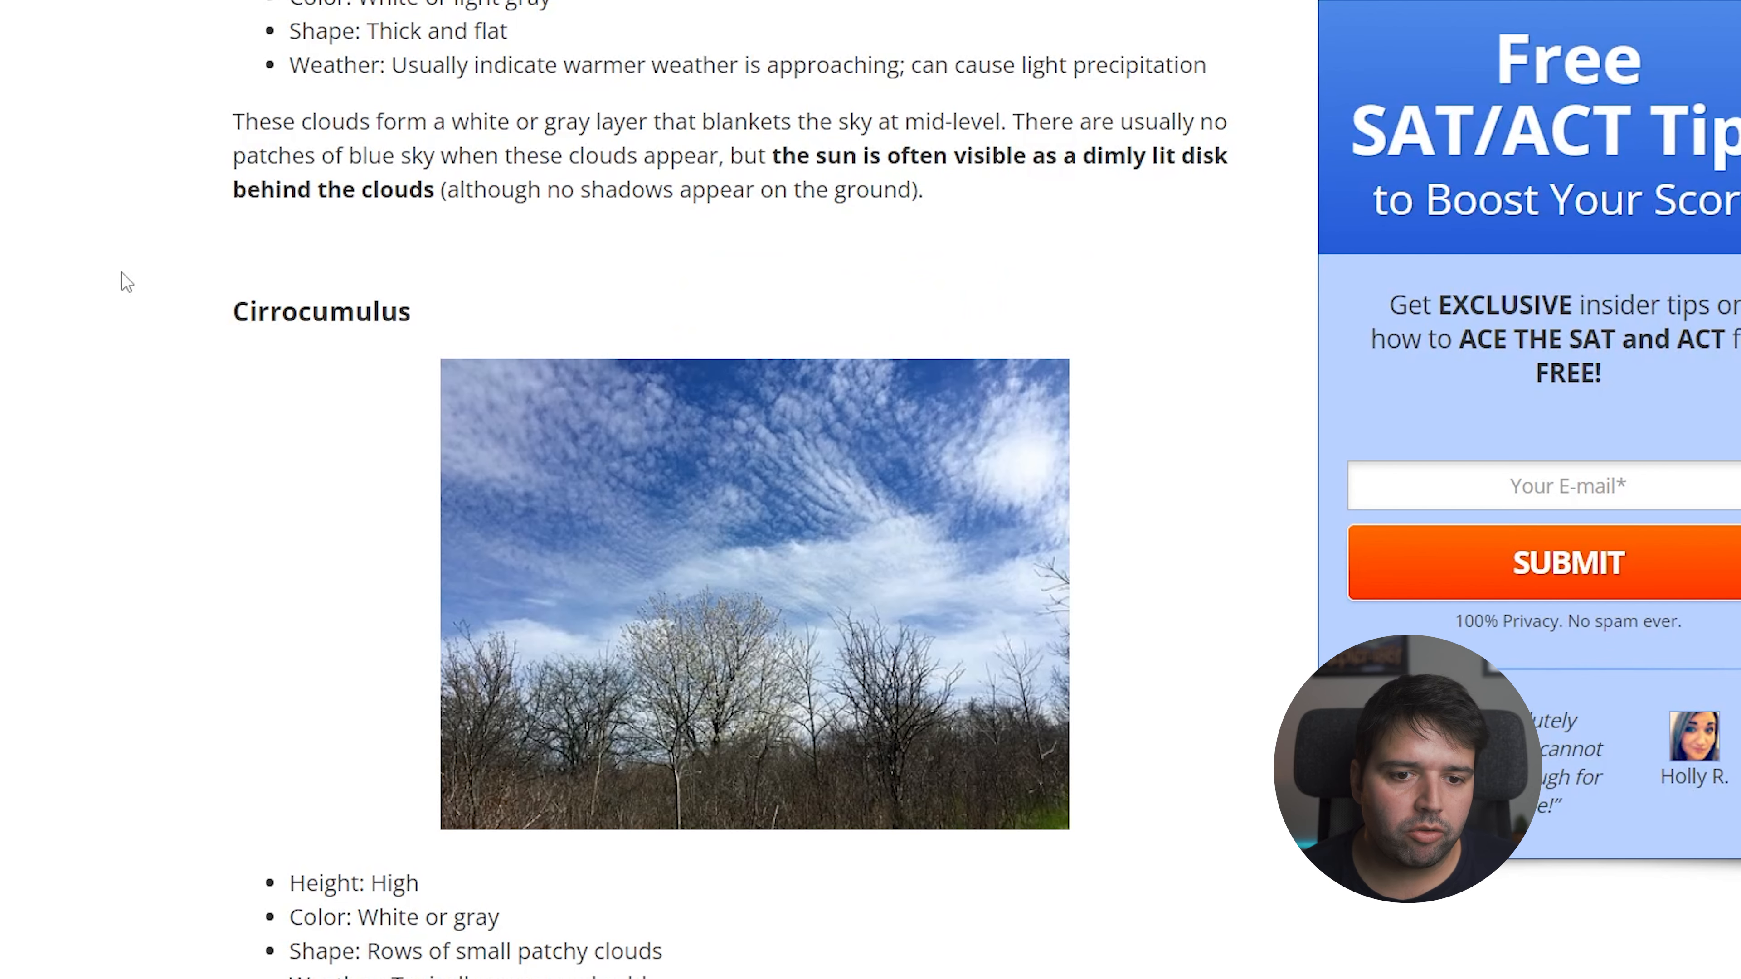
pyautogui.scroll(-3)
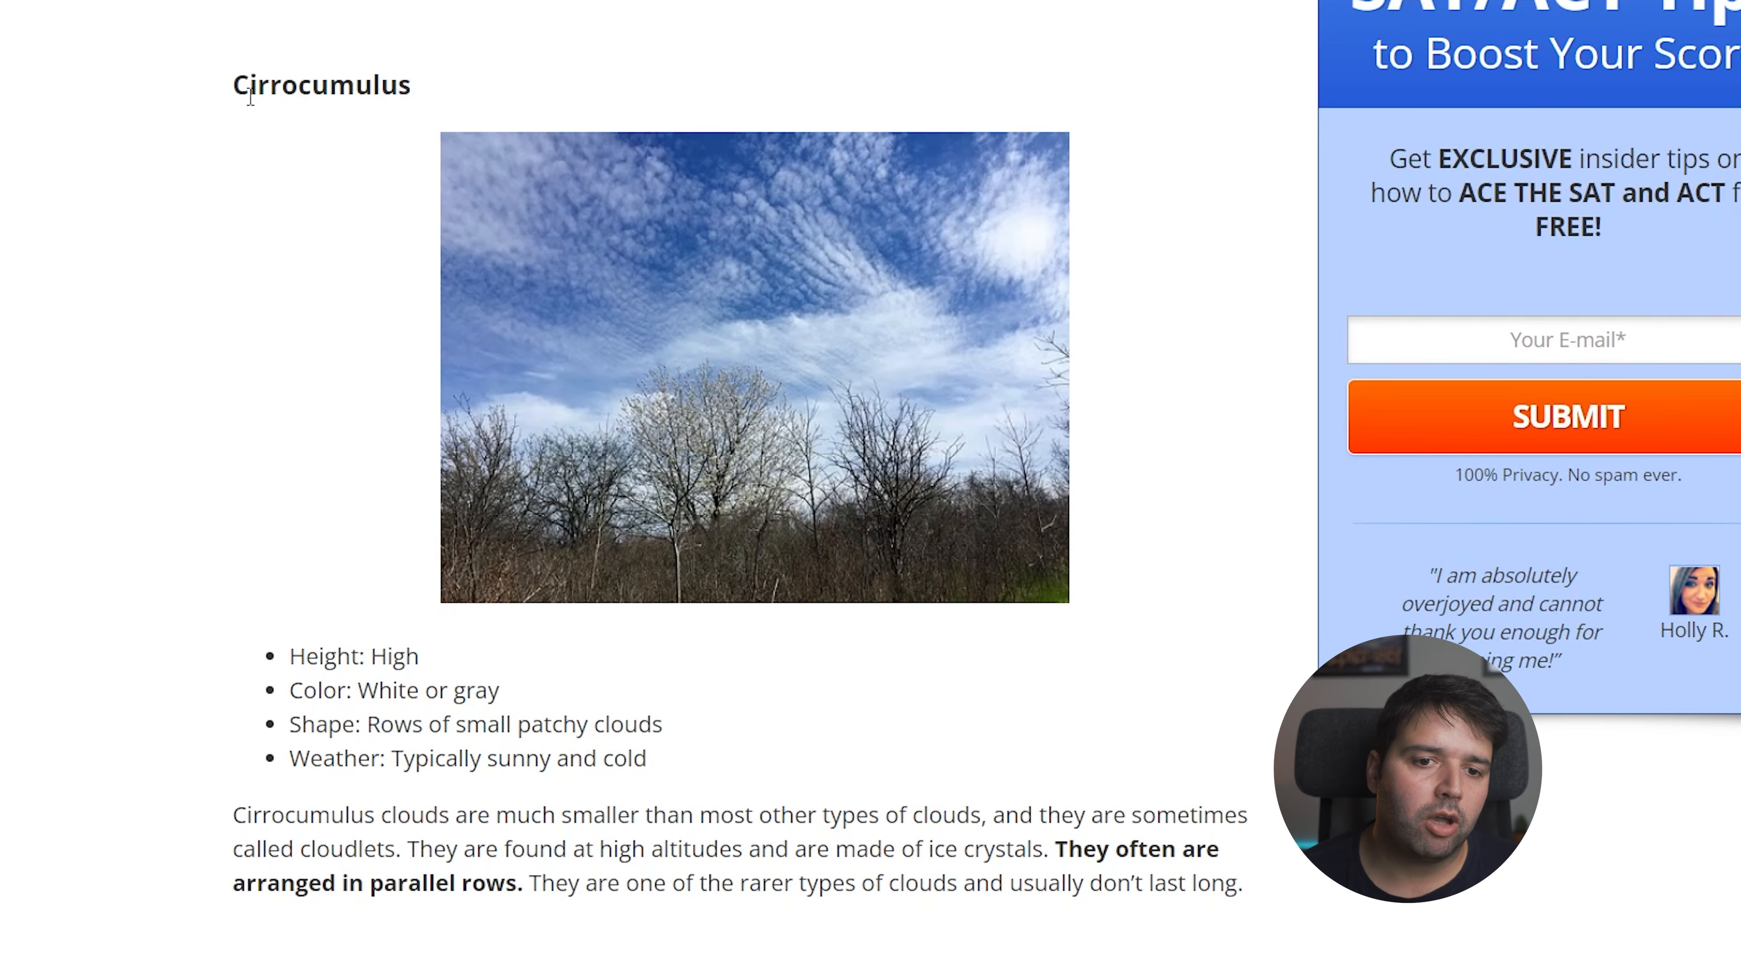
pyautogui.doubleClick(393, 657)
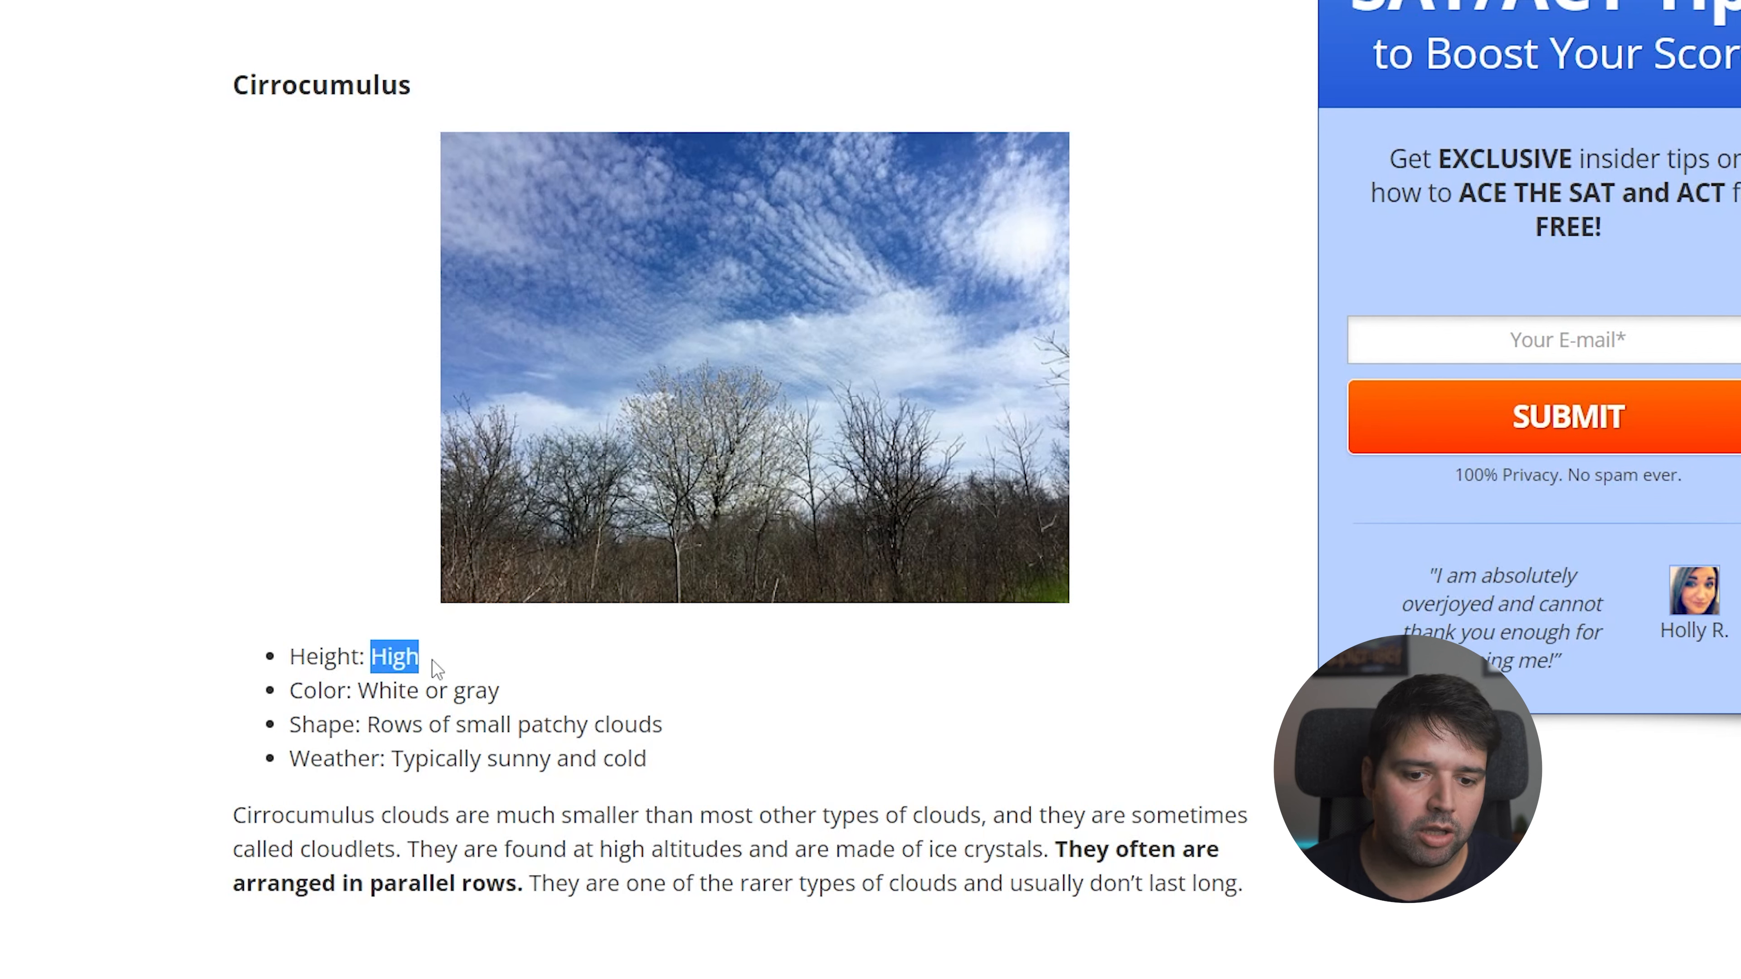
pyautogui.moveTo(423, 586)
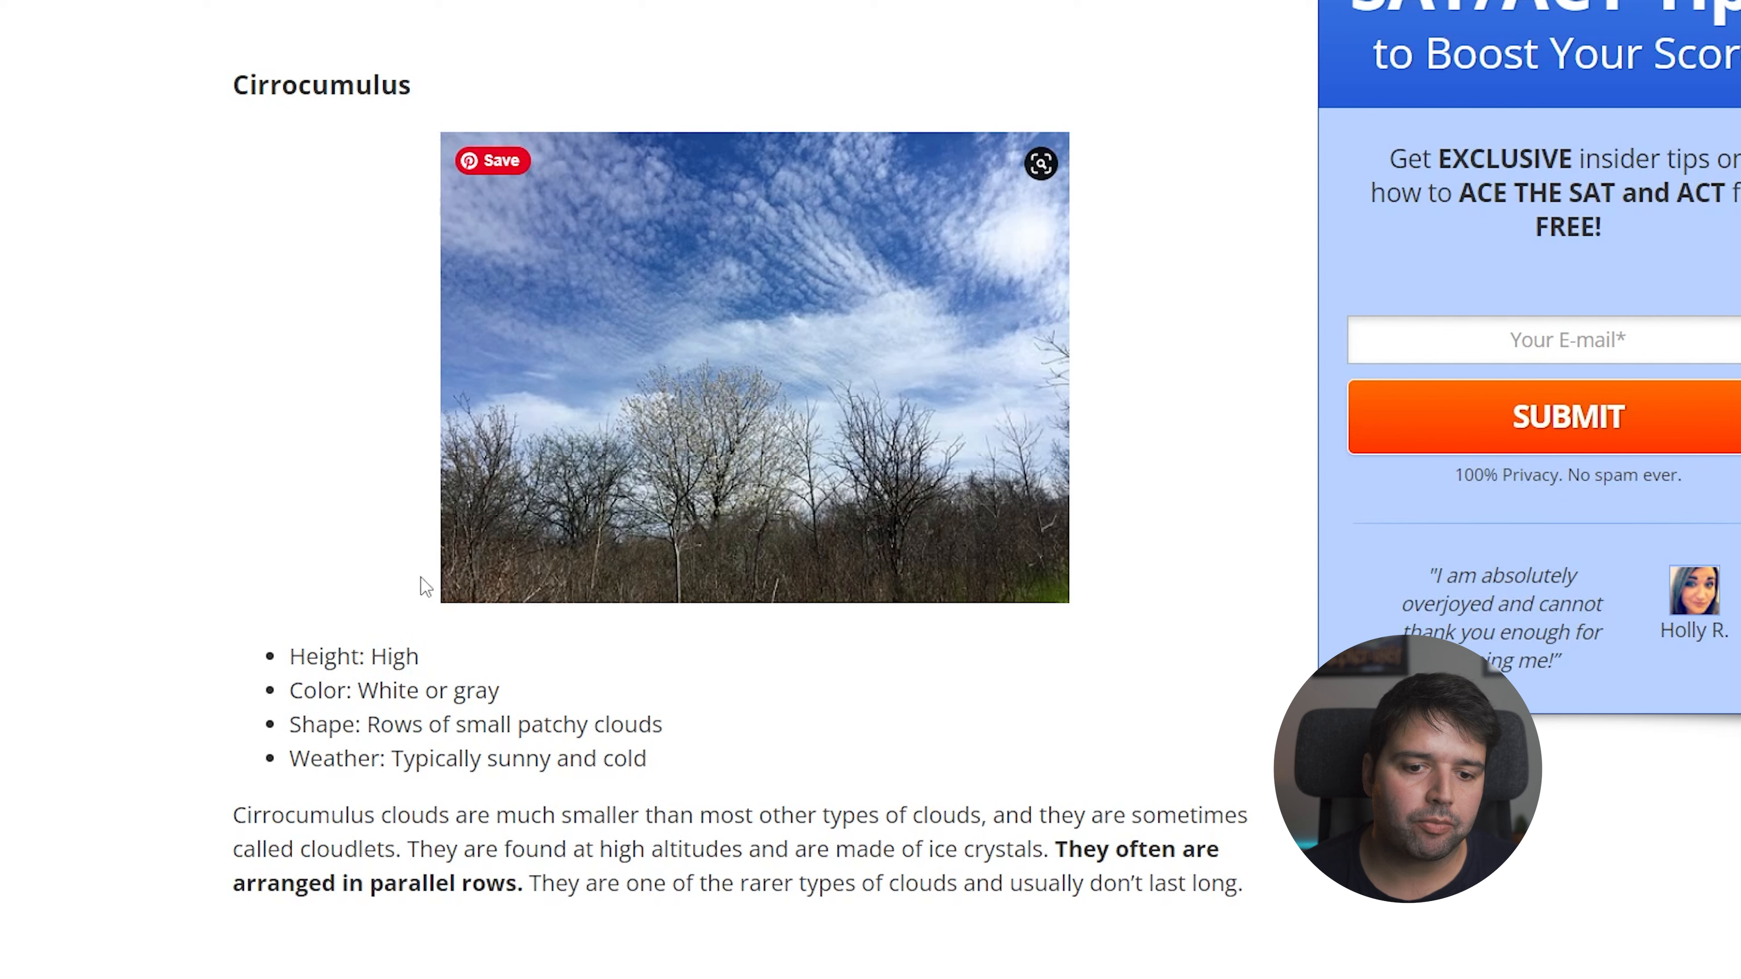
pyautogui.moveTo(420, 849); pyautogui.dragTo(1042, 850)
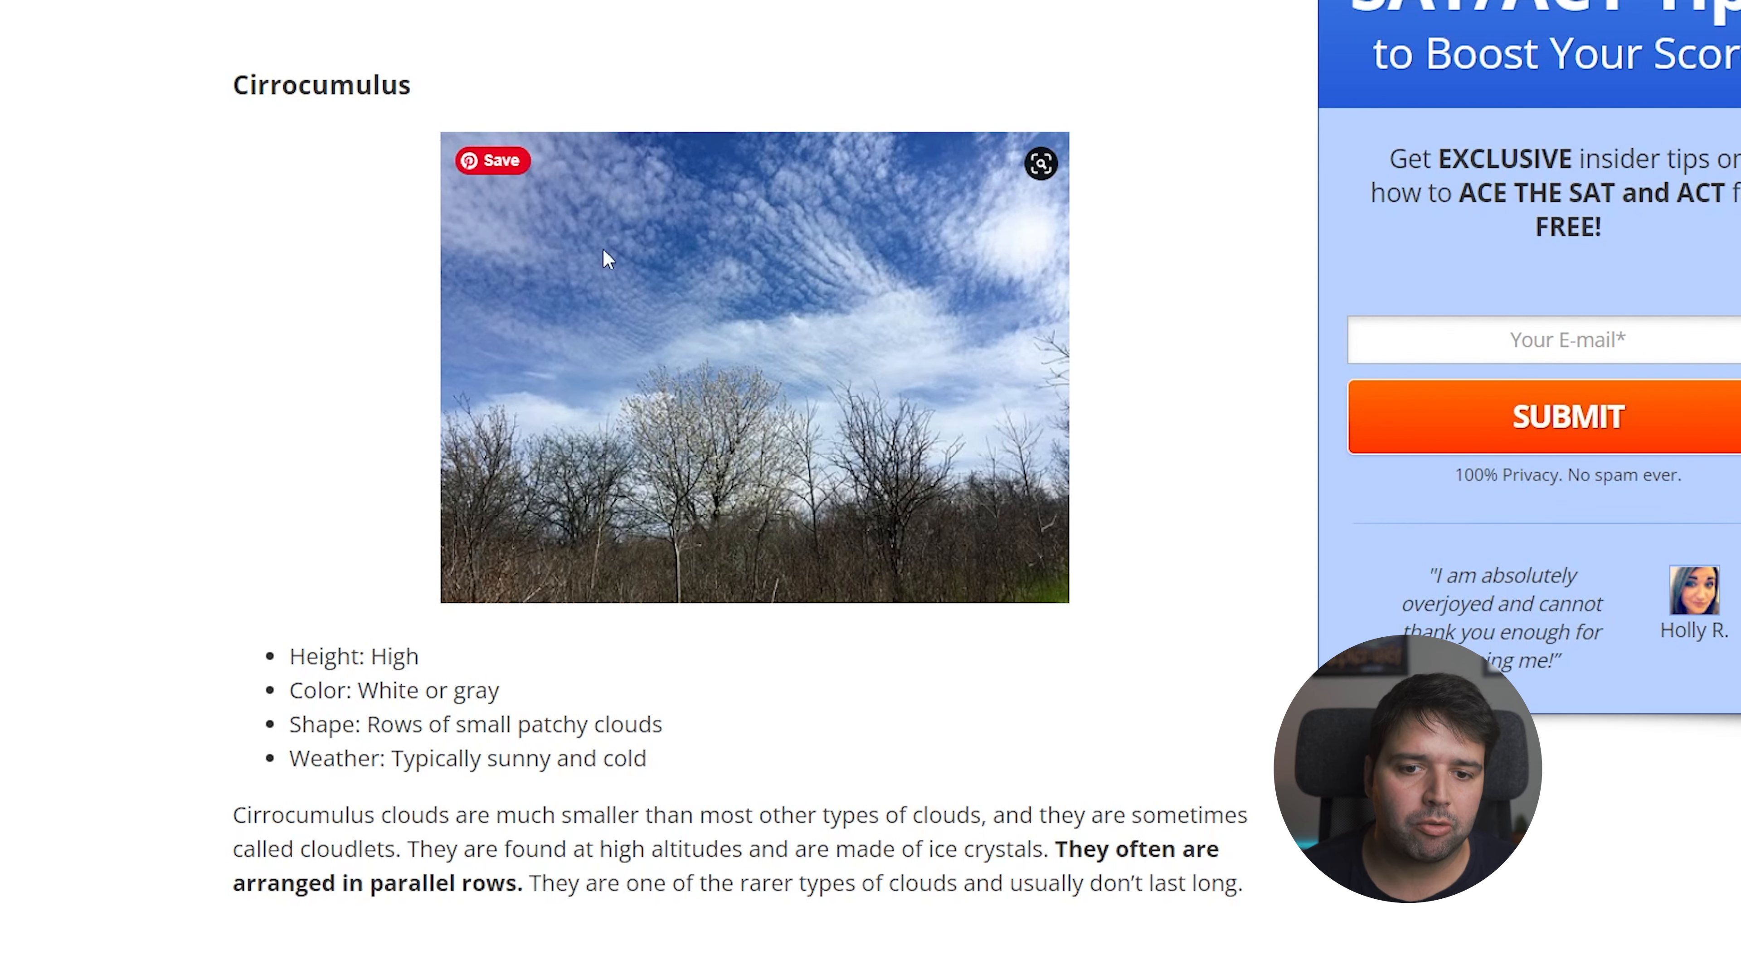
pyautogui.scroll(-3)
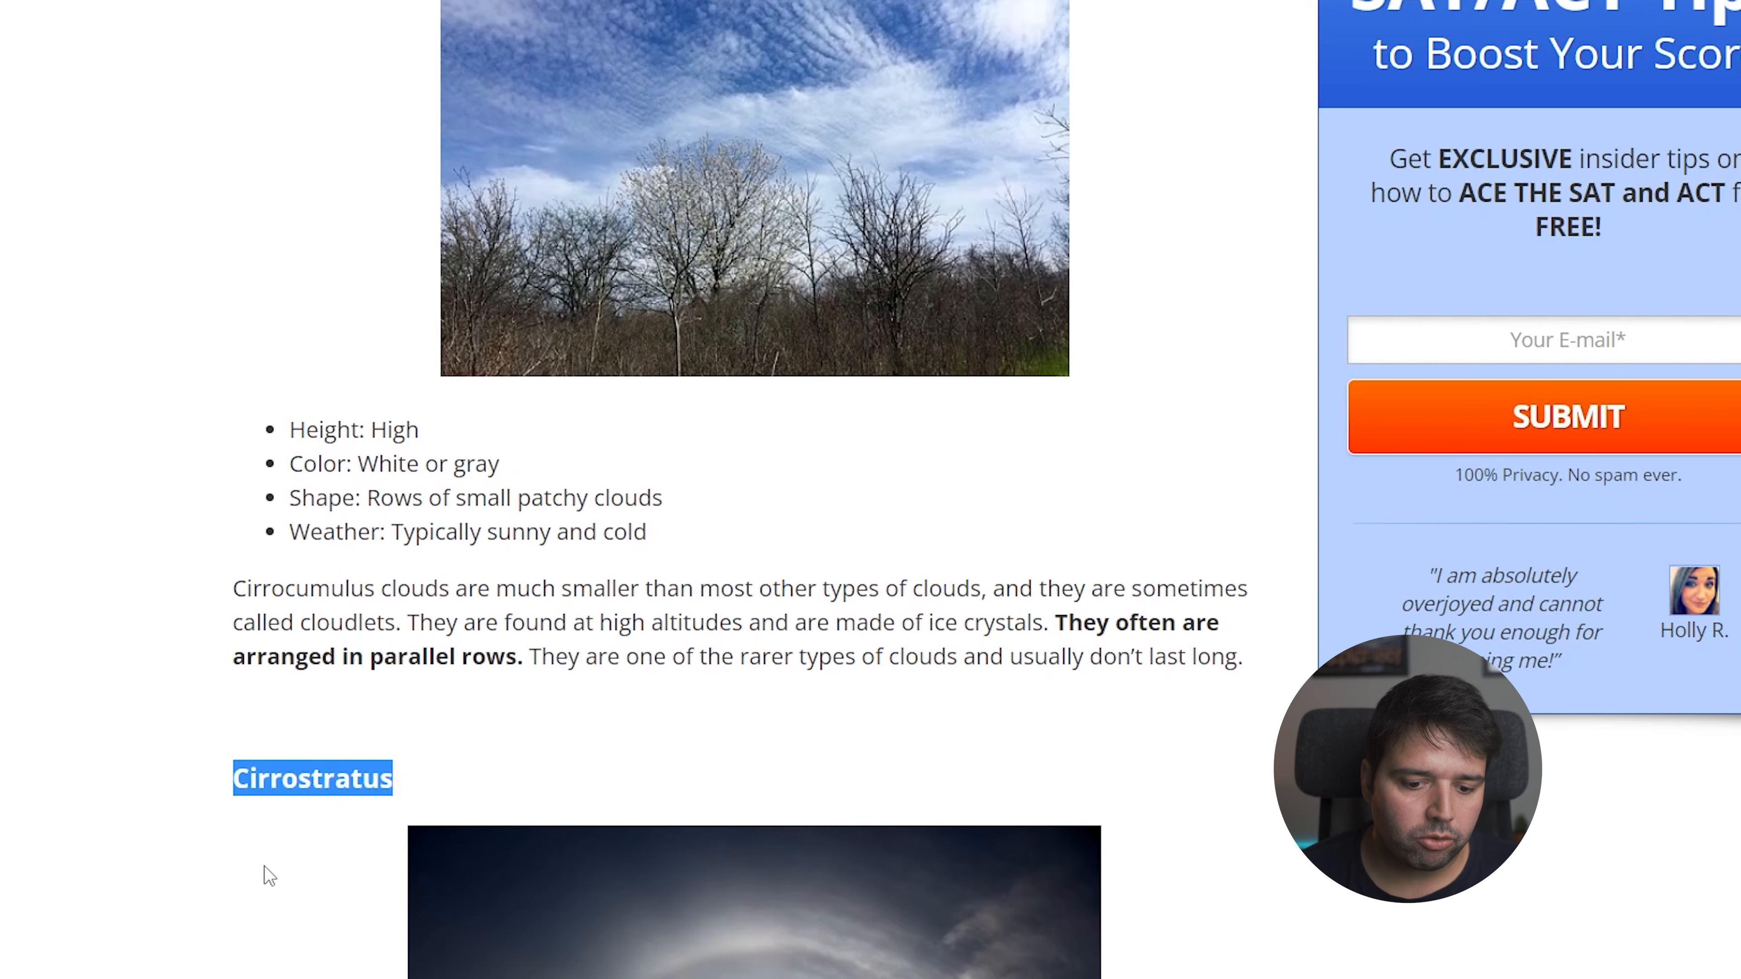
pyautogui.scroll(-3)
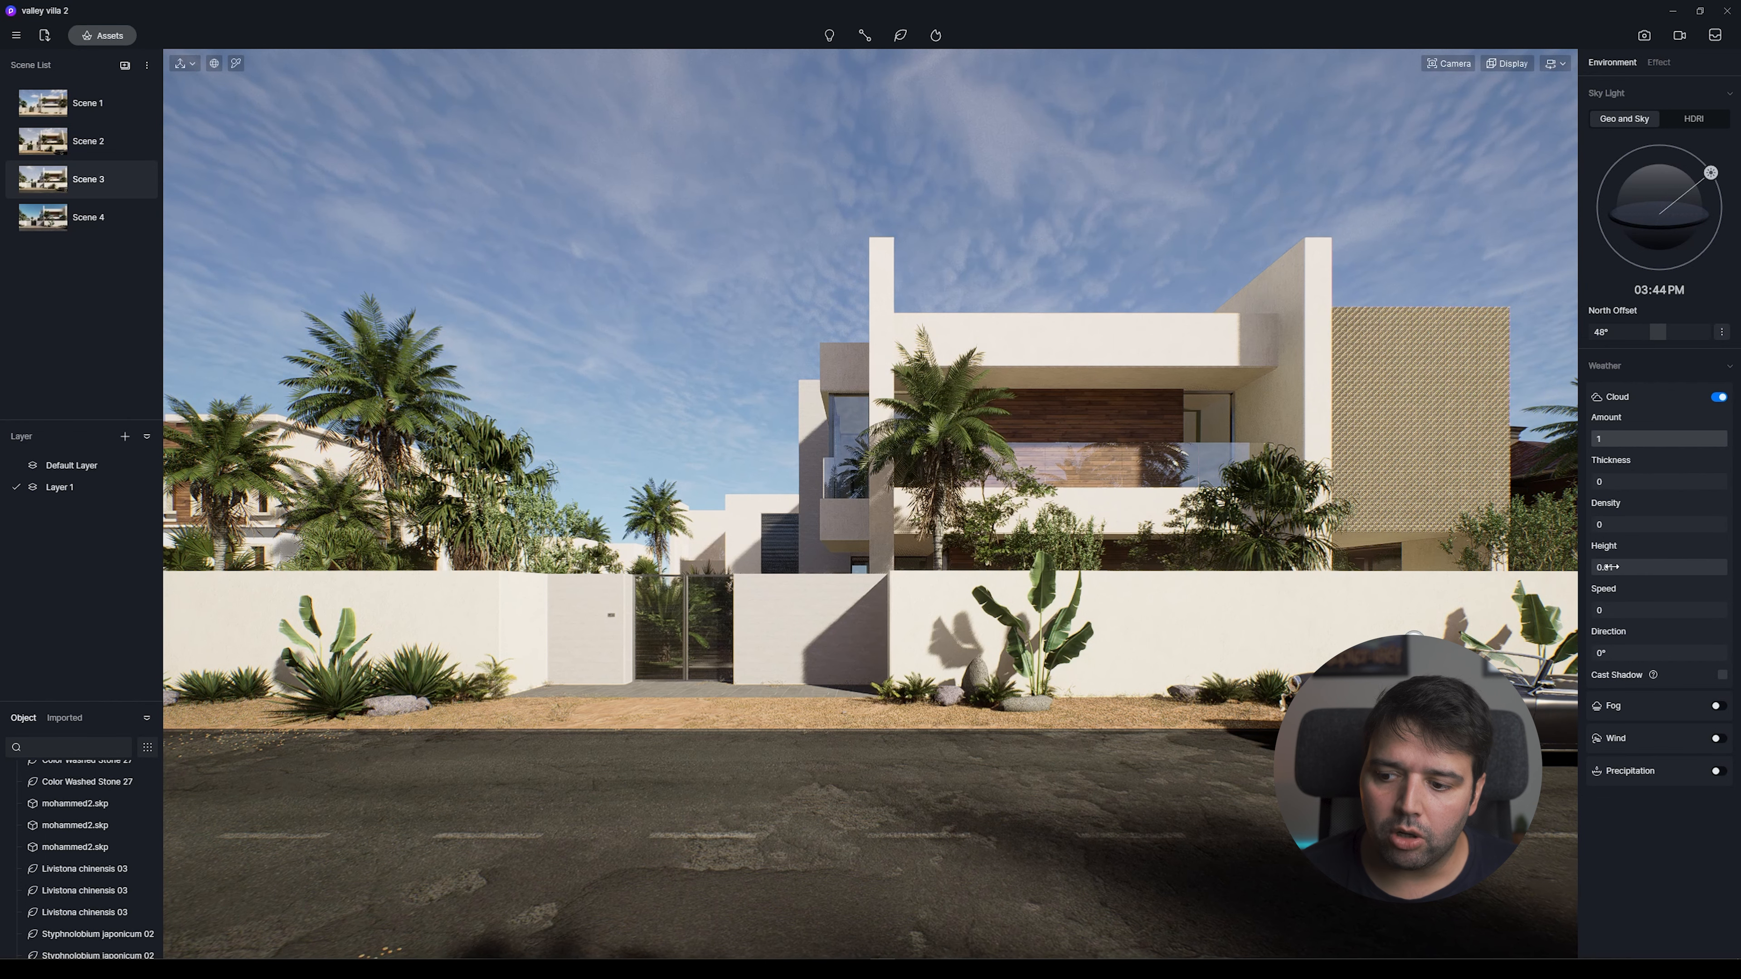
# Settle cloud height at 0.01 and thickness around 0.27 after testing higher values.
pyautogui.moveTo(1608, 566); pyautogui.dragTo(1632, 566)
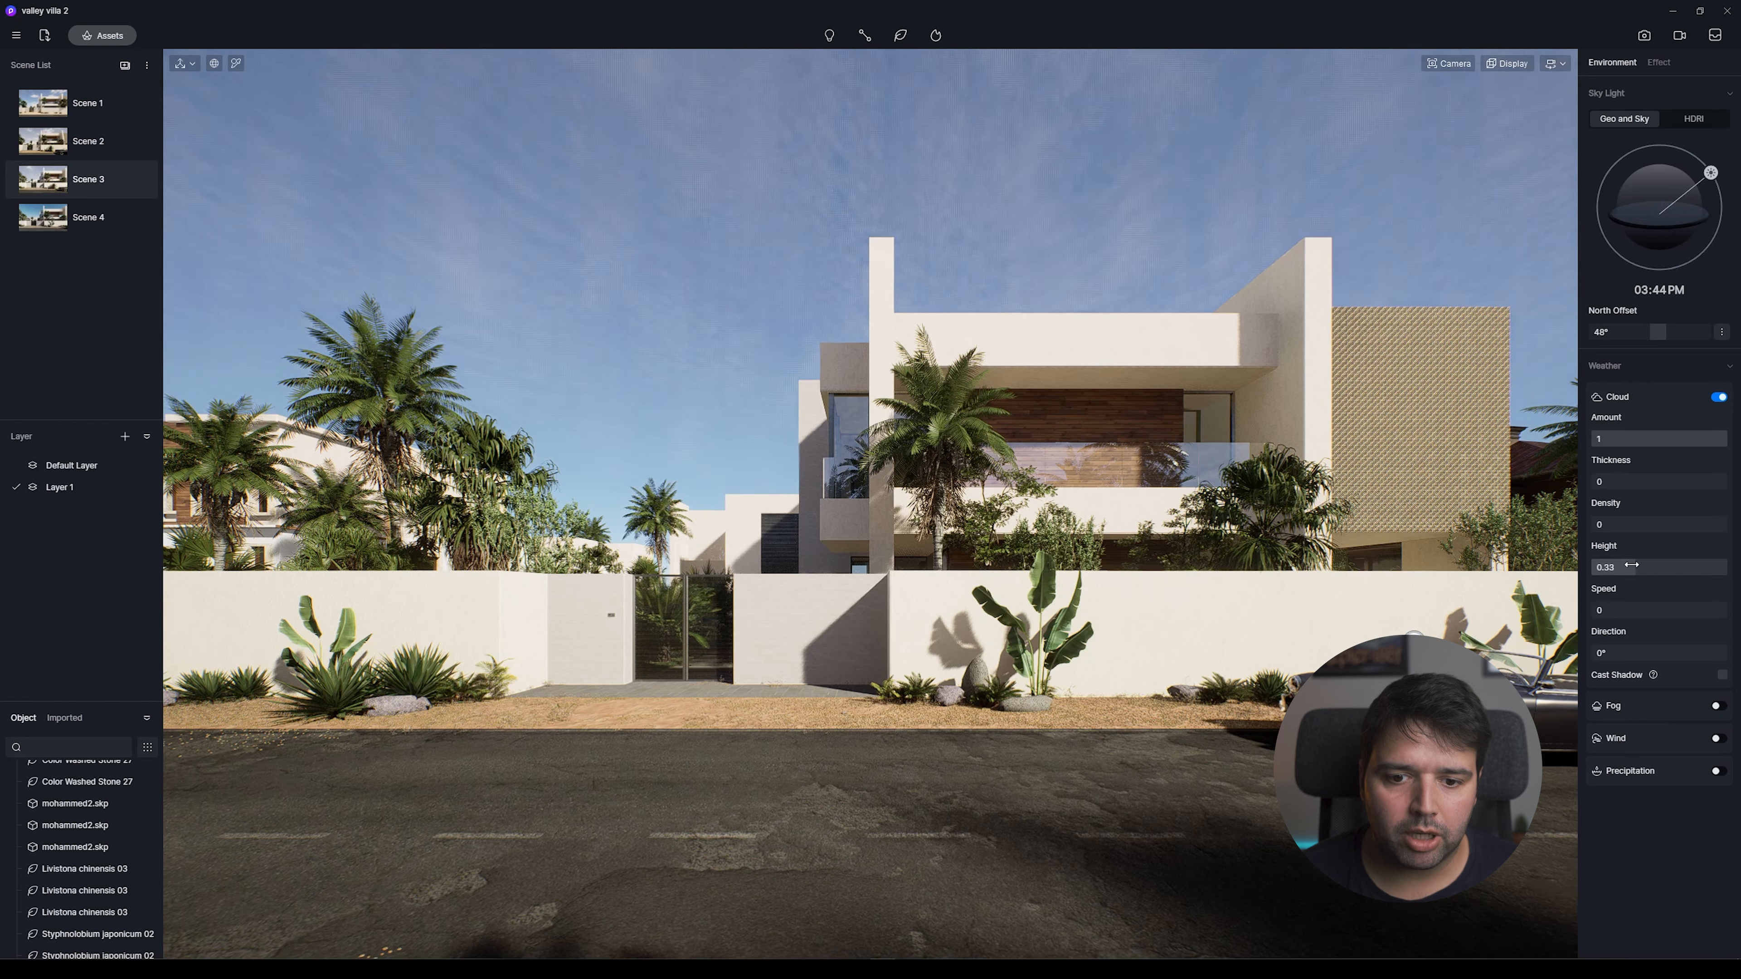
pyautogui.moveTo(1621, 565); pyautogui.dragTo(1649, 566)
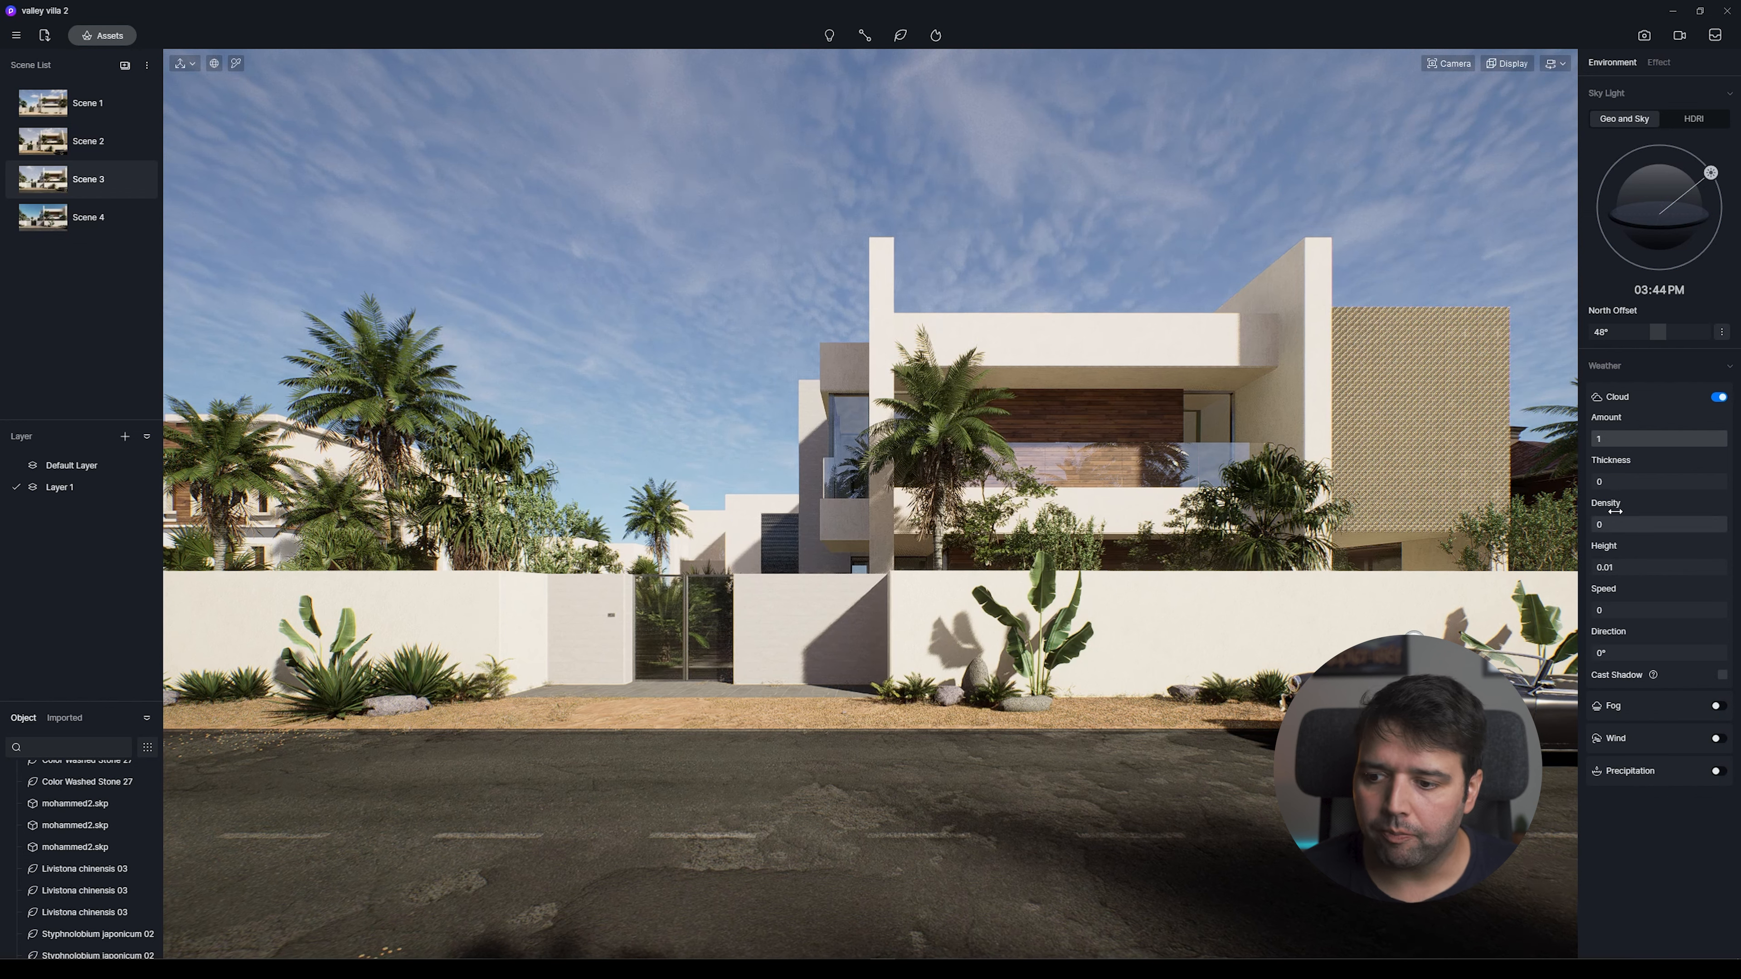
pyautogui.moveTo(1601, 480); pyautogui.dragTo(1646, 480)
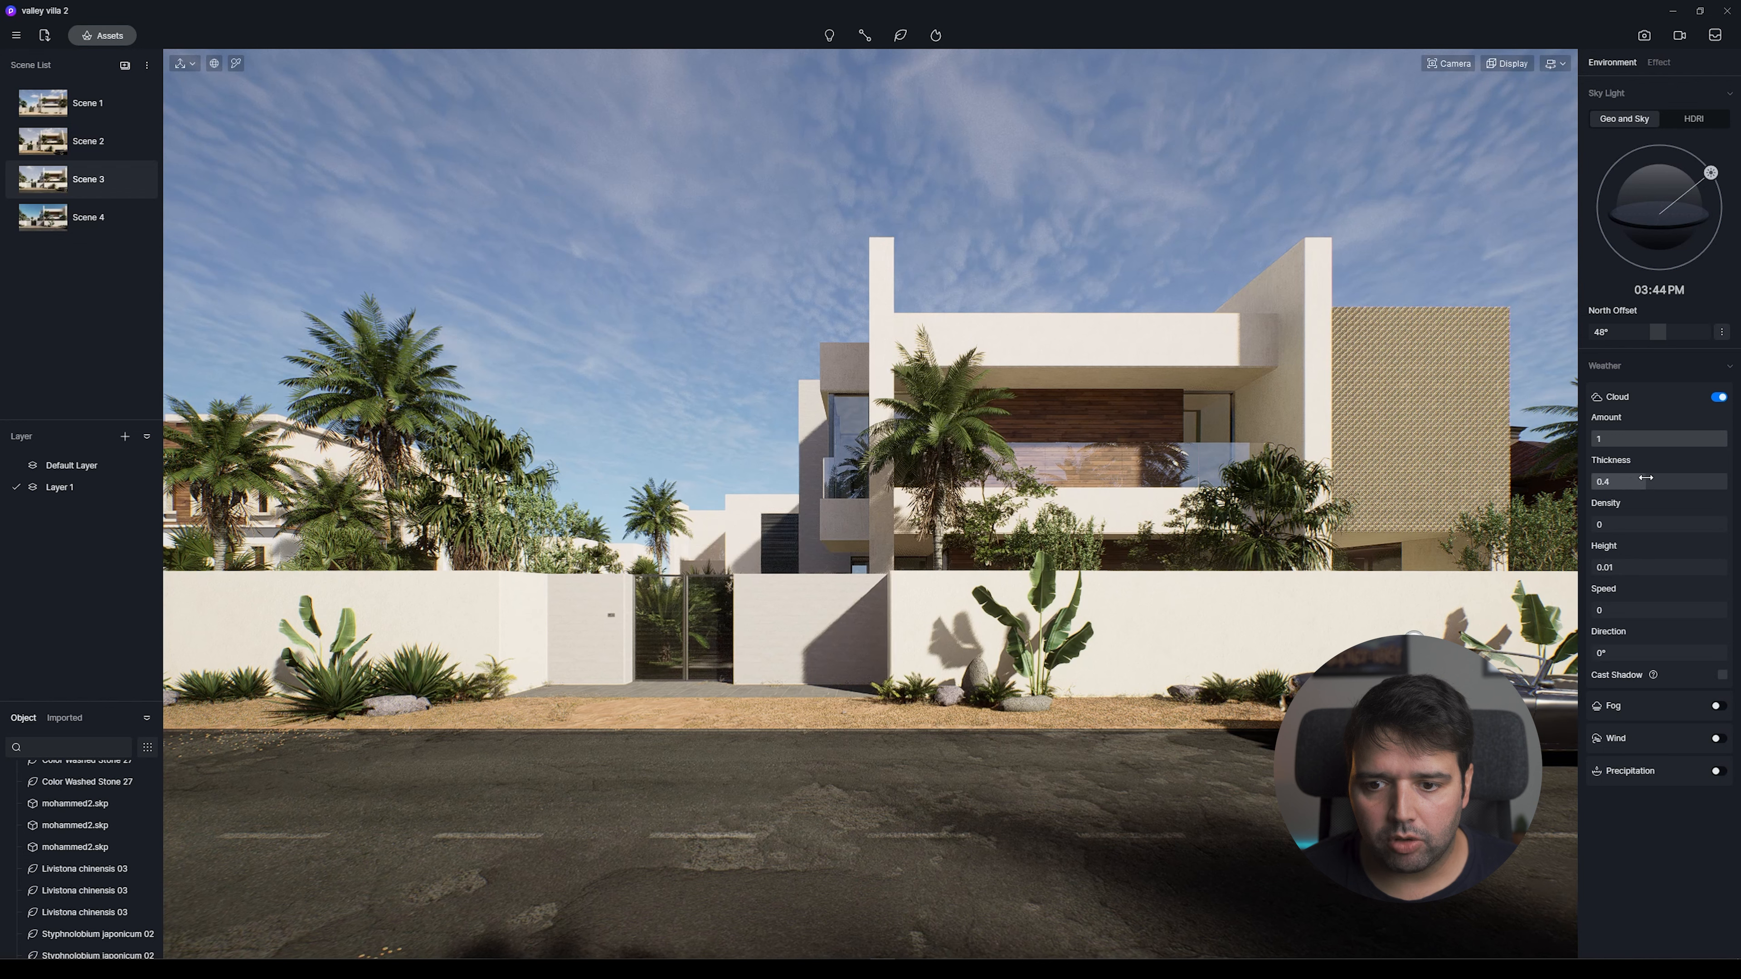
pyautogui.moveTo(1647, 478); pyautogui.dragTo(1722, 478)
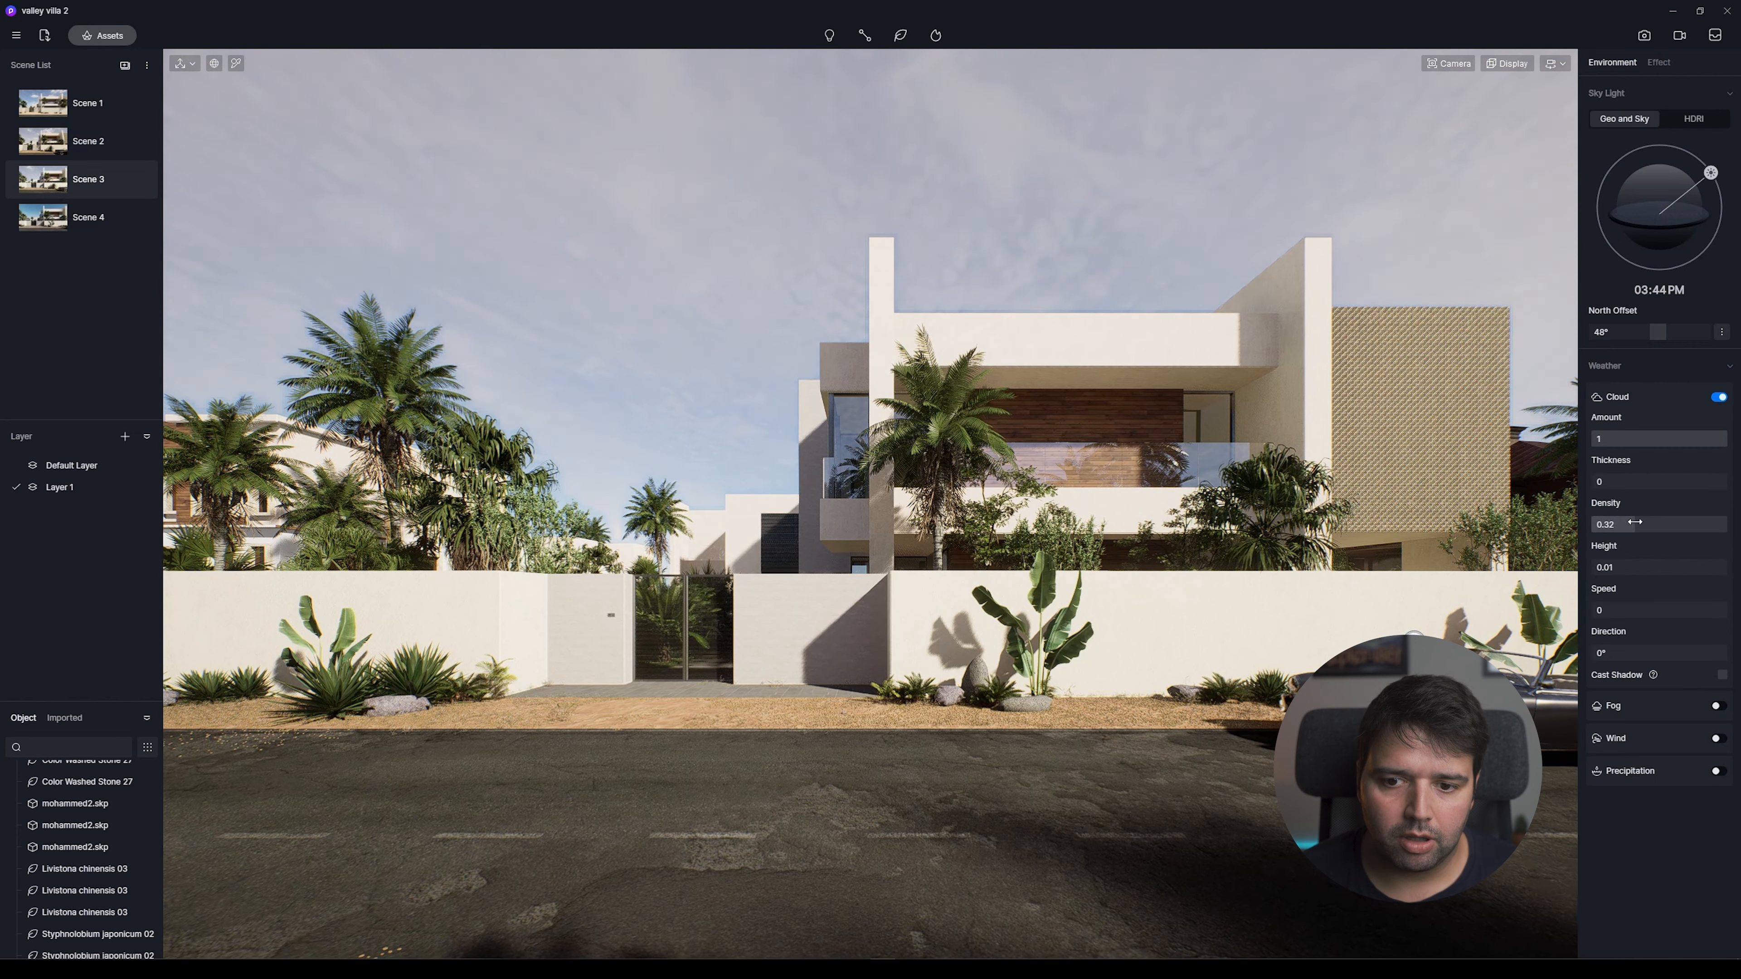
# Bring cloud density down to about 0.15 for a thin haze over the whole sky.
pyautogui.moveTo(1605, 523); pyautogui.dragTo(1726, 523)
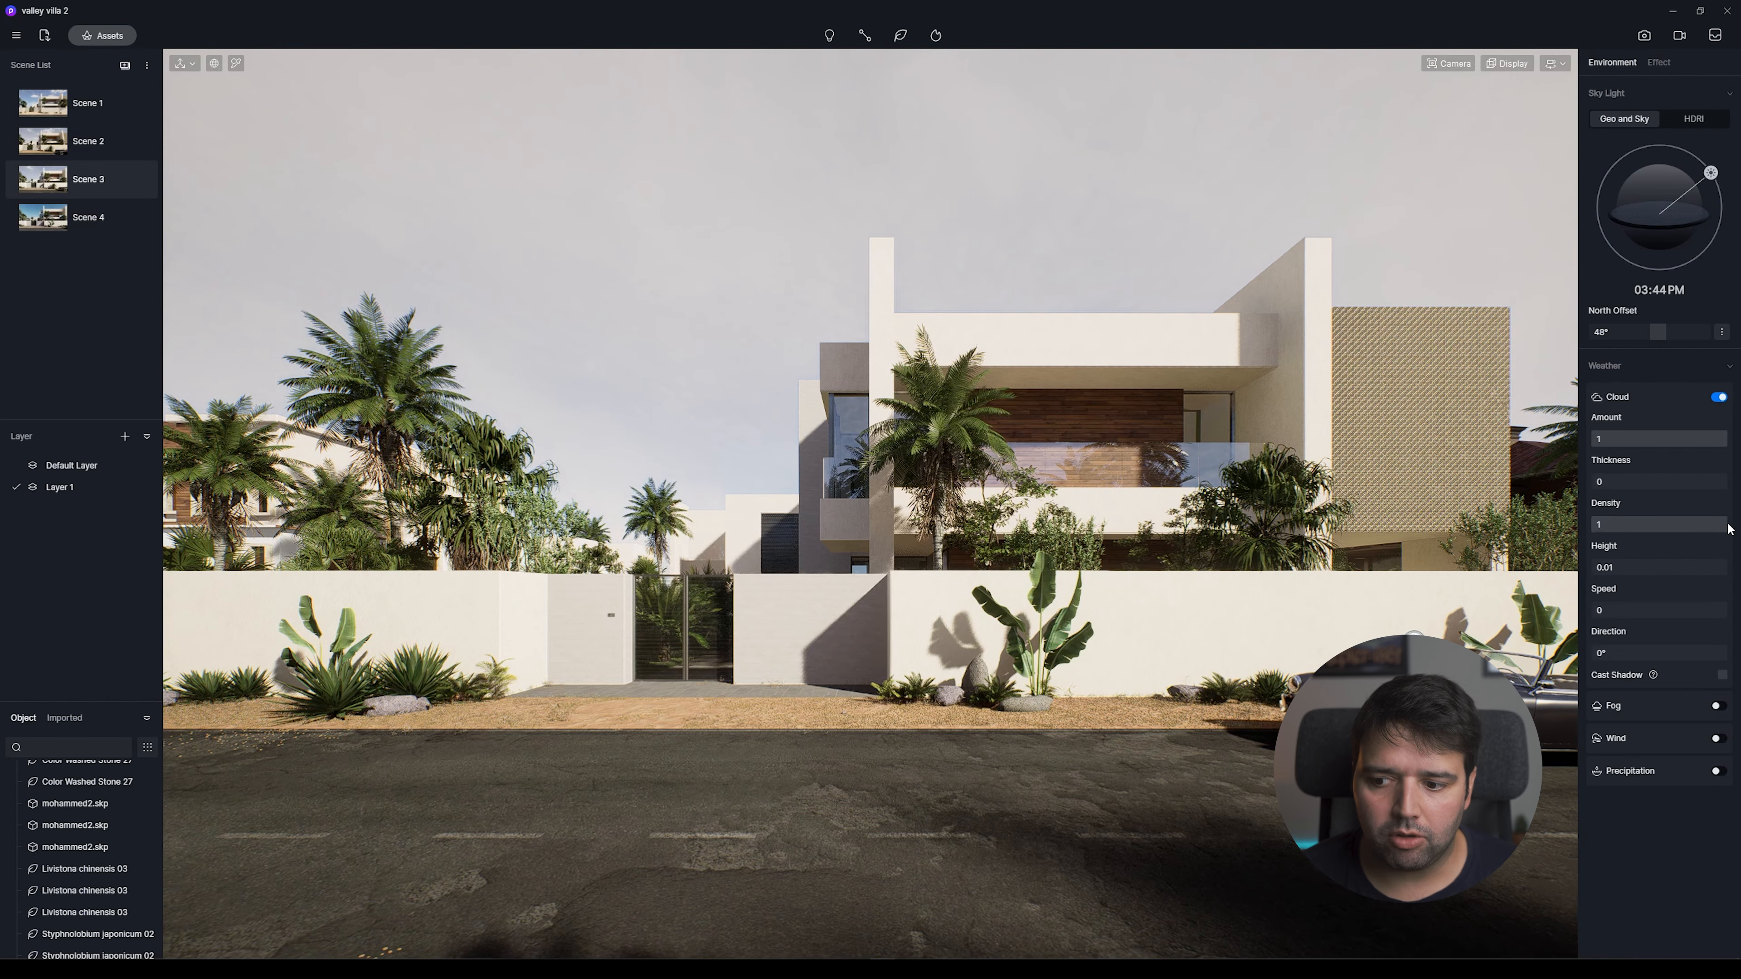
pyautogui.moveTo(1710, 524); pyautogui.dragTo(1627, 524)
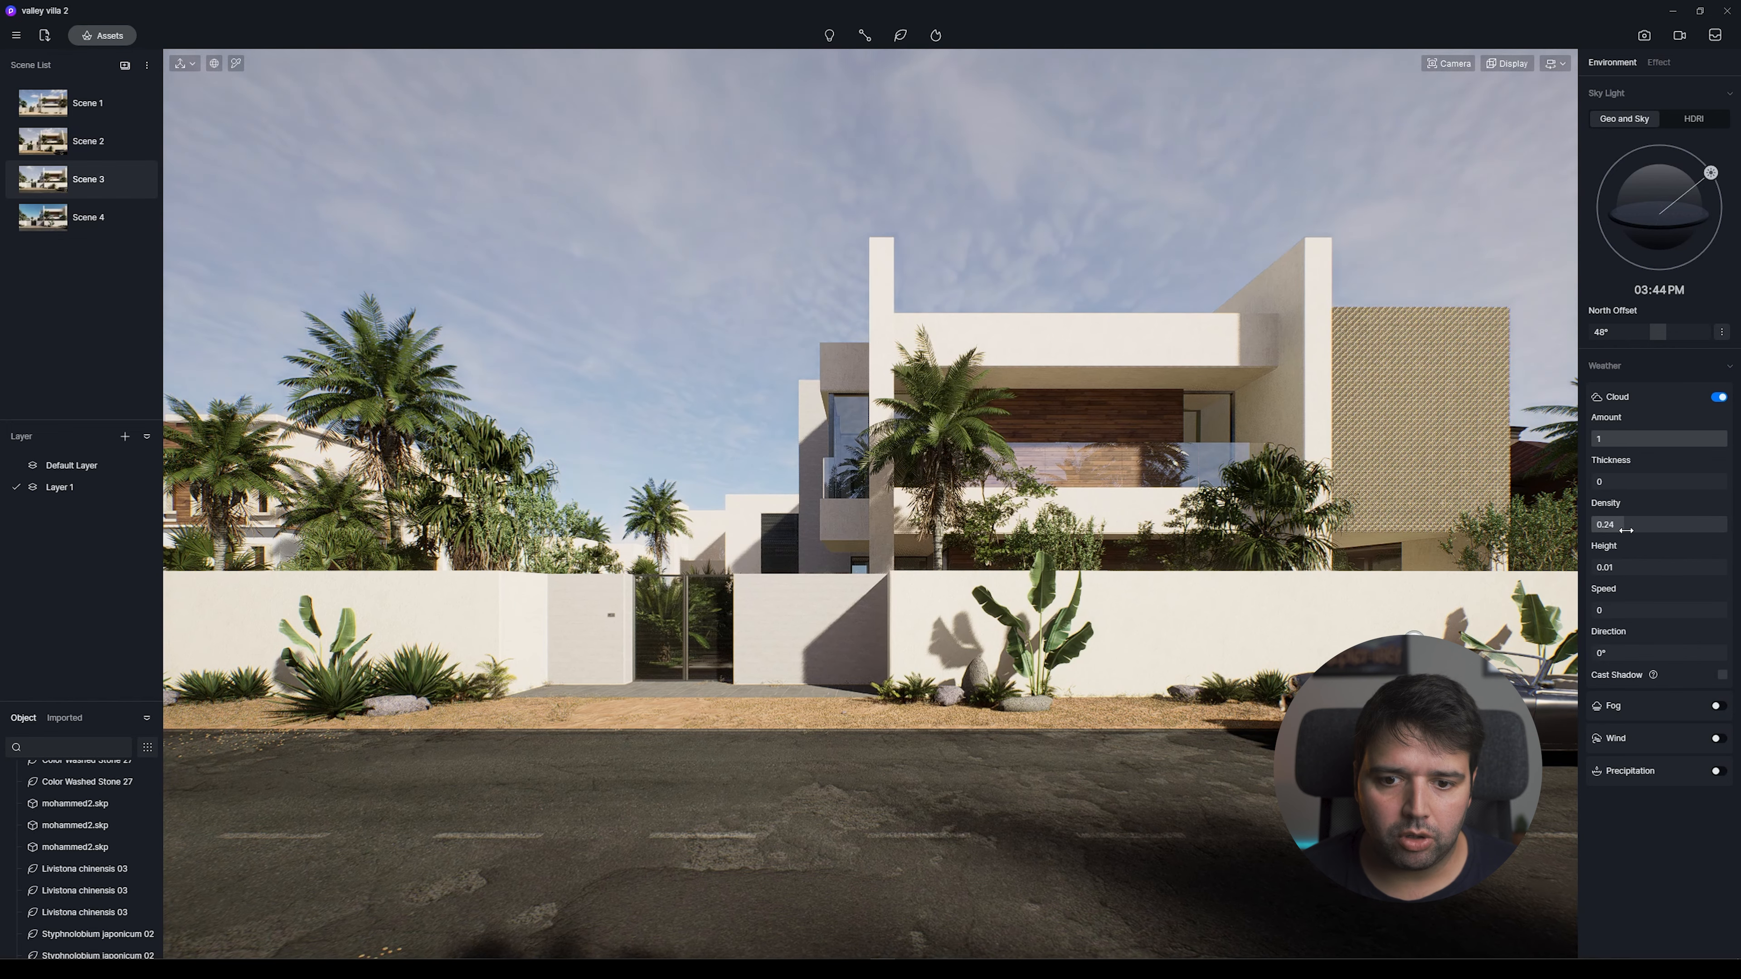
pyautogui.moveTo(1624, 525); pyautogui.dragTo(1662, 525)
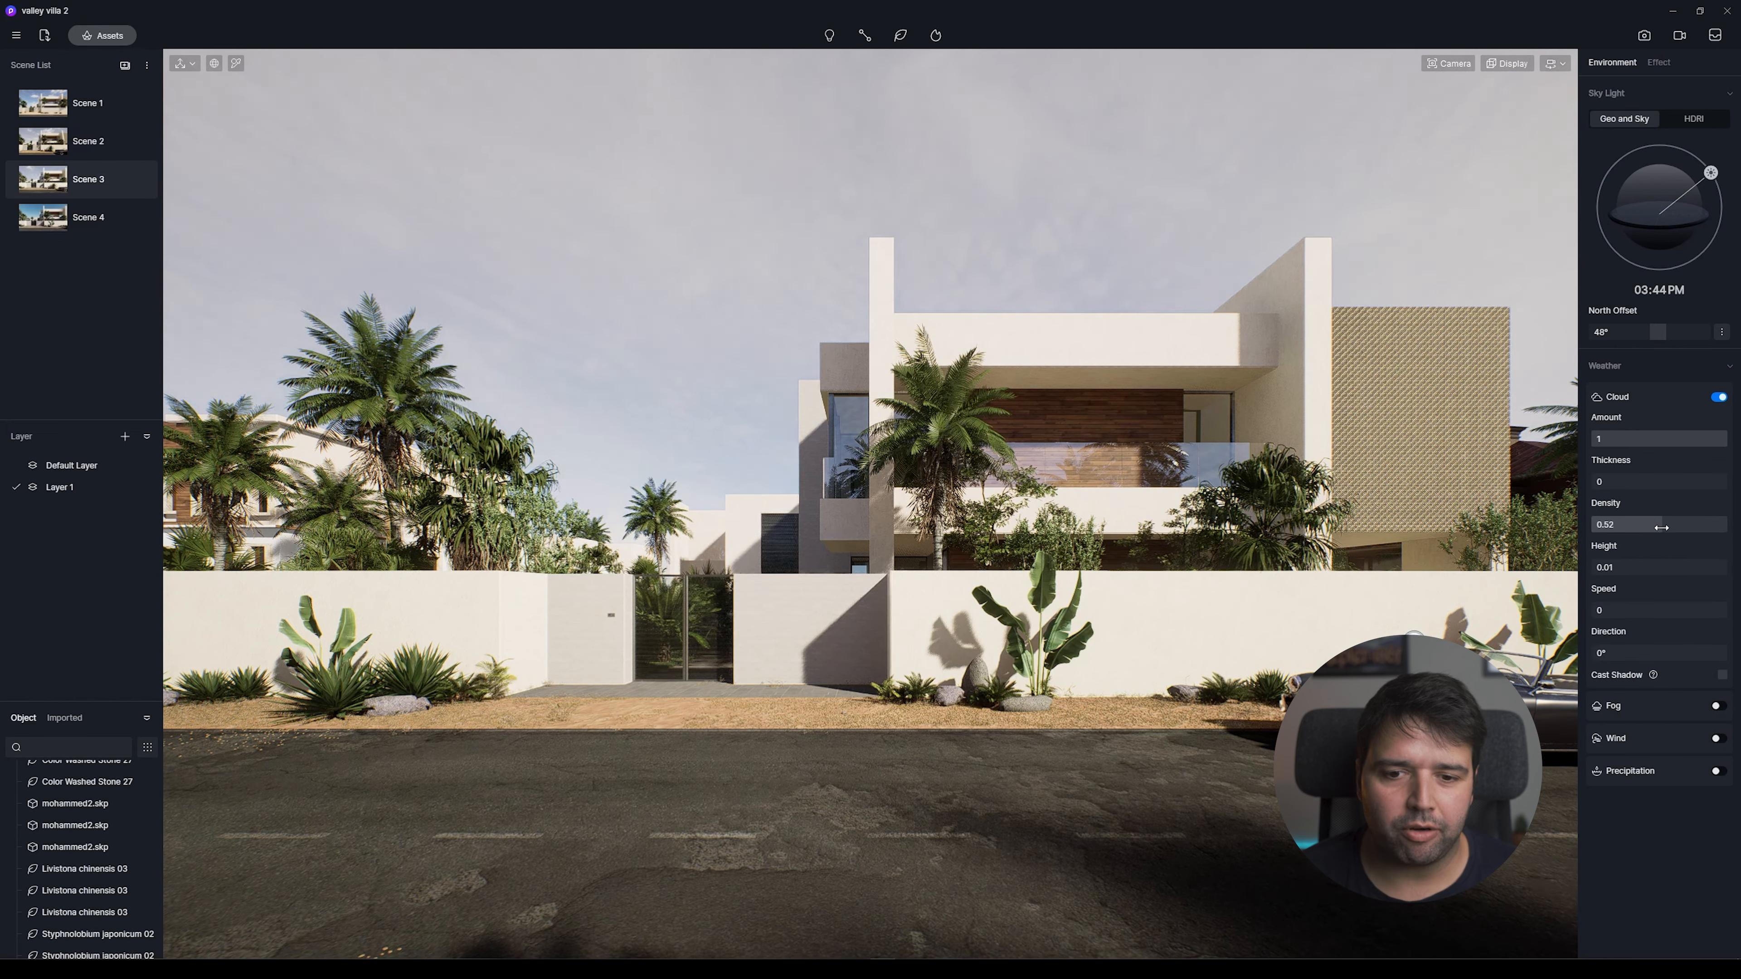
pyautogui.moveTo(1637, 524); pyautogui.dragTo(1654, 524)
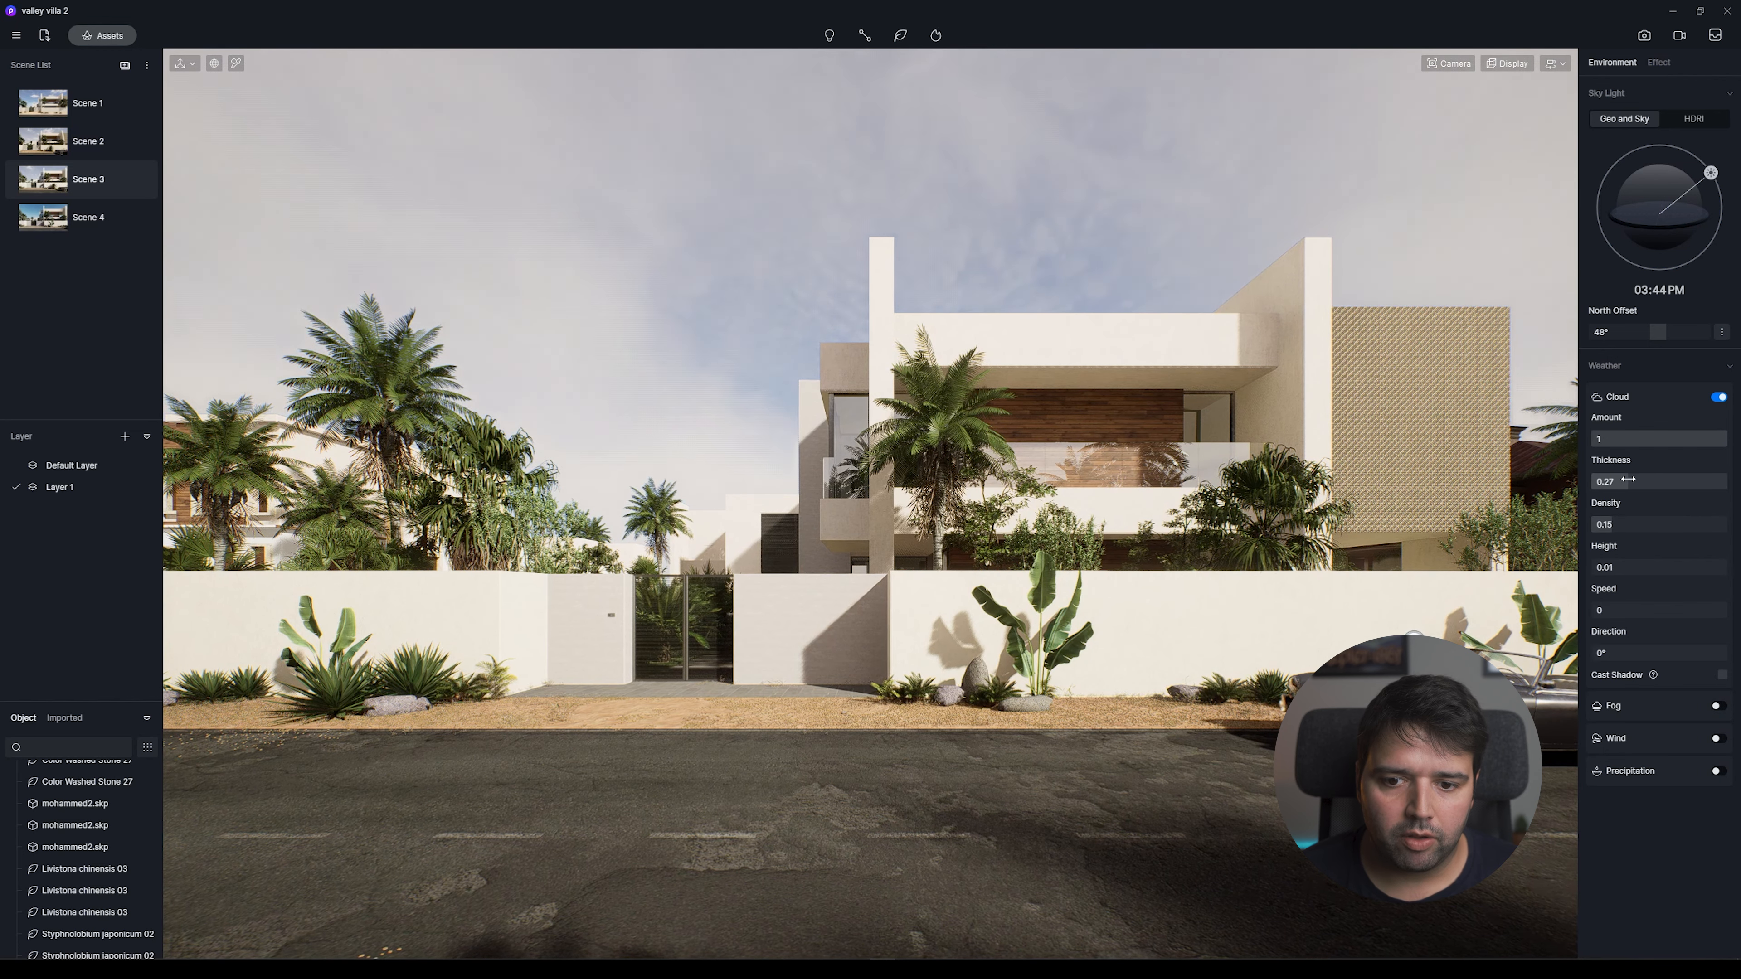
# Try cloud thickness near 0.34 with the amount cut to about half.
pyautogui.moveTo(1624, 480); pyautogui.dragTo(1642, 481)
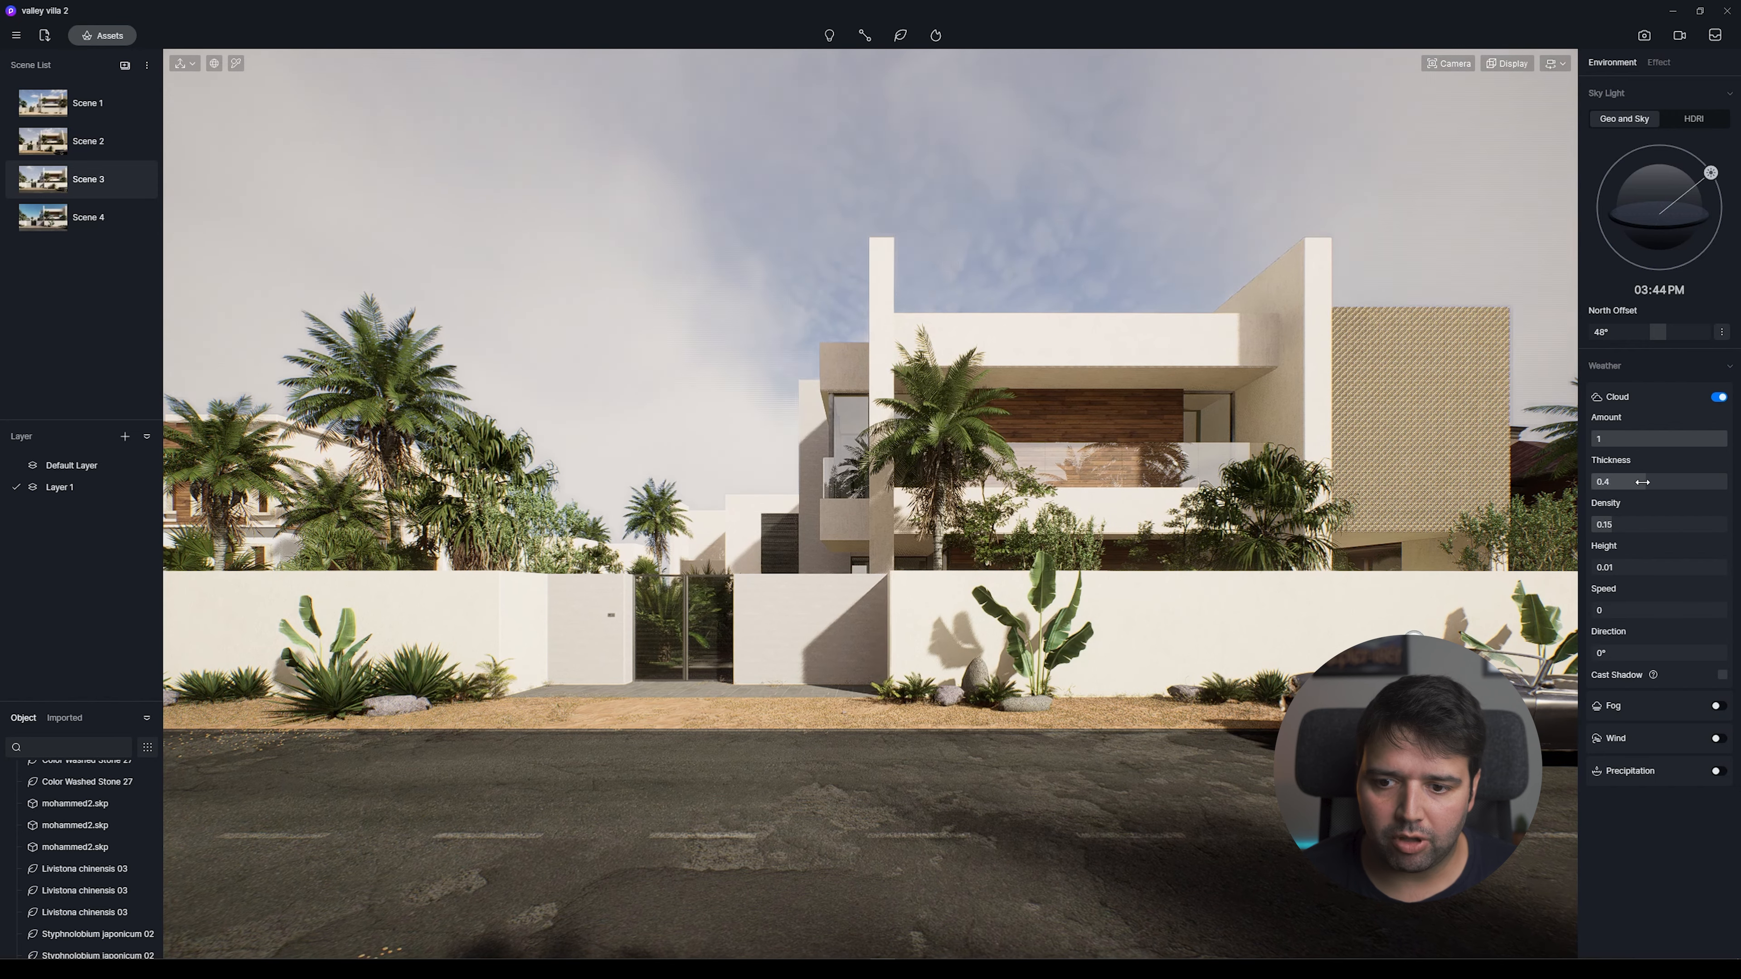
pyautogui.moveTo(1642, 481); pyautogui.dragTo(1637, 488)
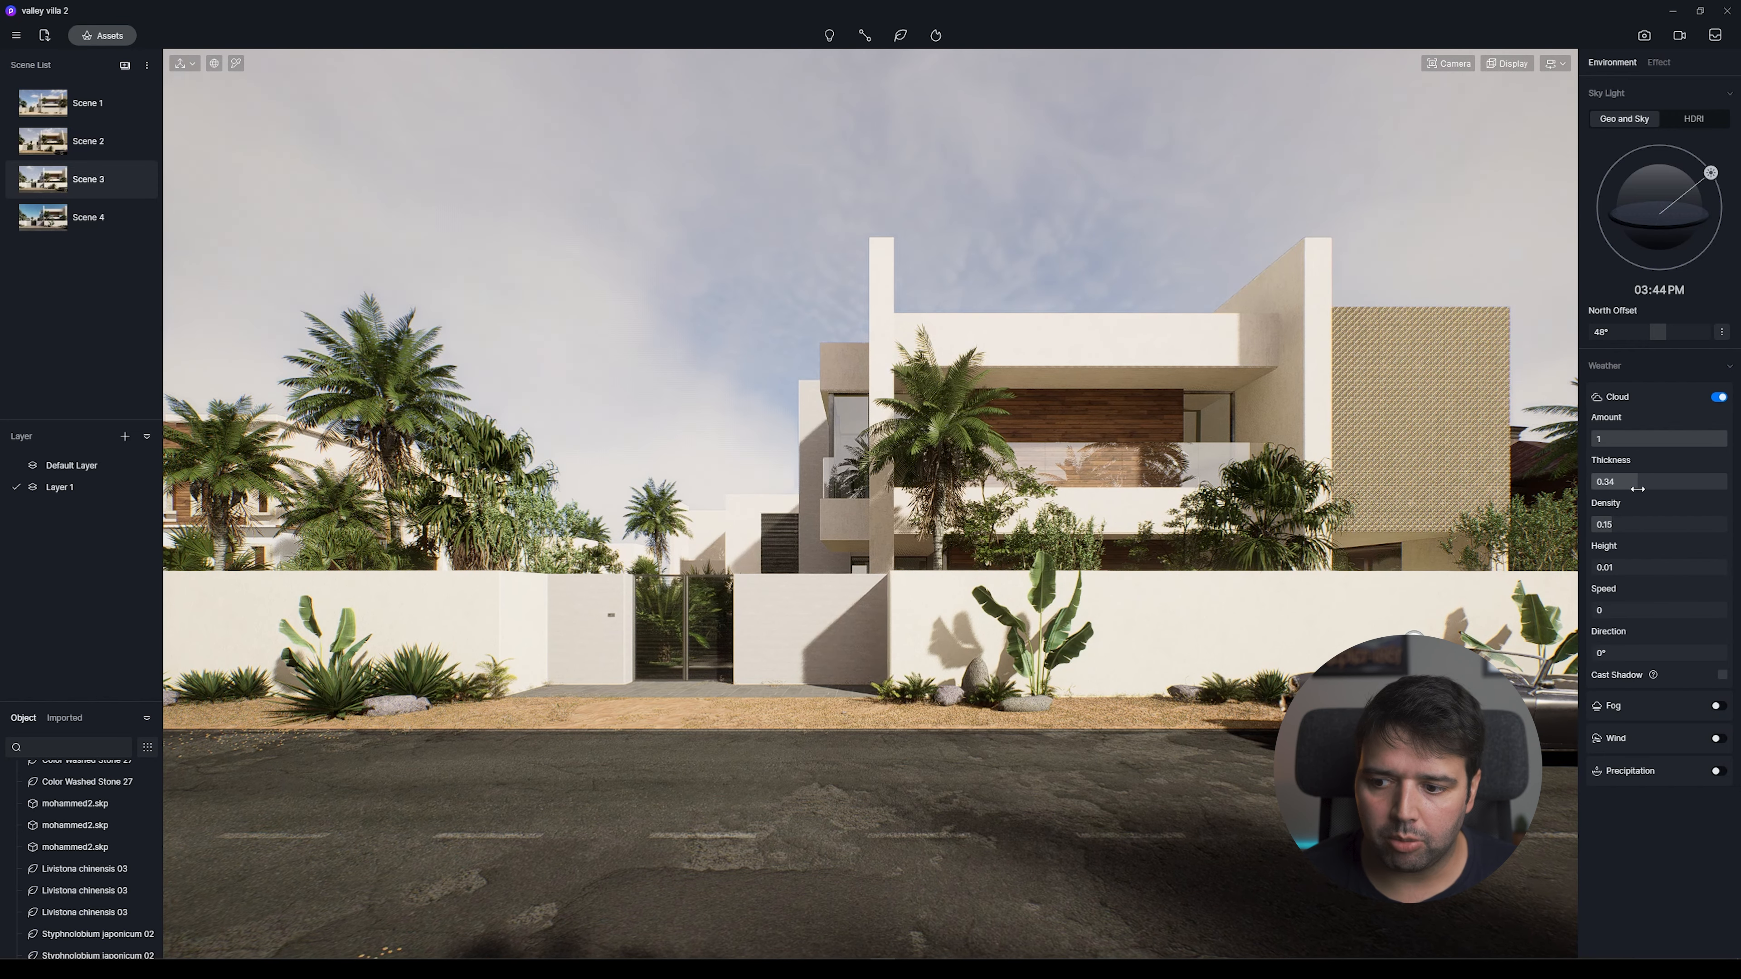
pyautogui.moveTo(1654, 437); pyautogui.dragTo(1652, 437)
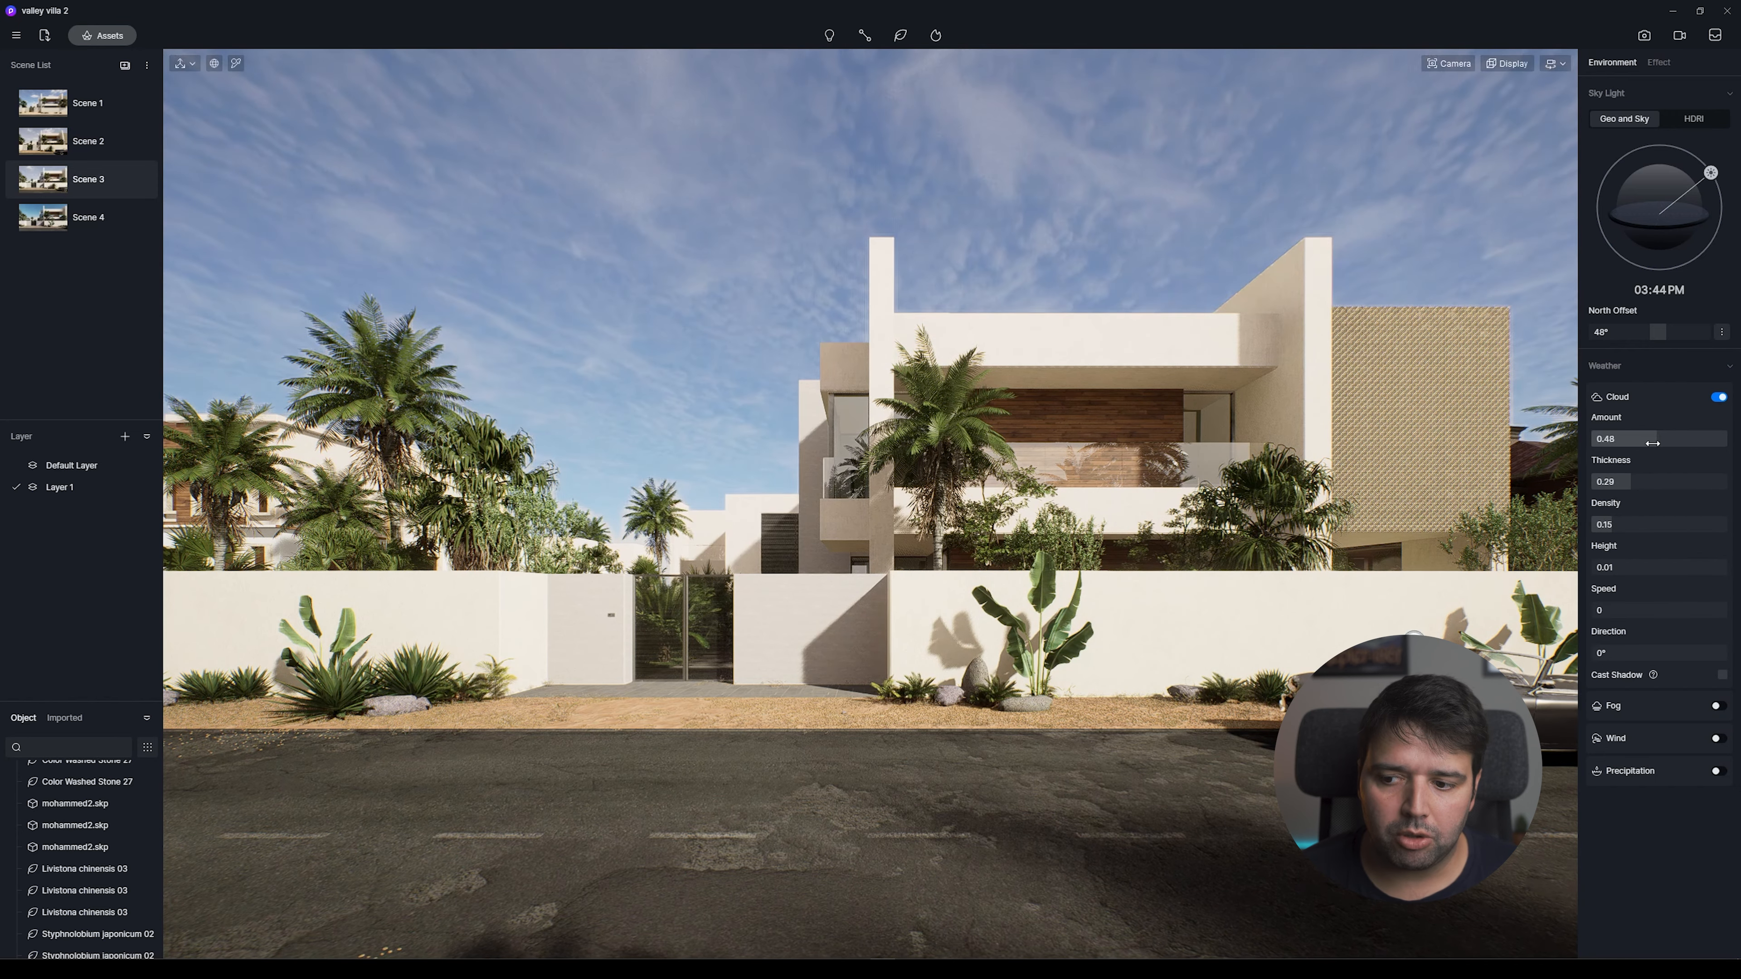
pyautogui.moveTo(1653, 439); pyautogui.dragTo(1649, 439)
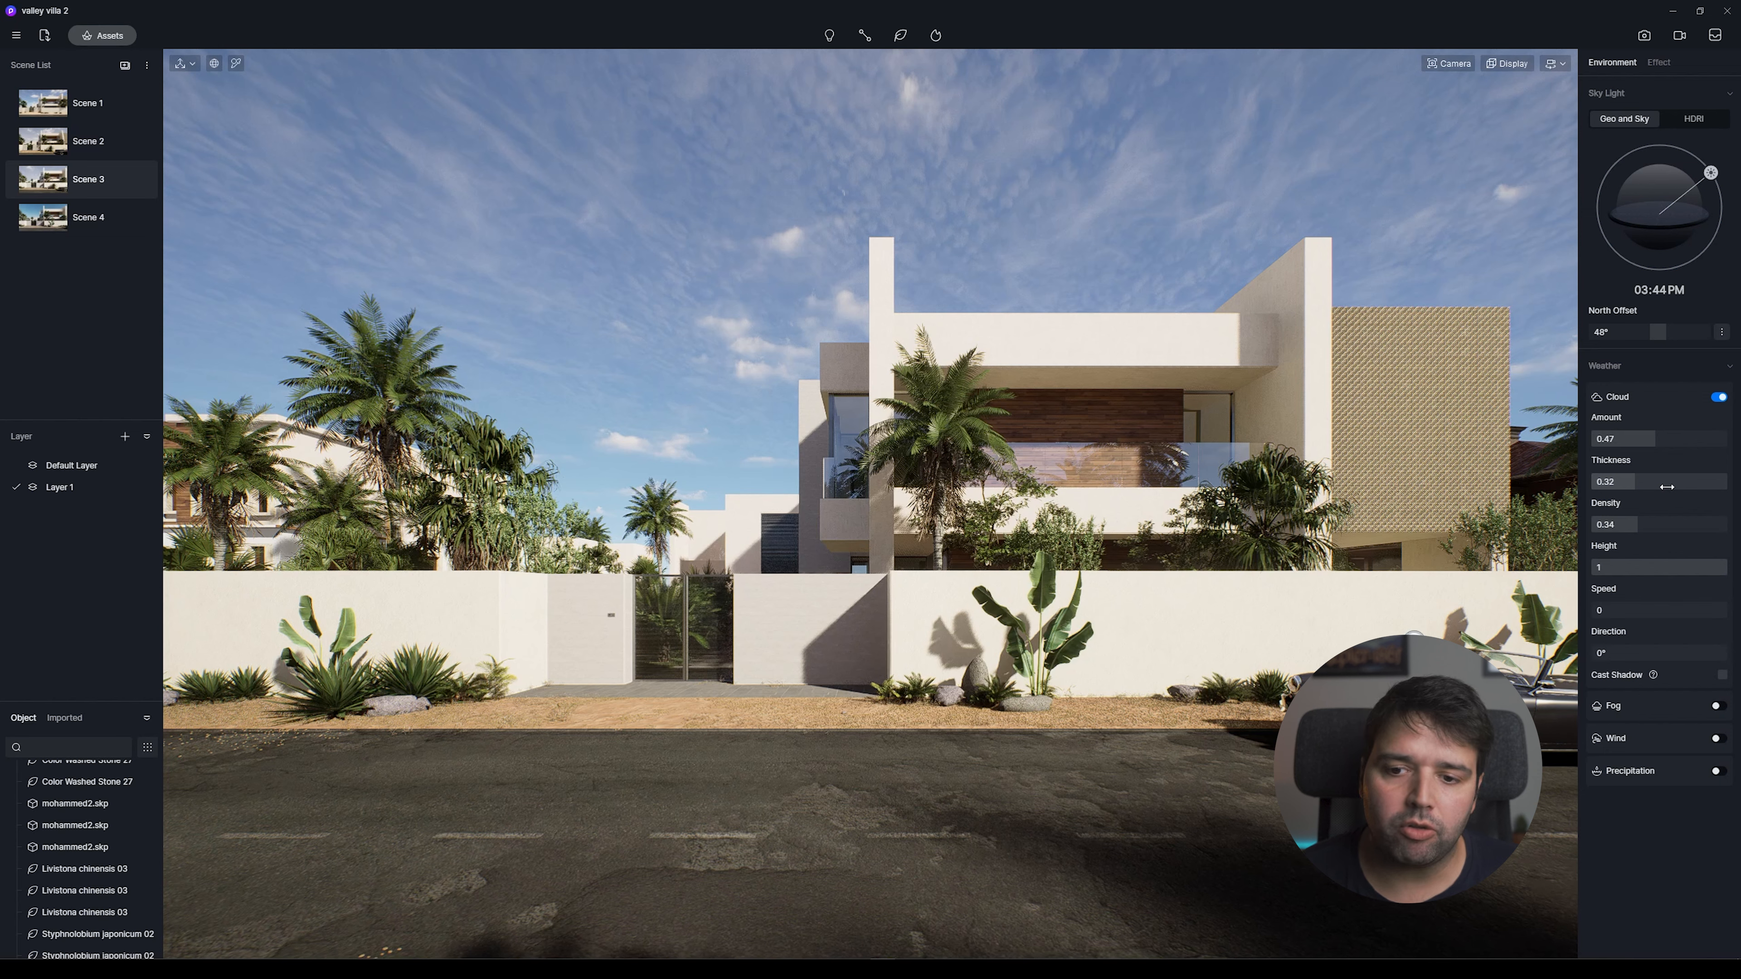
# Make puffy clouds with thickness 0.83, density 0.94 and amount about 0.63.
pyautogui.moveTo(1643, 486); pyautogui.dragTo(1688, 486)
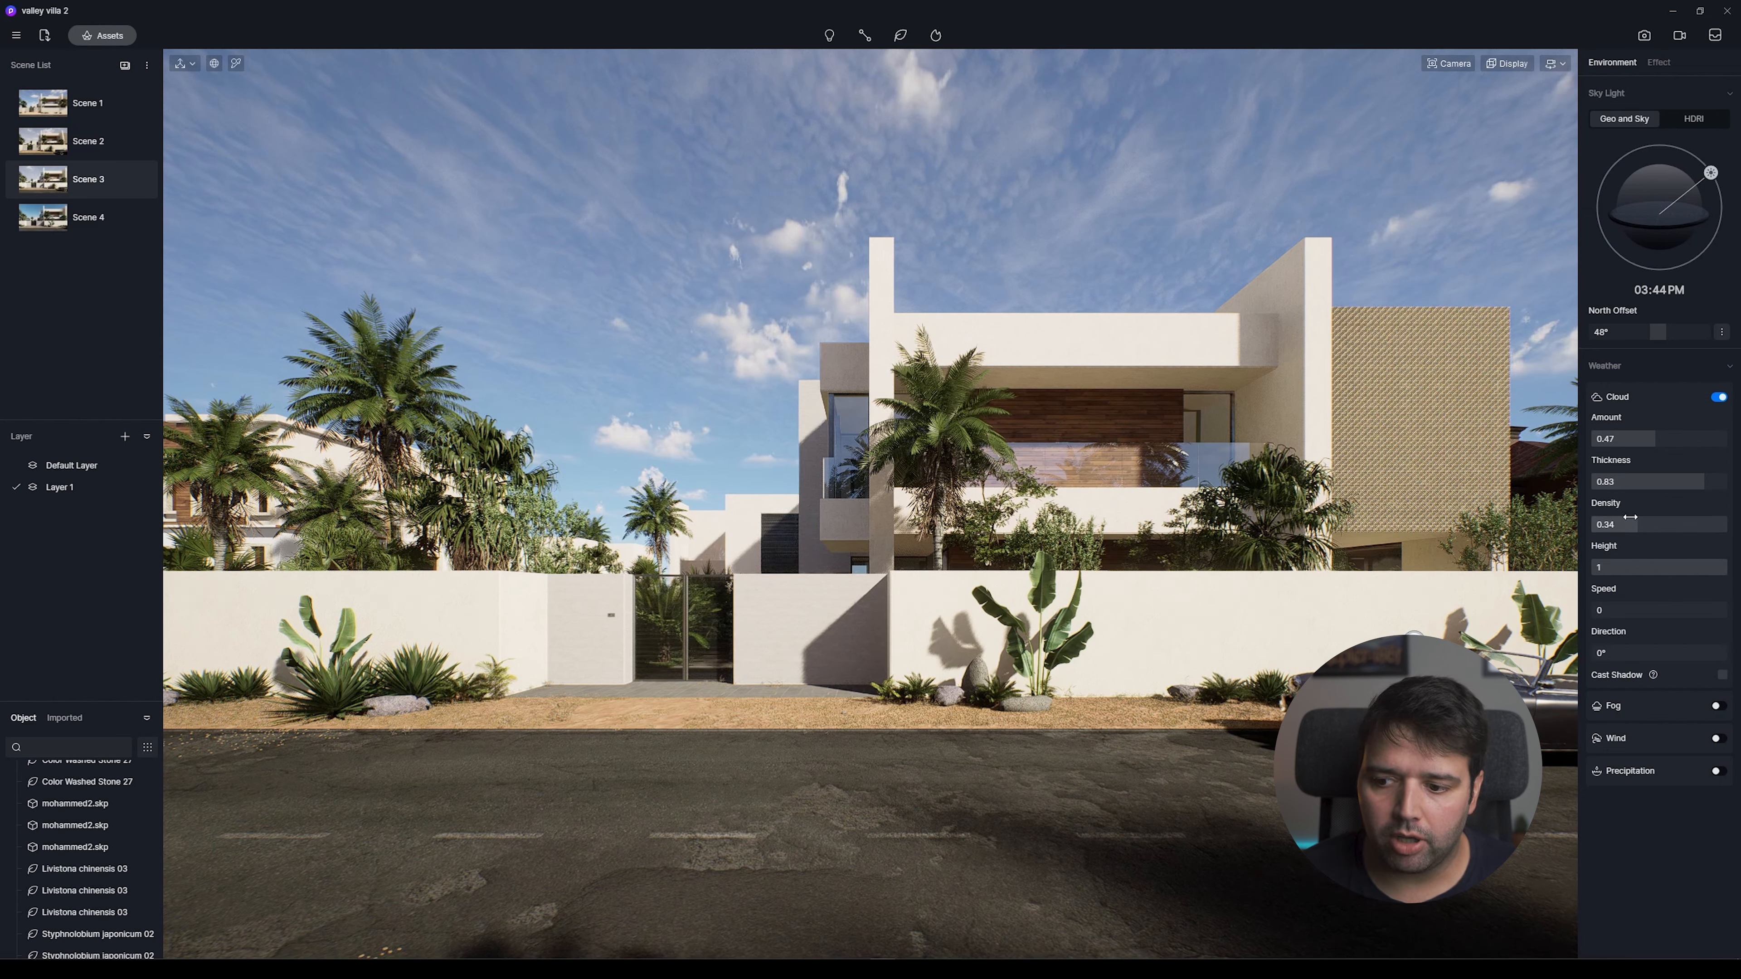
pyautogui.moveTo(1632, 518); pyautogui.dragTo(1721, 518)
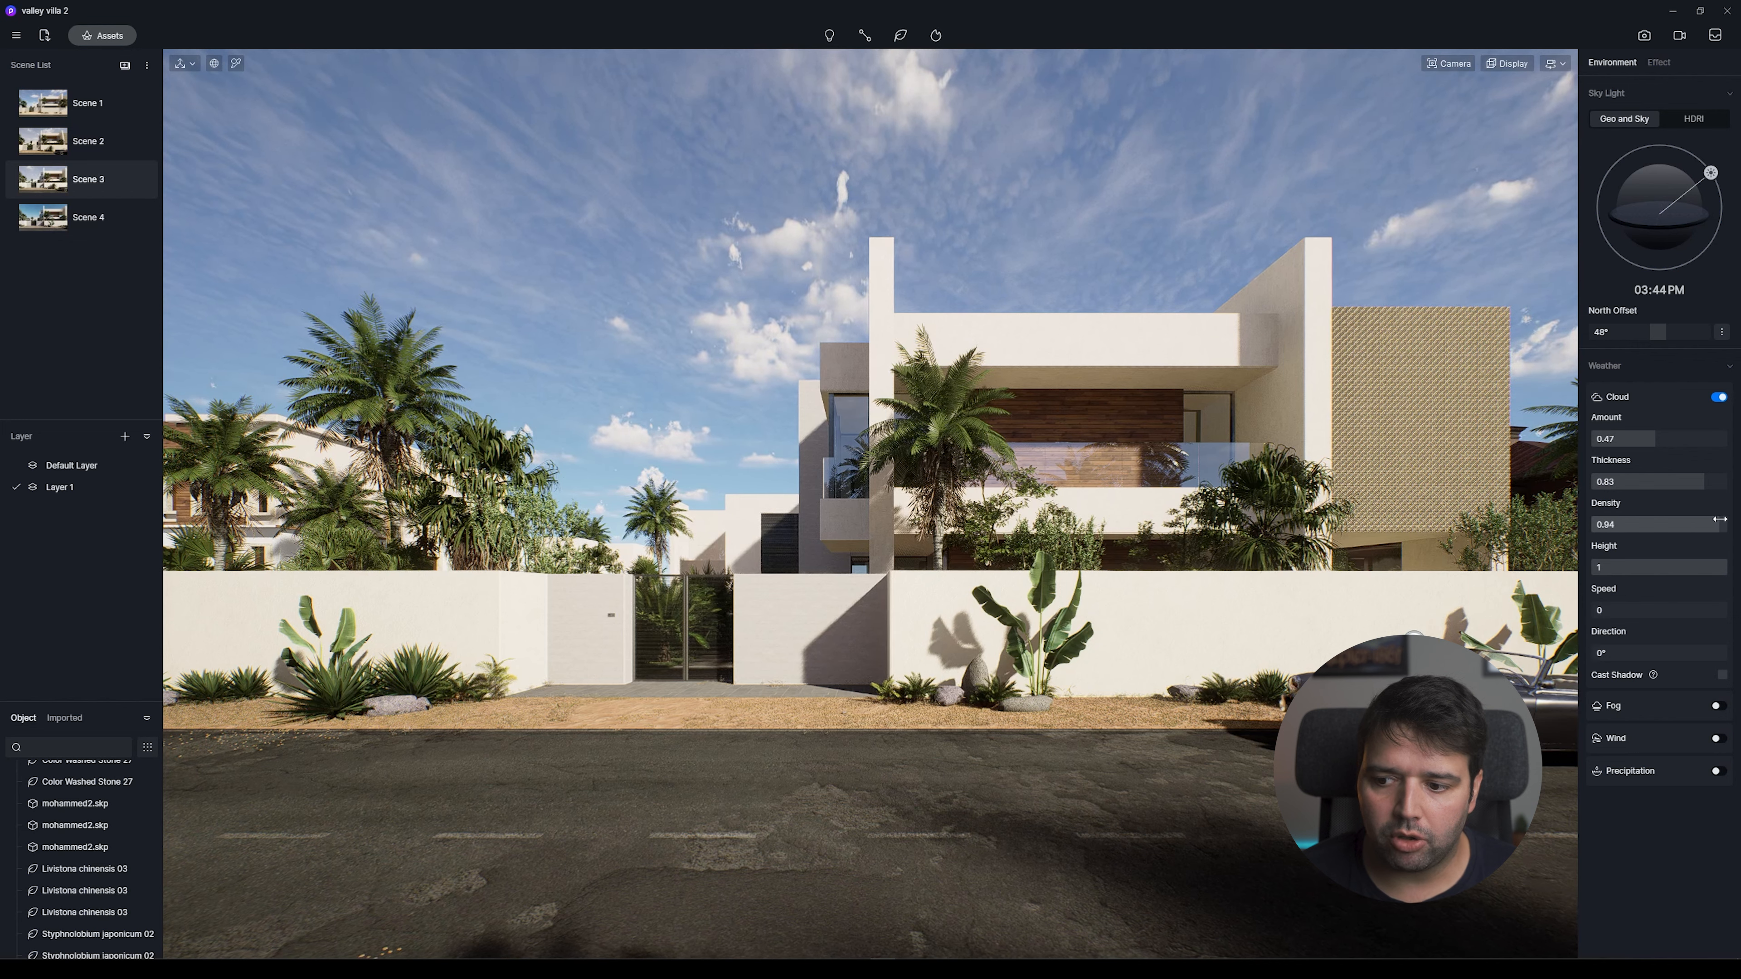
pyautogui.moveTo(1643, 437); pyautogui.dragTo(1666, 437)
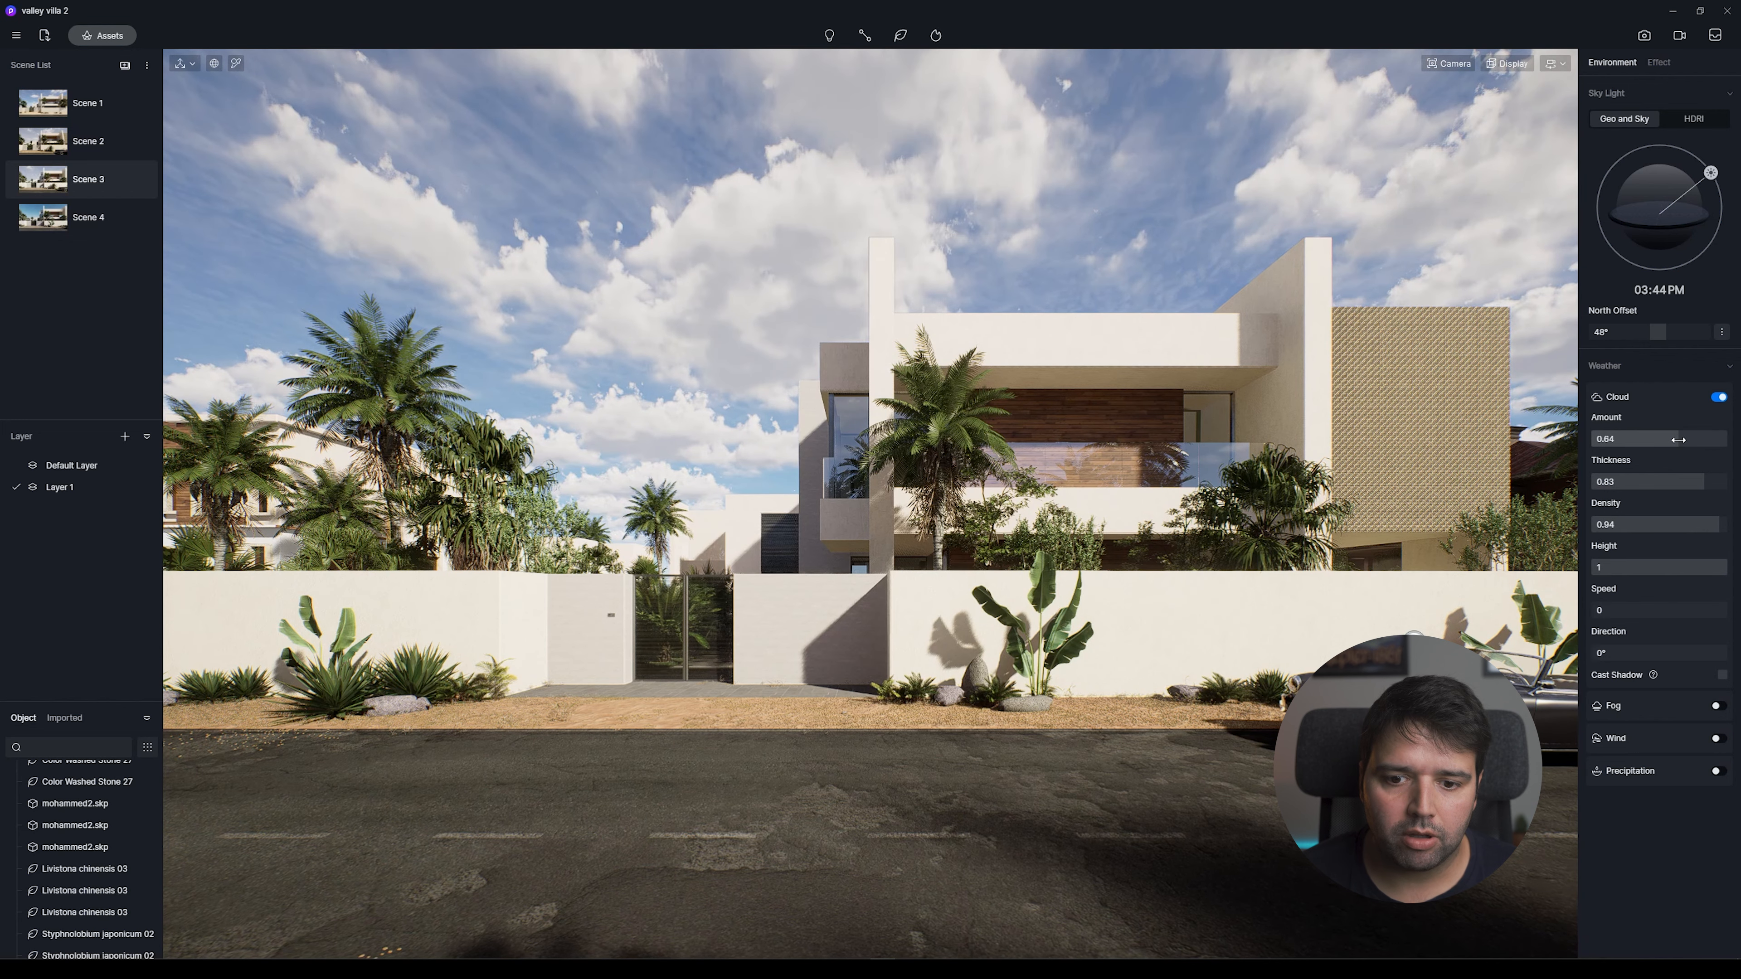
pyautogui.moveTo(1680, 439); pyautogui.dragTo(1671, 439)
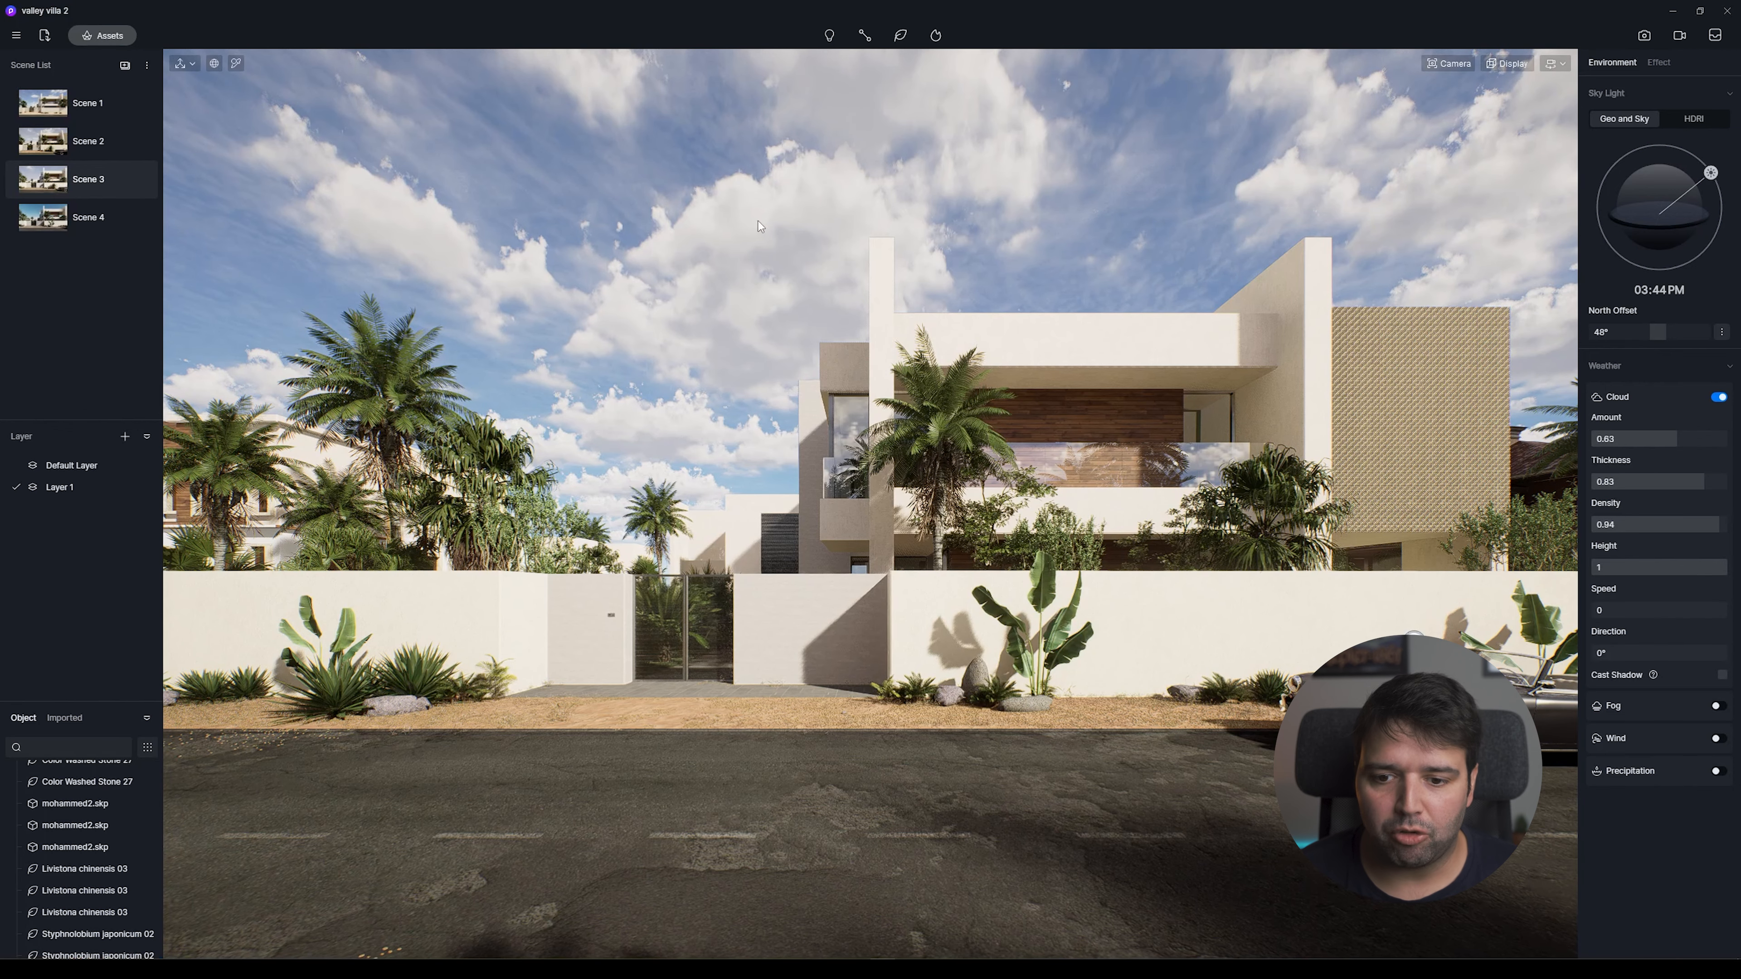
# Thin the clouds to a thickness of 0.32.
pyautogui.moveTo(1643, 480); pyautogui.dragTo(1699, 481)
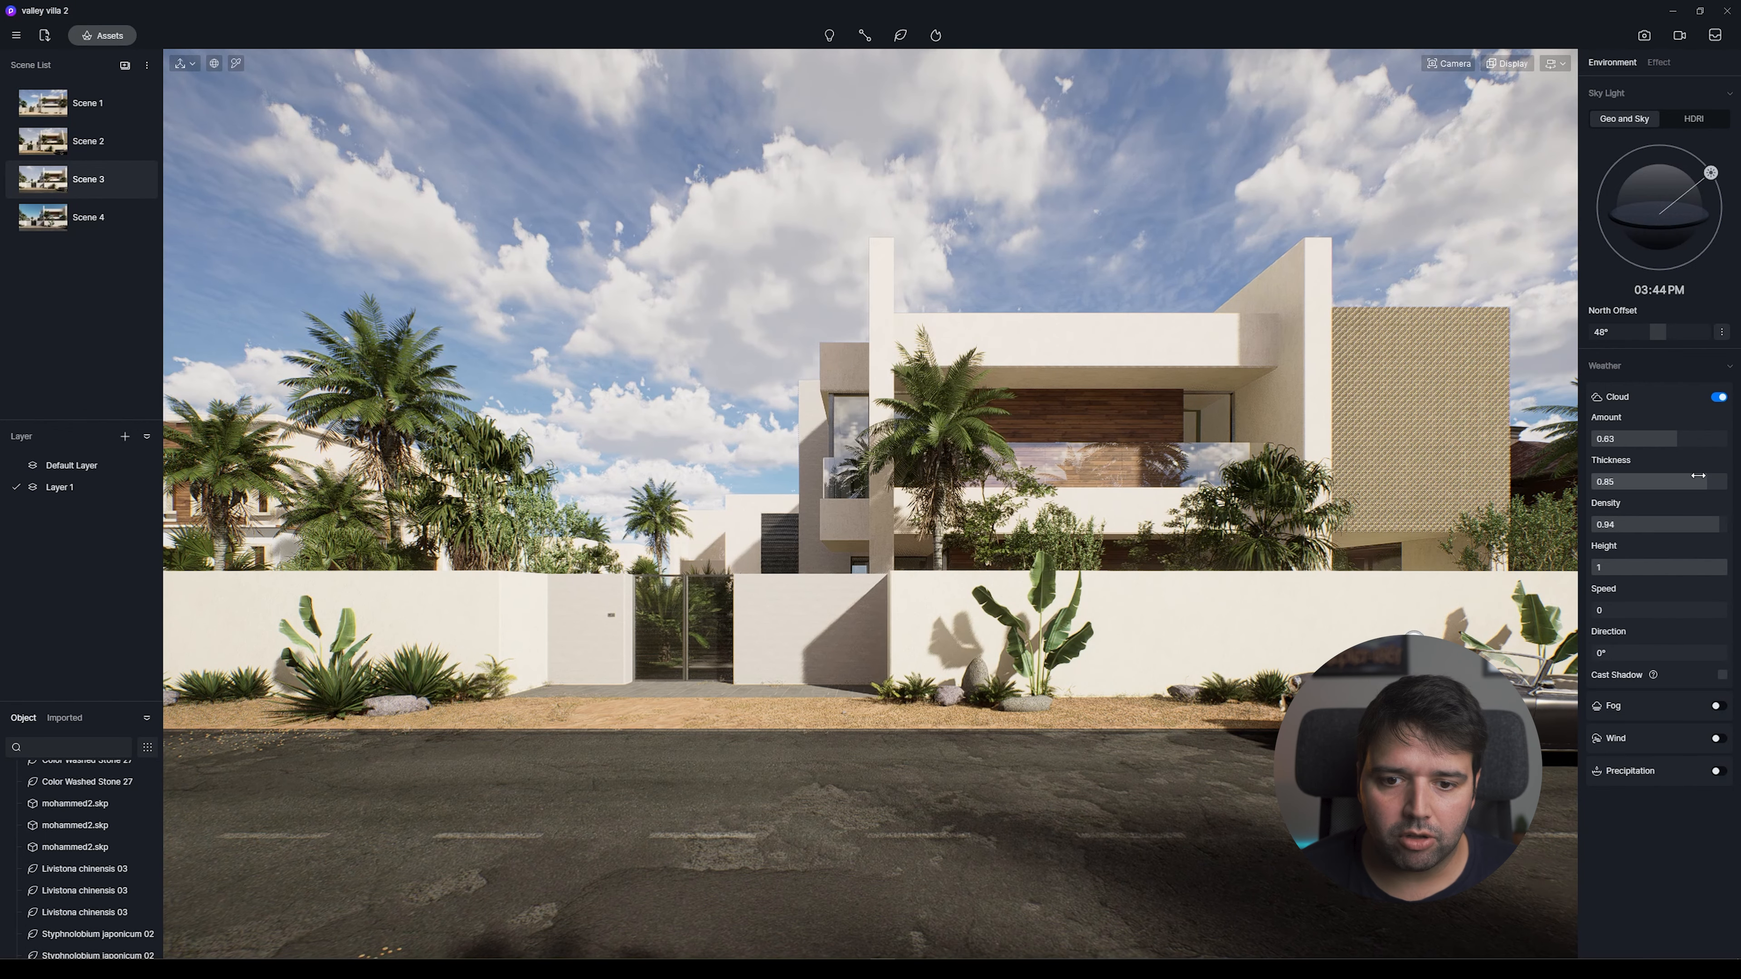
pyautogui.moveTo(1699, 474); pyautogui.dragTo(1726, 474)
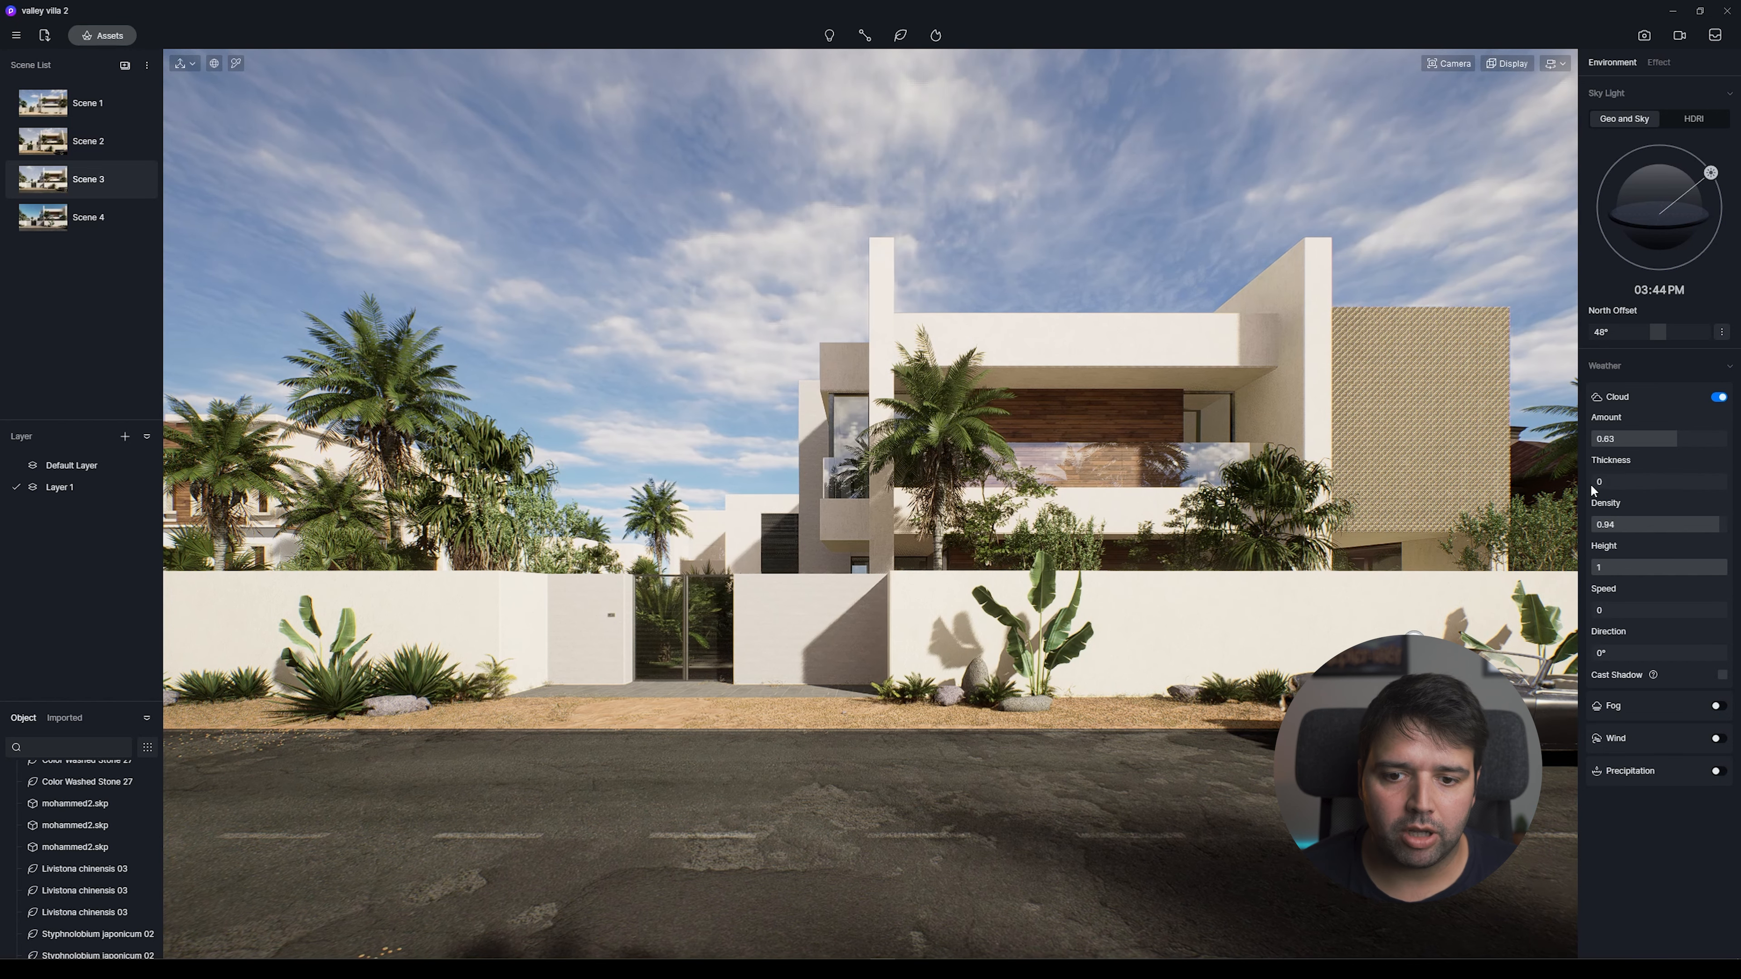
pyautogui.moveTo(1598, 481); pyautogui.dragTo(1634, 481)
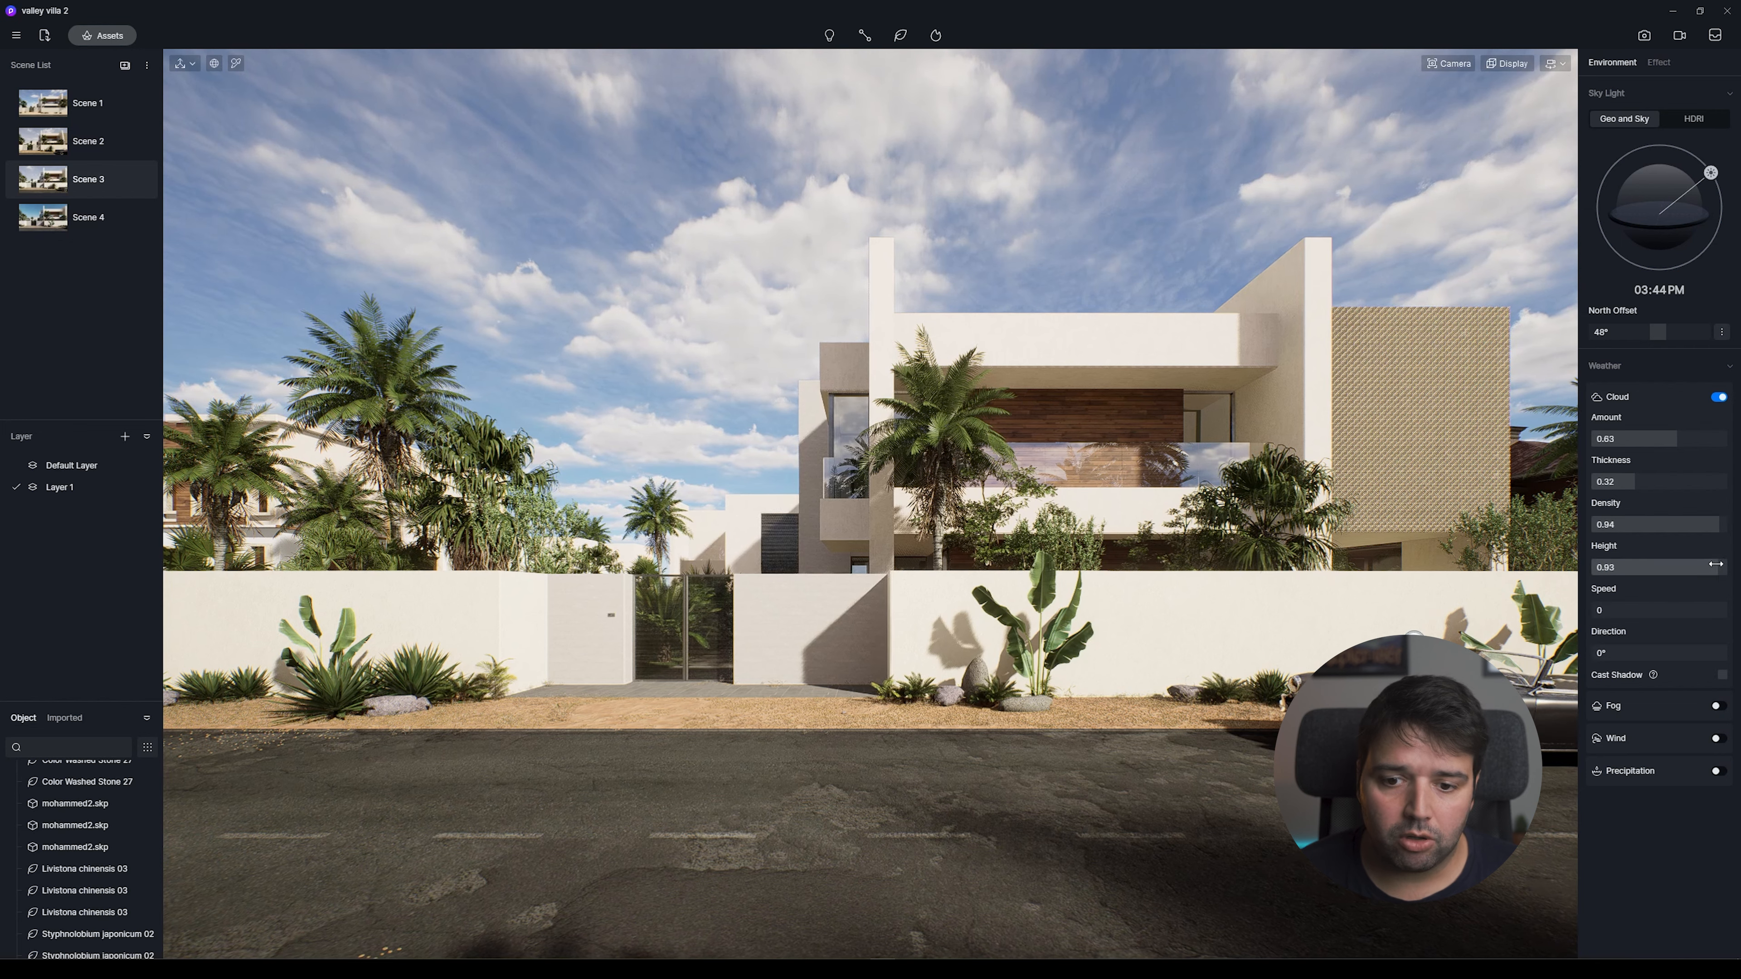
# Set cloud height to 0.49 and give the clouds a drift speed of 0.3.
pyautogui.moveTo(1716, 566); pyautogui.dragTo(1621, 565)
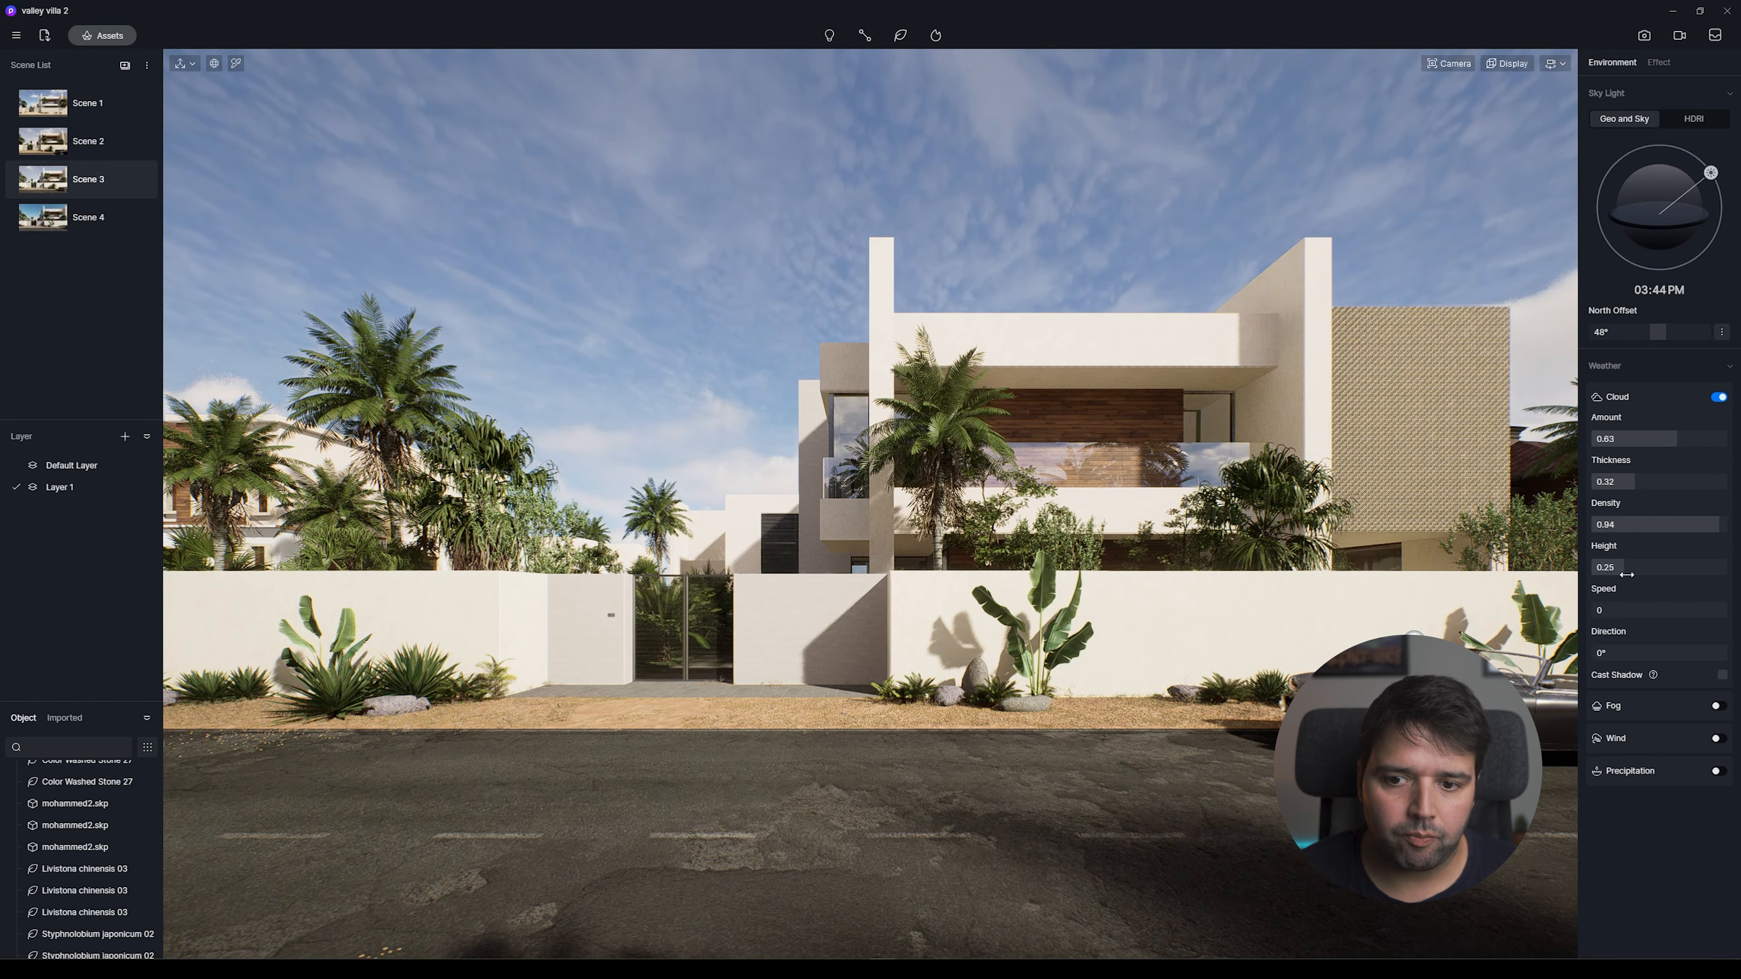
pyautogui.moveTo(1625, 566); pyautogui.dragTo(1654, 566)
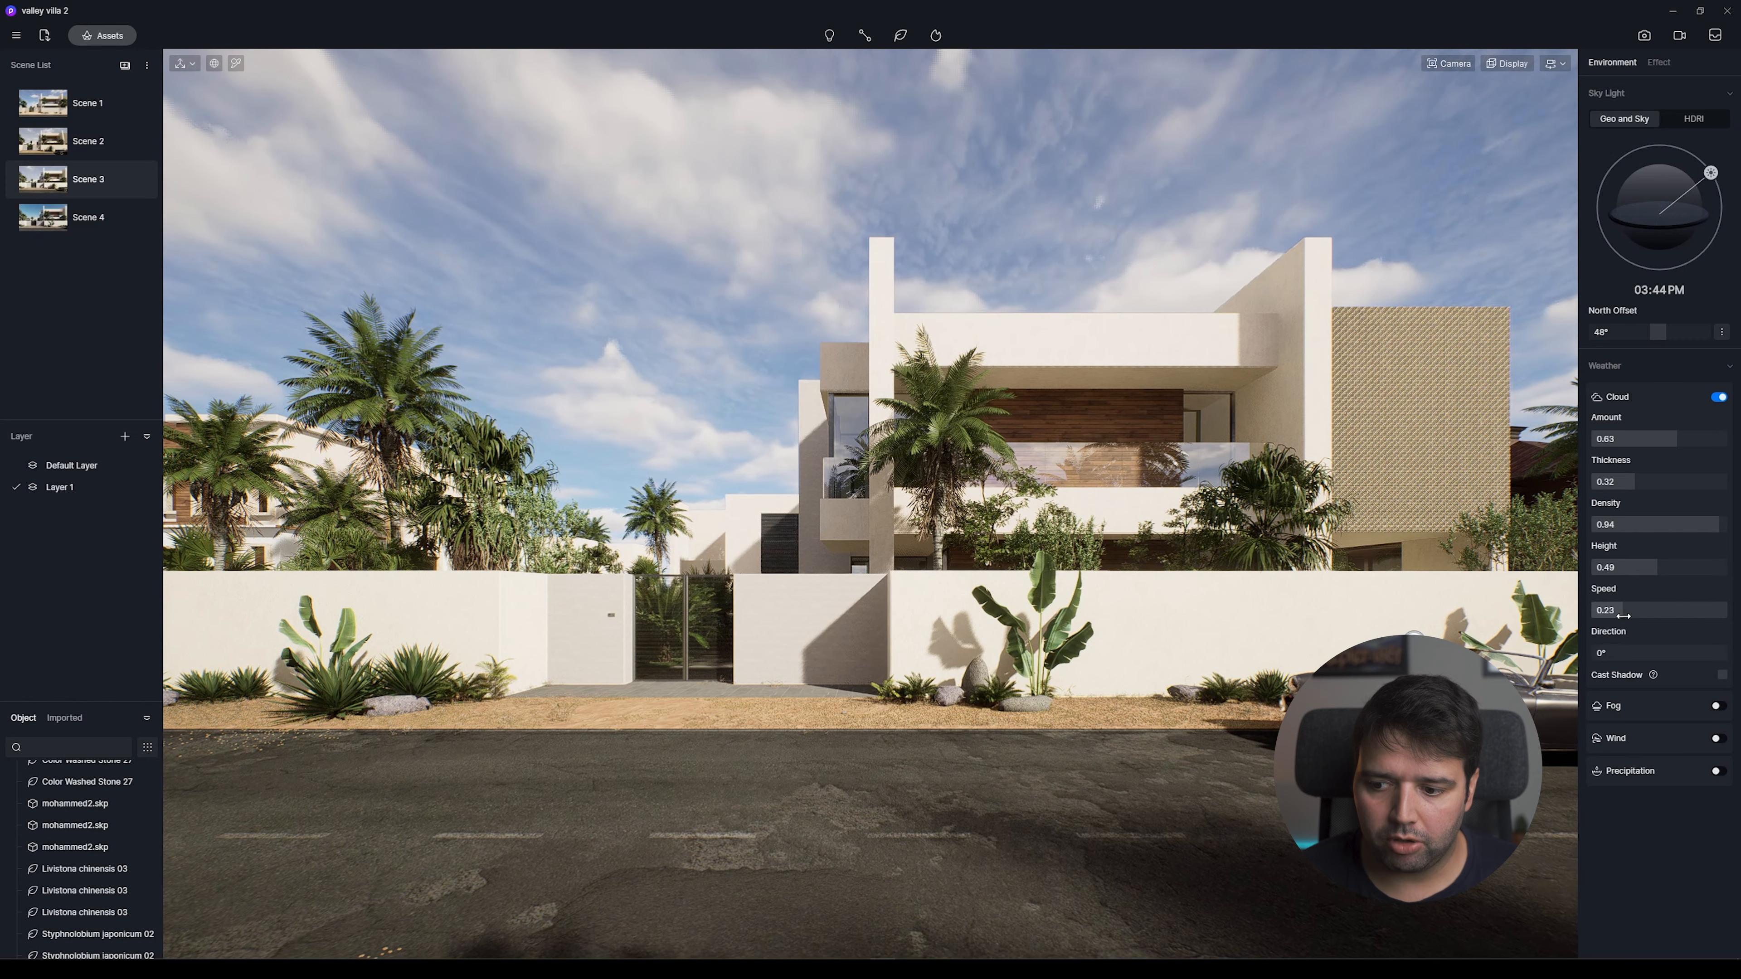
pyautogui.moveTo(1622, 609); pyautogui.dragTo(1638, 609)
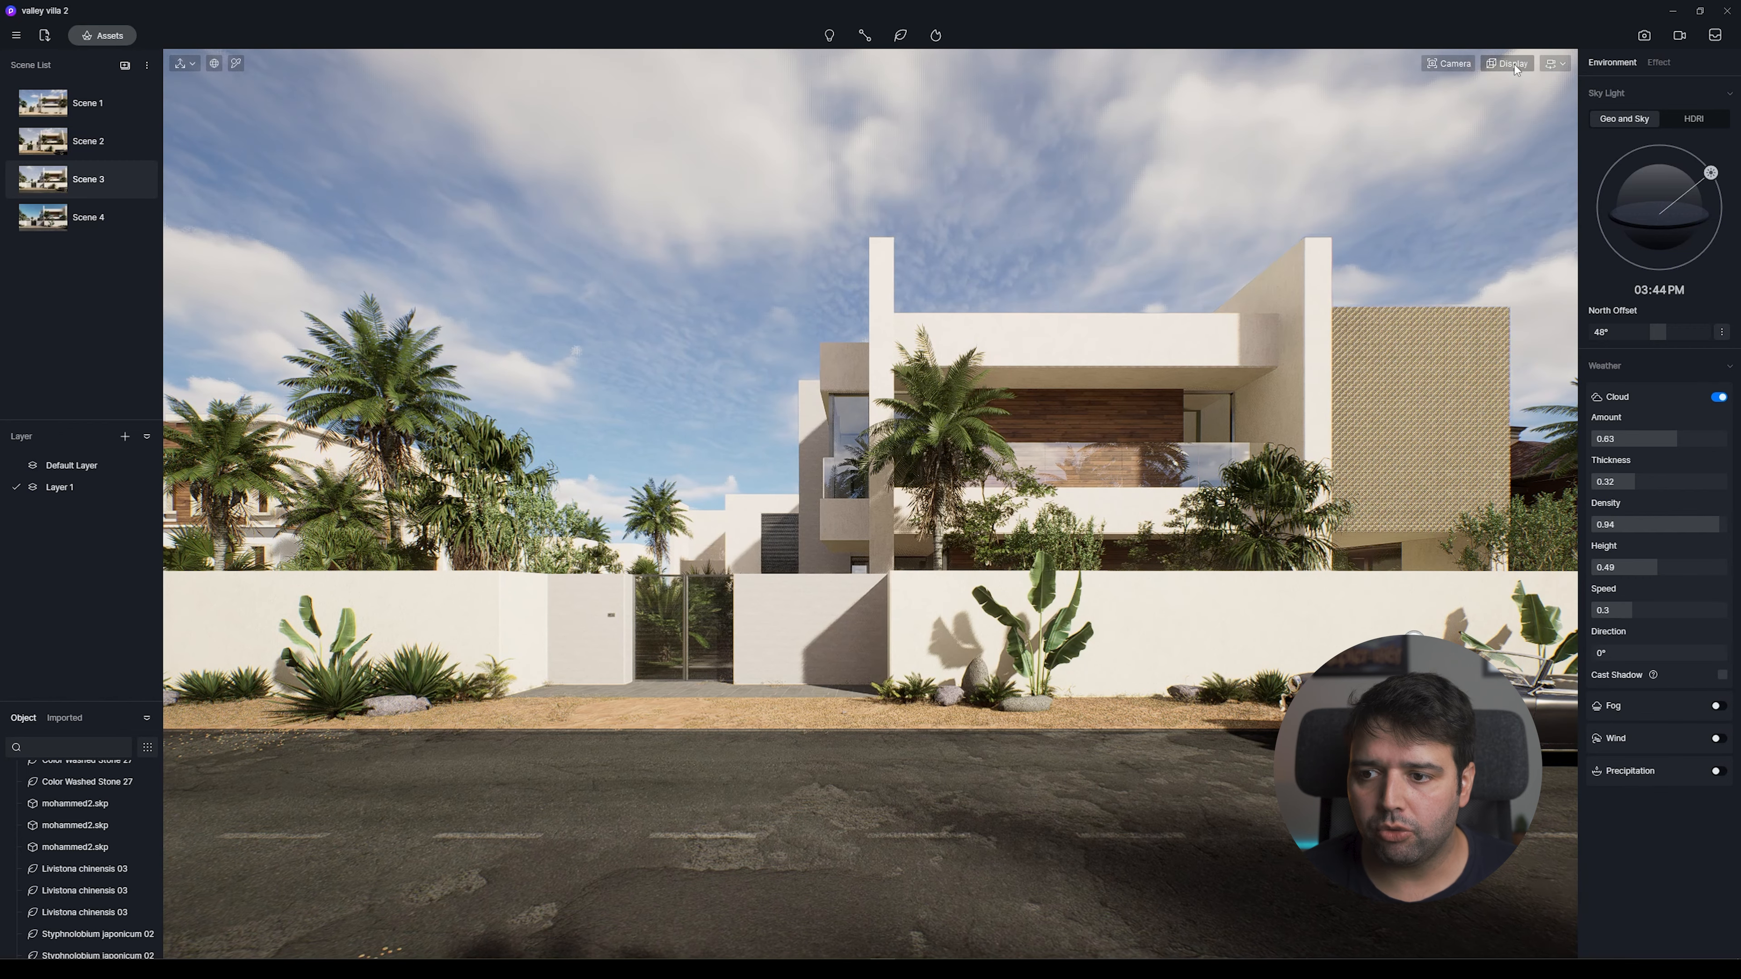
# Check the viewport display options, then rotate cloud direction to 288°.
pyautogui.click(1509, 63)
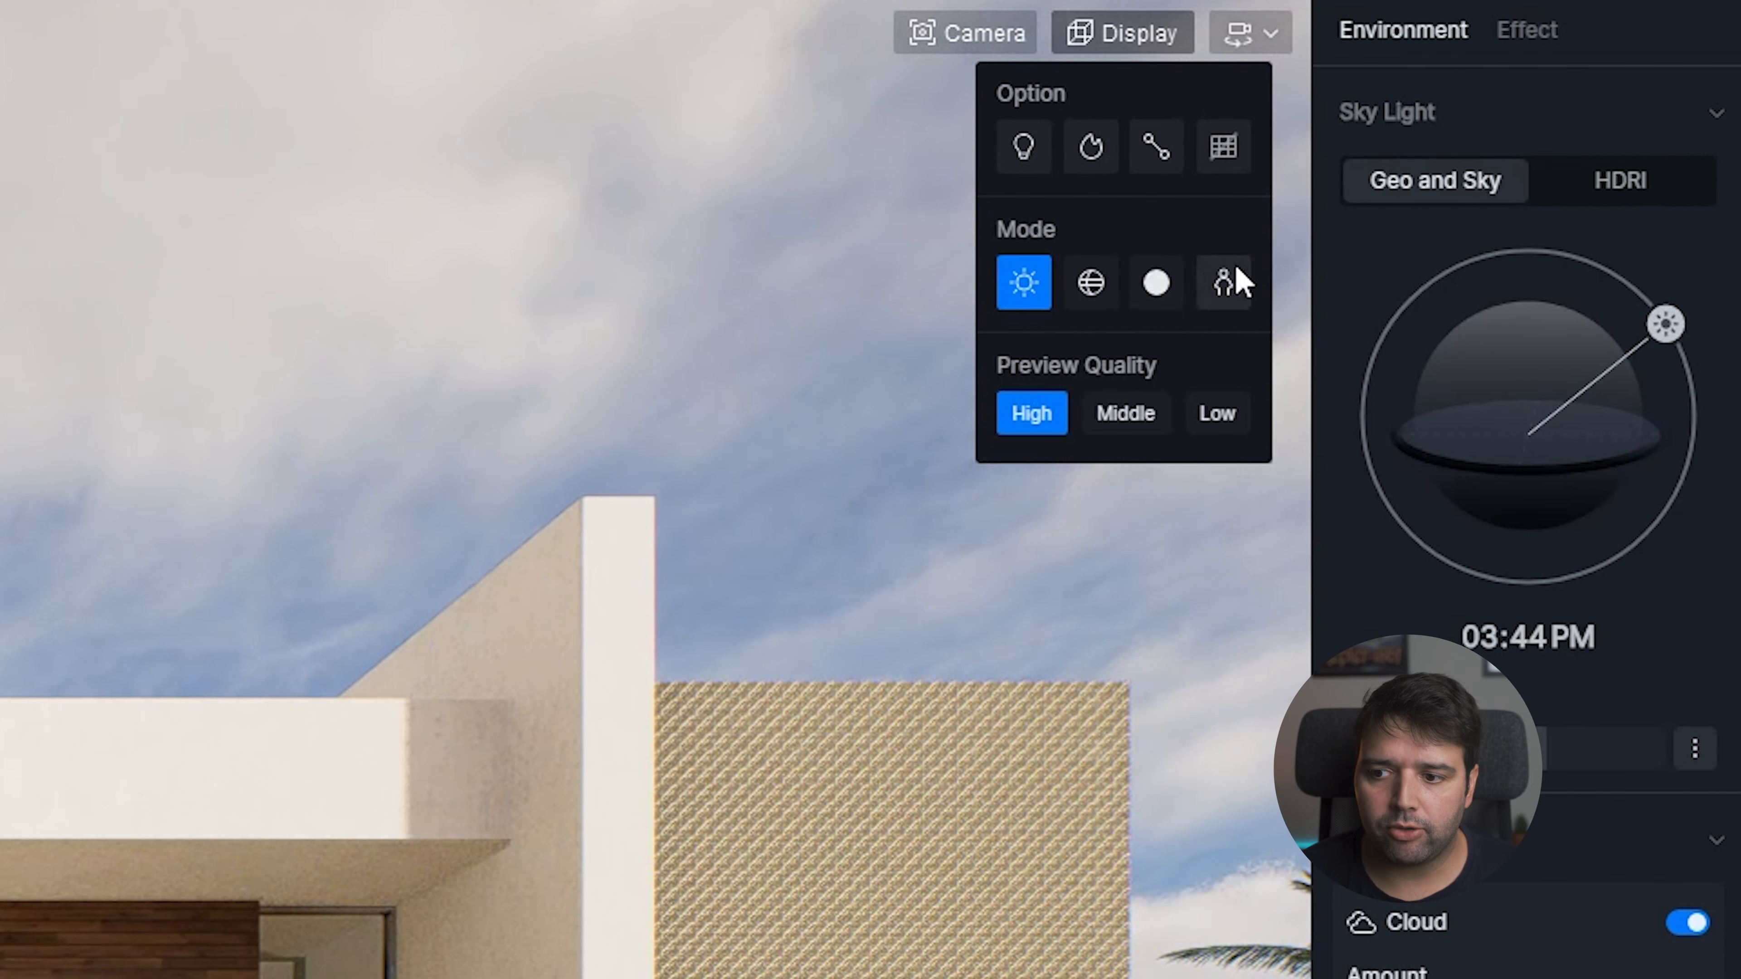
pyautogui.moveTo(1222, 283)
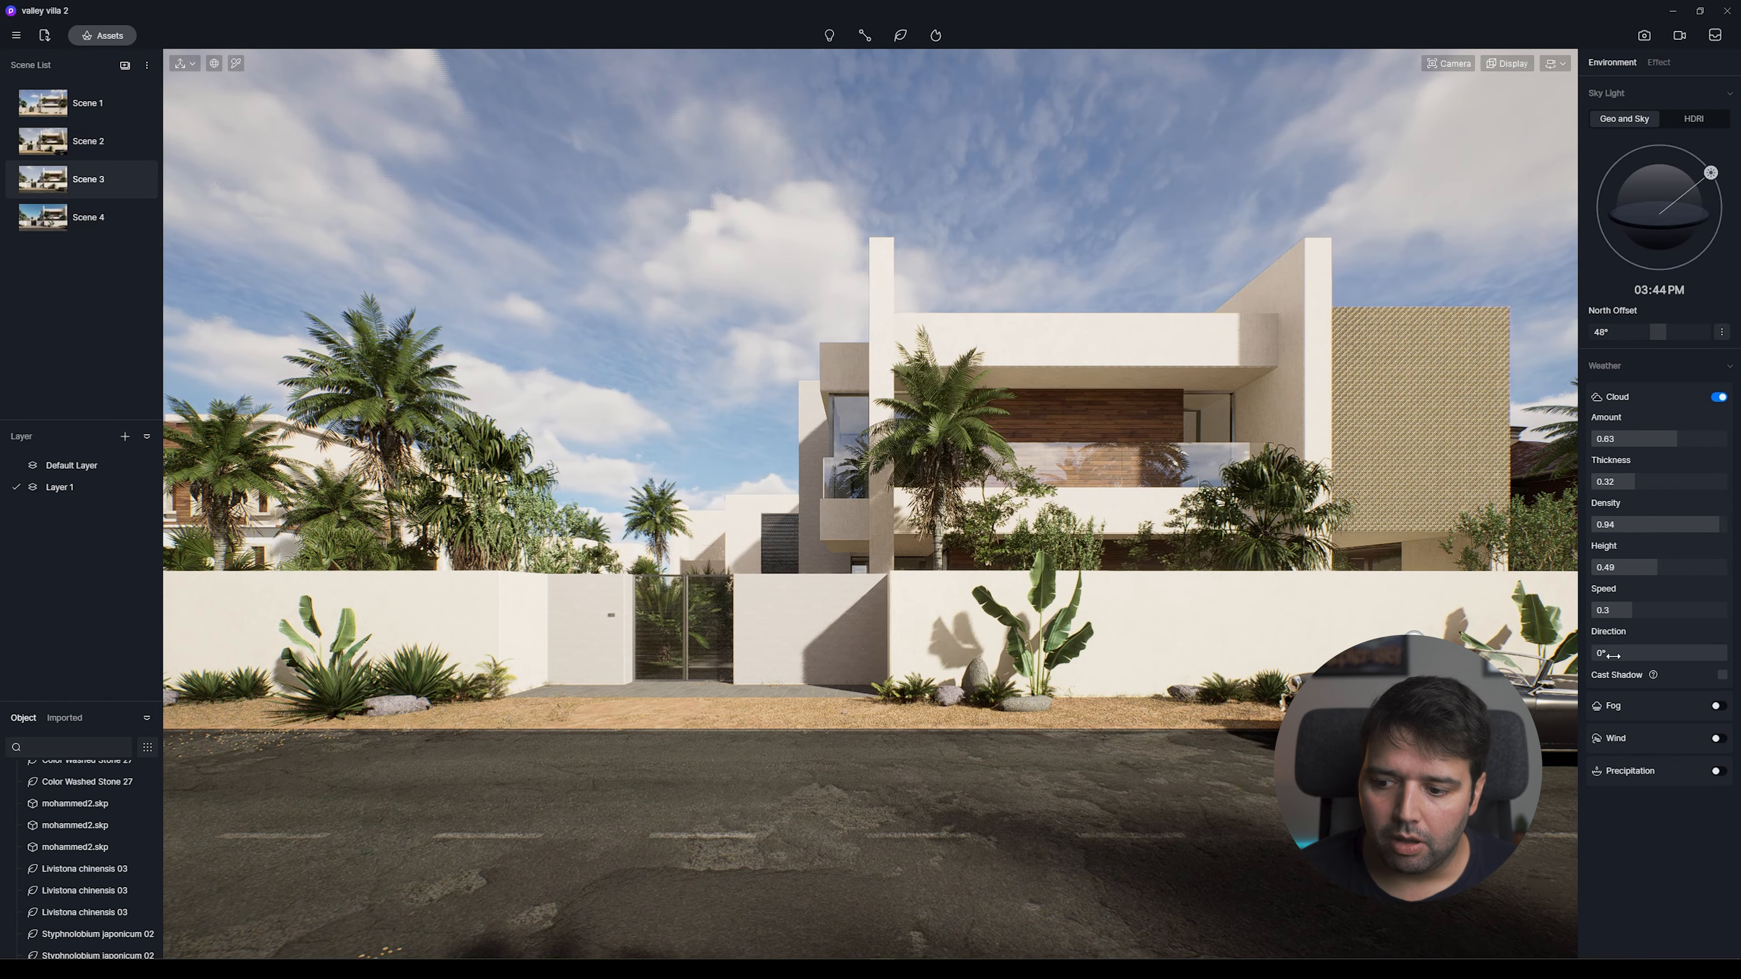
pyautogui.moveTo(1604, 653); pyautogui.dragTo(1627, 653)
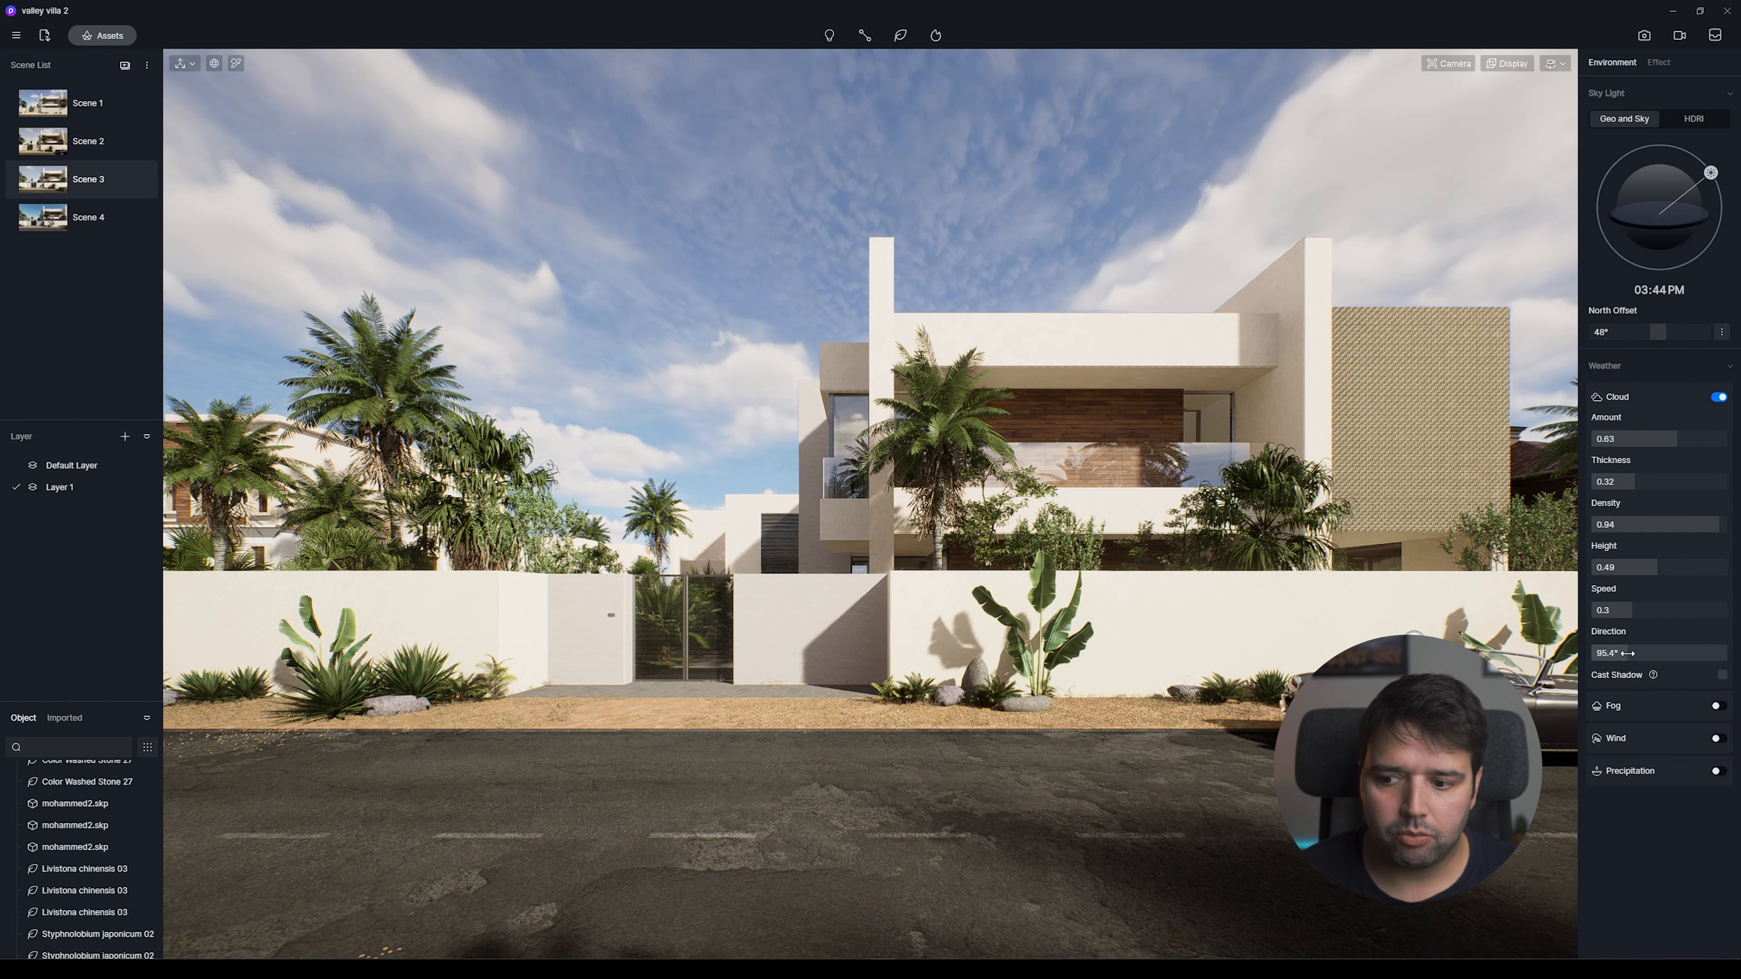
pyautogui.moveTo(1643, 653); pyautogui.dragTo(1710, 653)
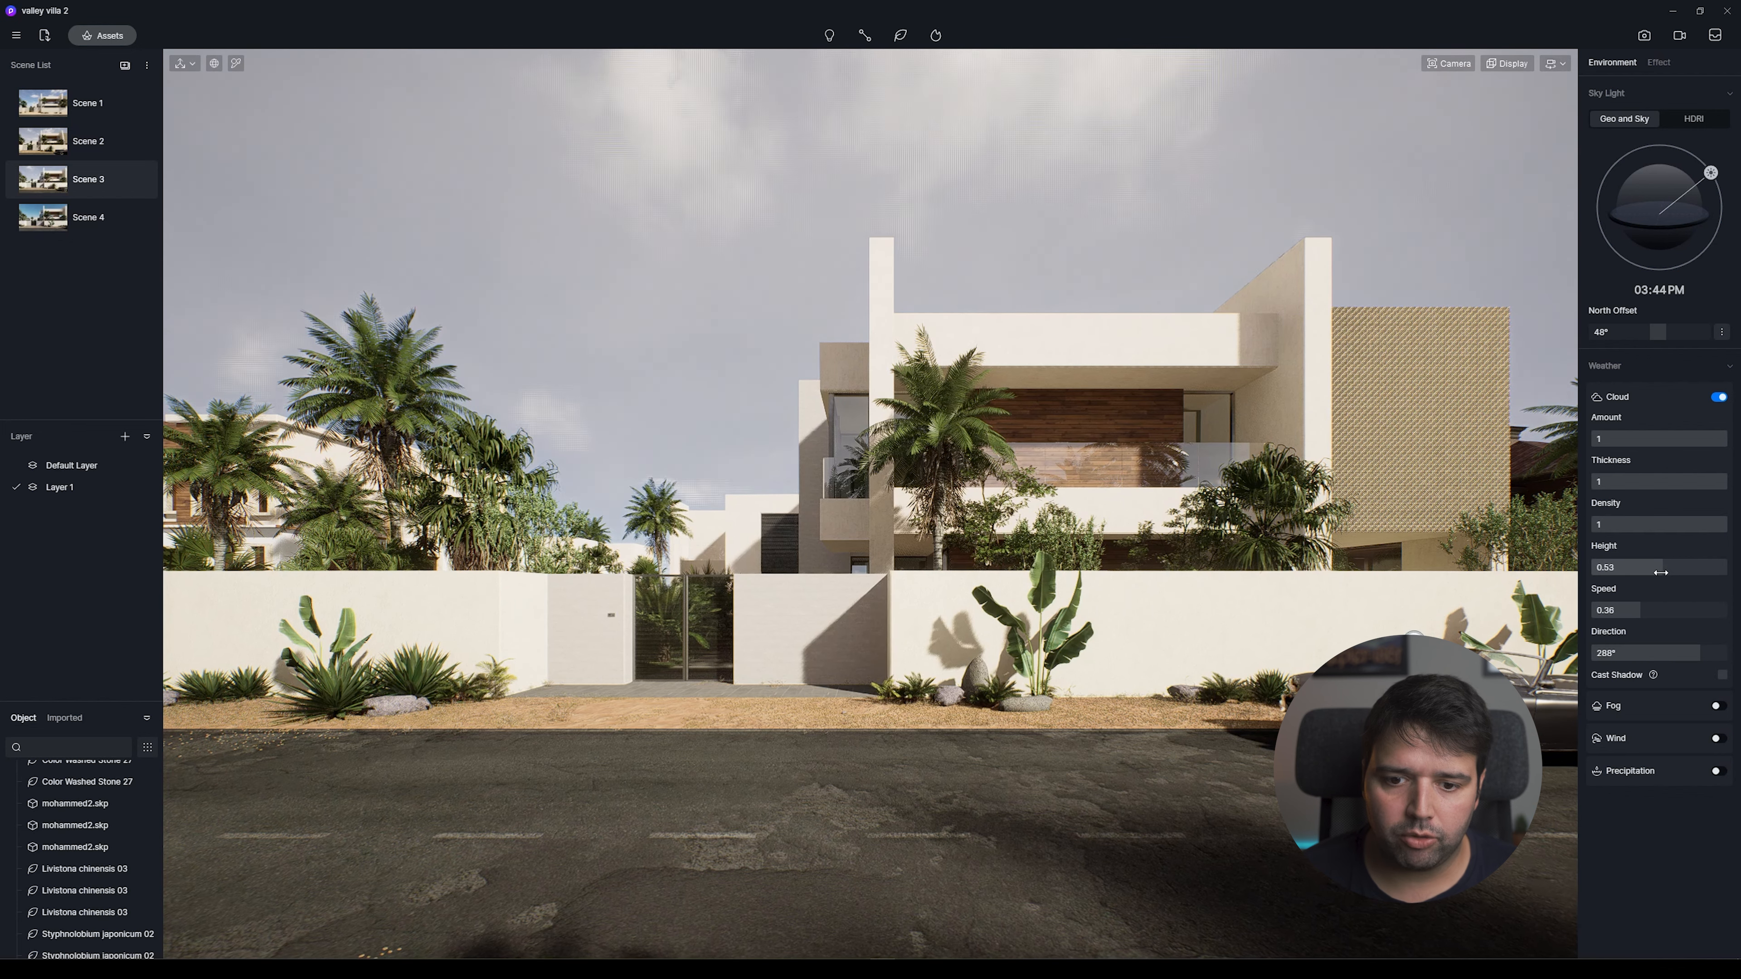
# Drop the cloud height to about 0.01 for a dark overcast layer.
pyautogui.moveTo(1662, 572); pyautogui.dragTo(1599, 572)
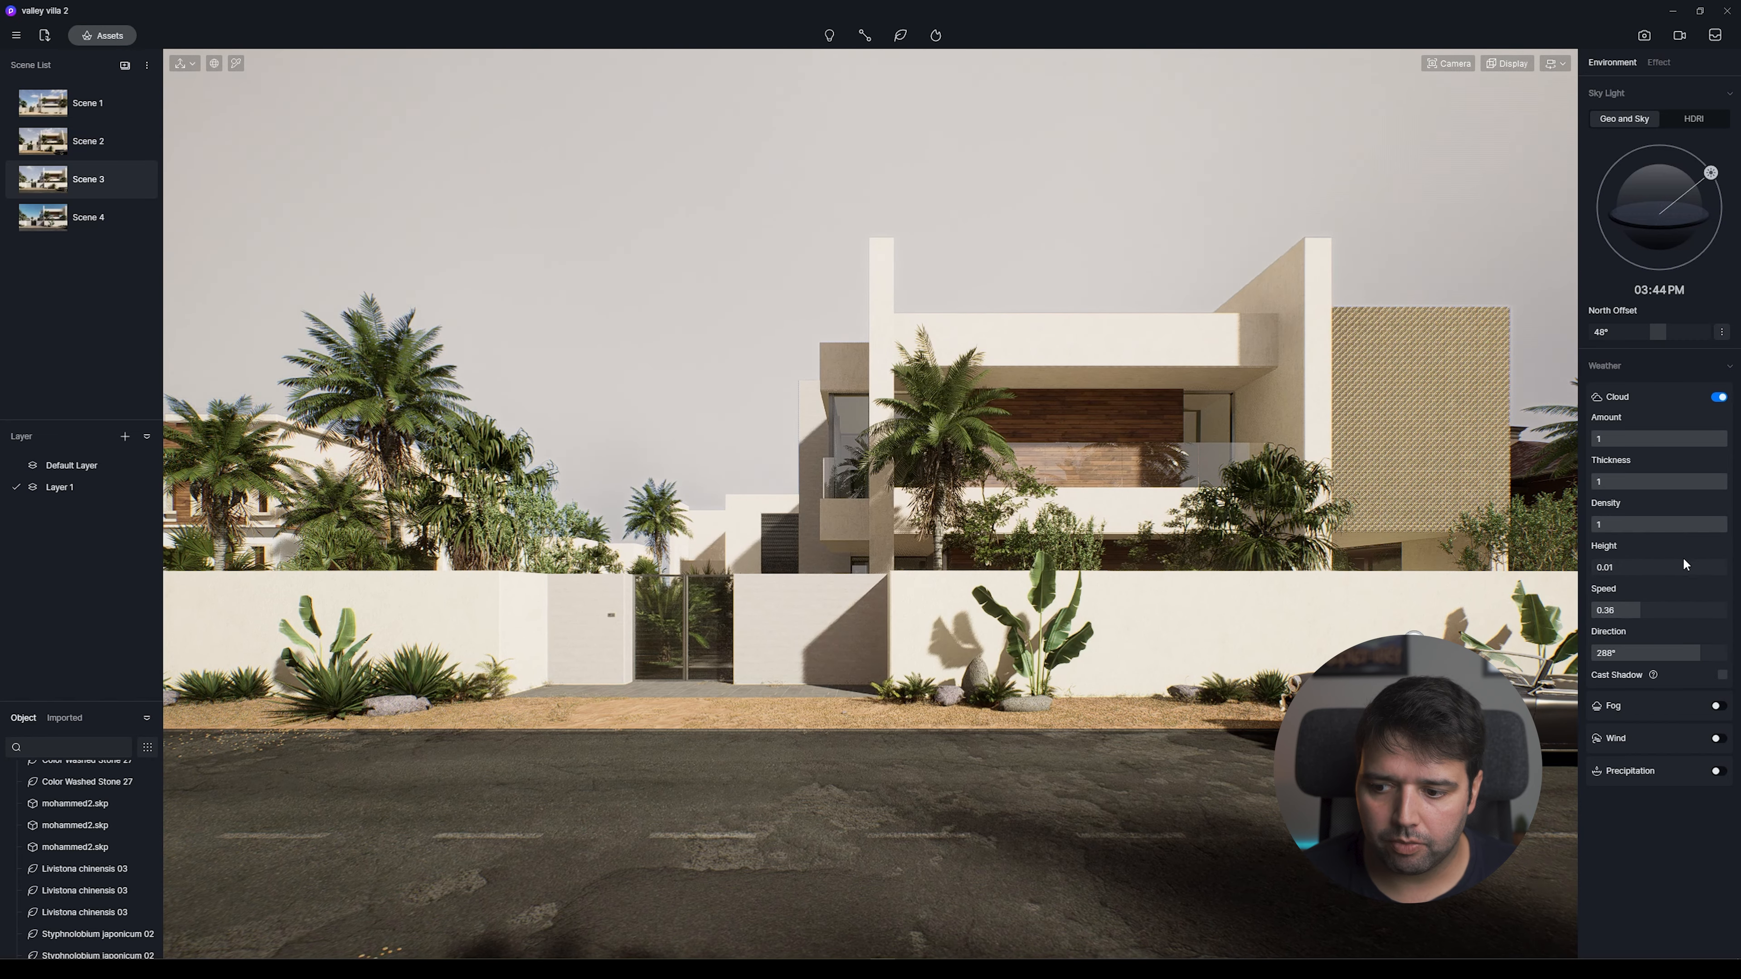
pyautogui.moveTo(1611, 566); pyautogui.dragTo(1710, 565)
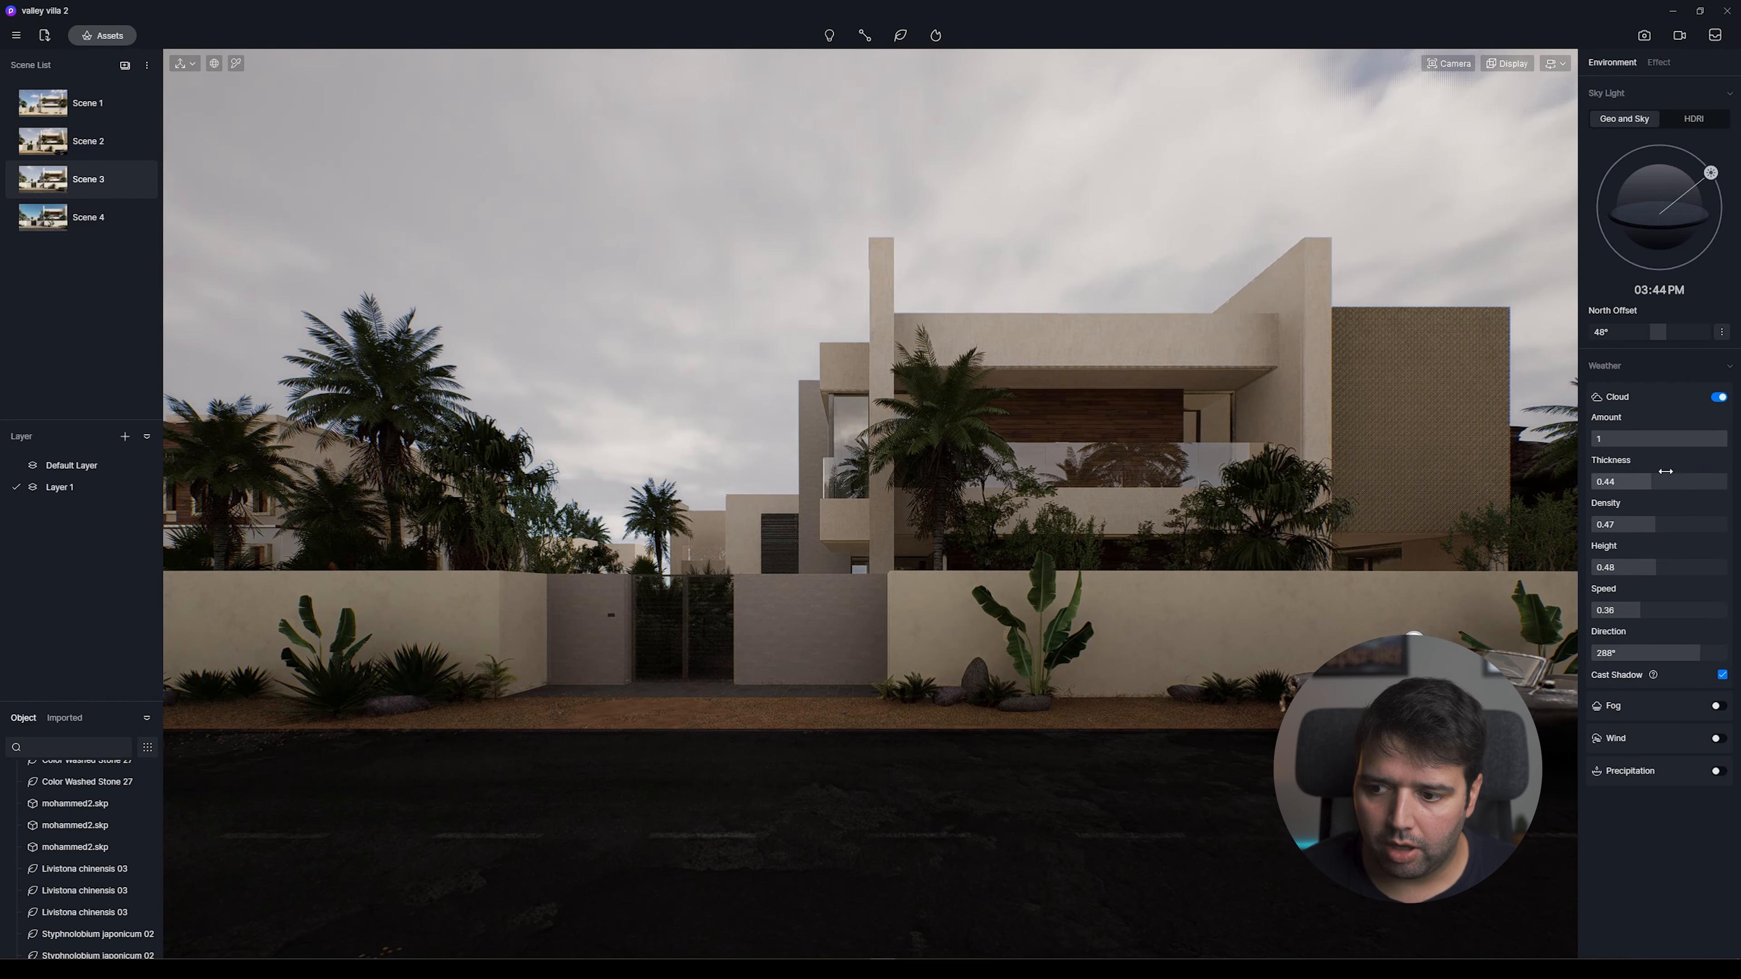
# Reduce cloud thickness to 0.44 and tilt the view up to check the scattered clouds.
pyautogui.moveTo(1710, 437); pyautogui.dragTo(1663, 437)
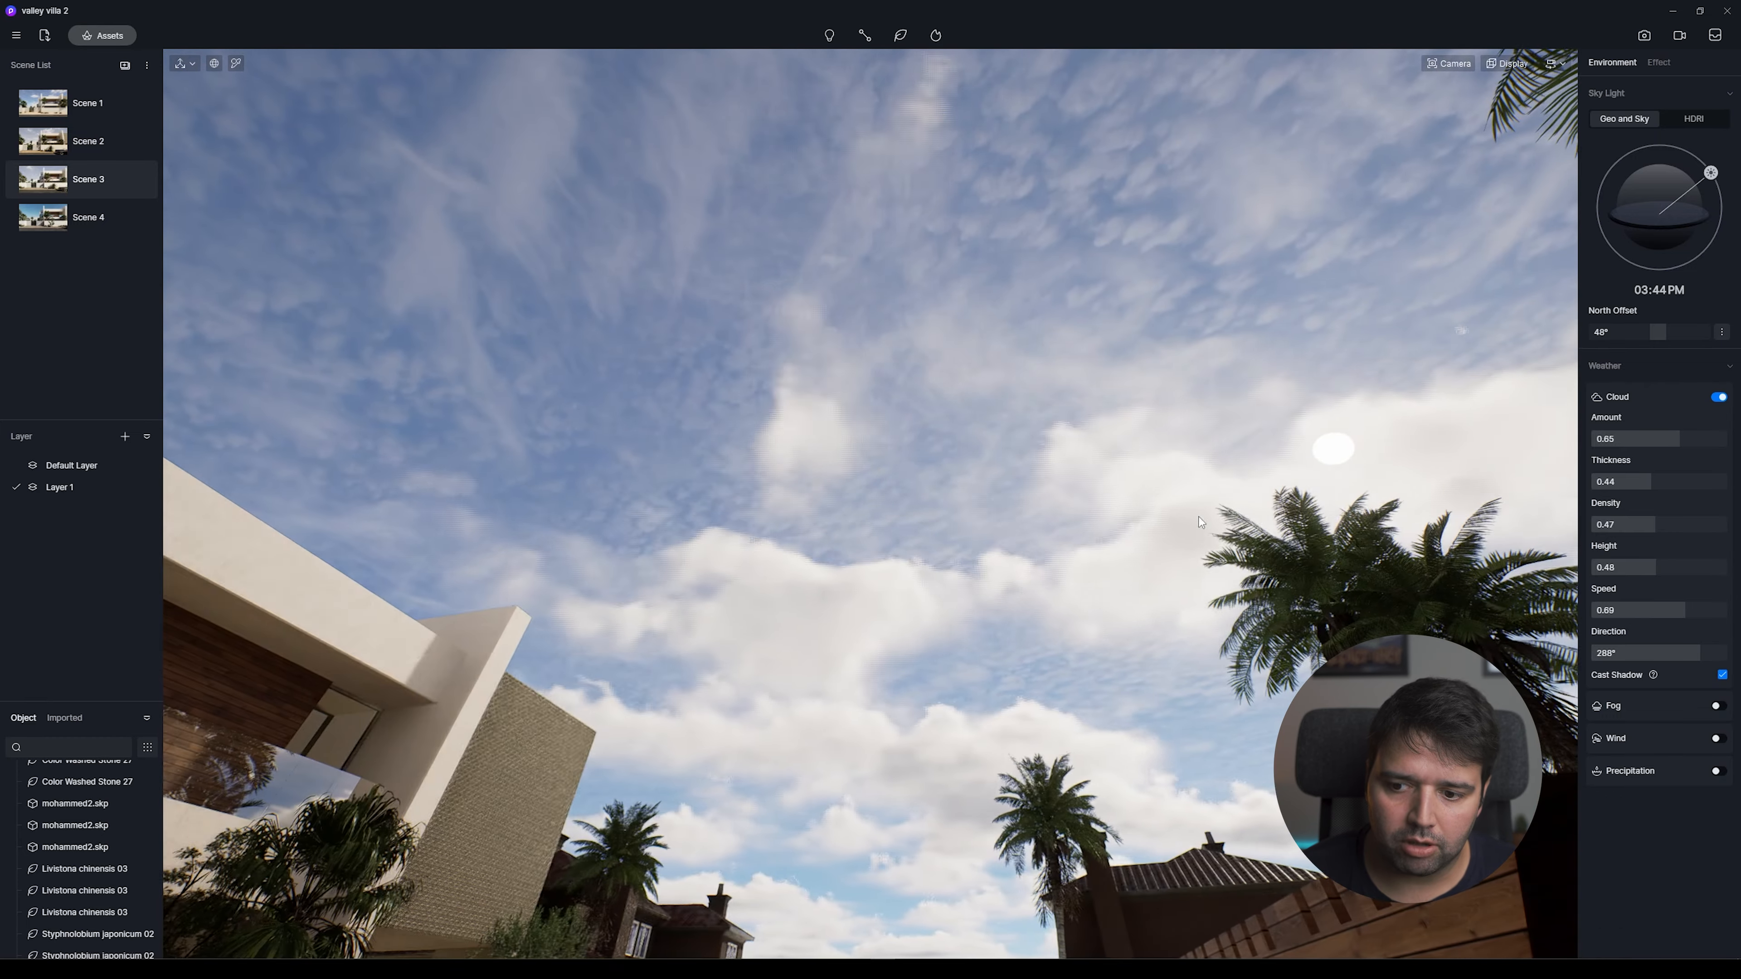
pyautogui.moveTo(1199, 522); pyautogui.dragTo(1286, 601)
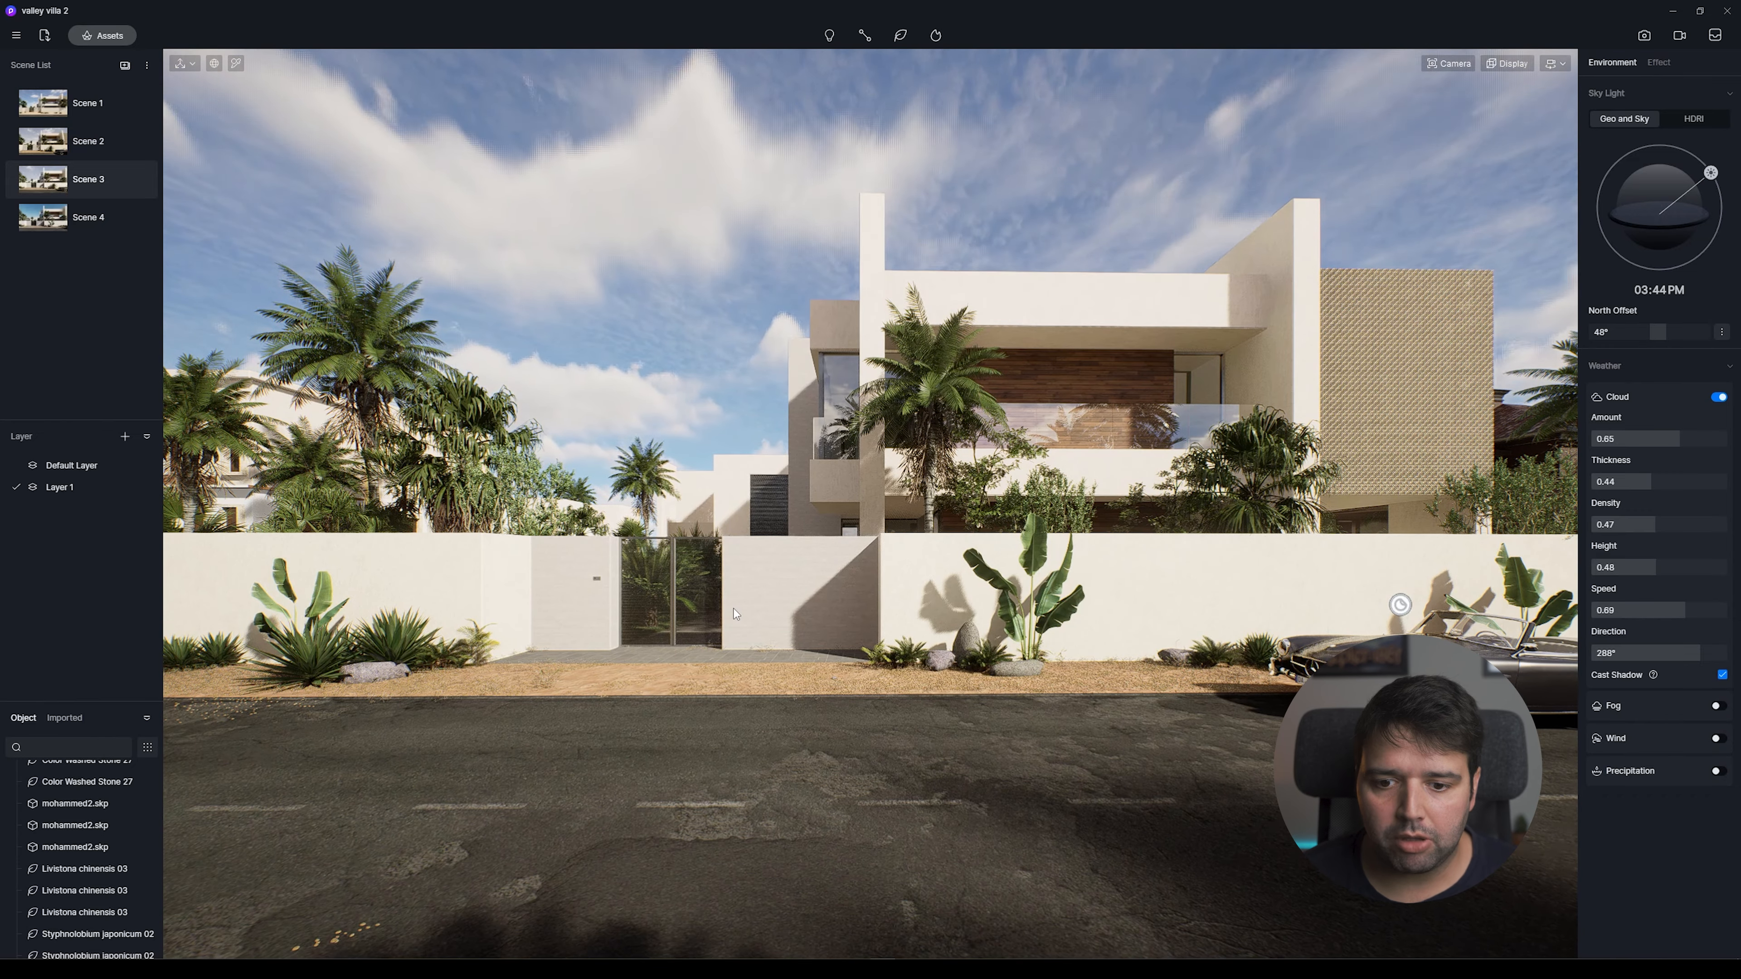
# Enable fog with falloff about 0.1 and lower the overcast cloud layer to height 0.21.
pyautogui.click(1720, 738)
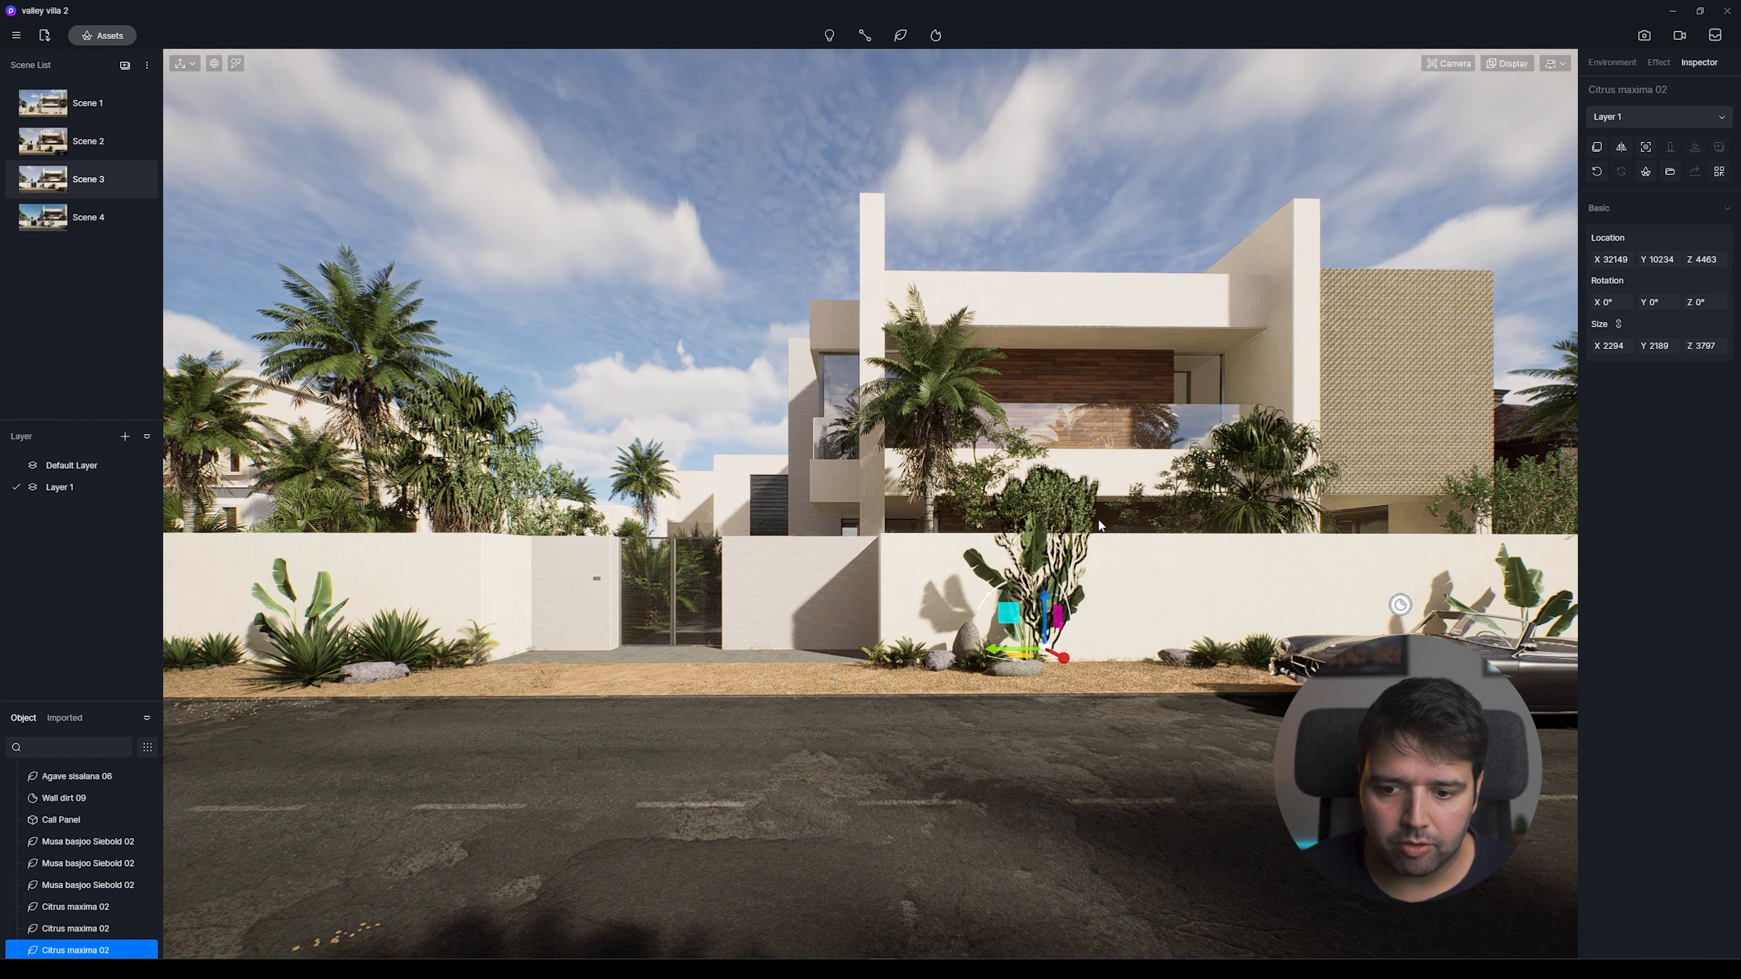
pyautogui.click(1611, 62)
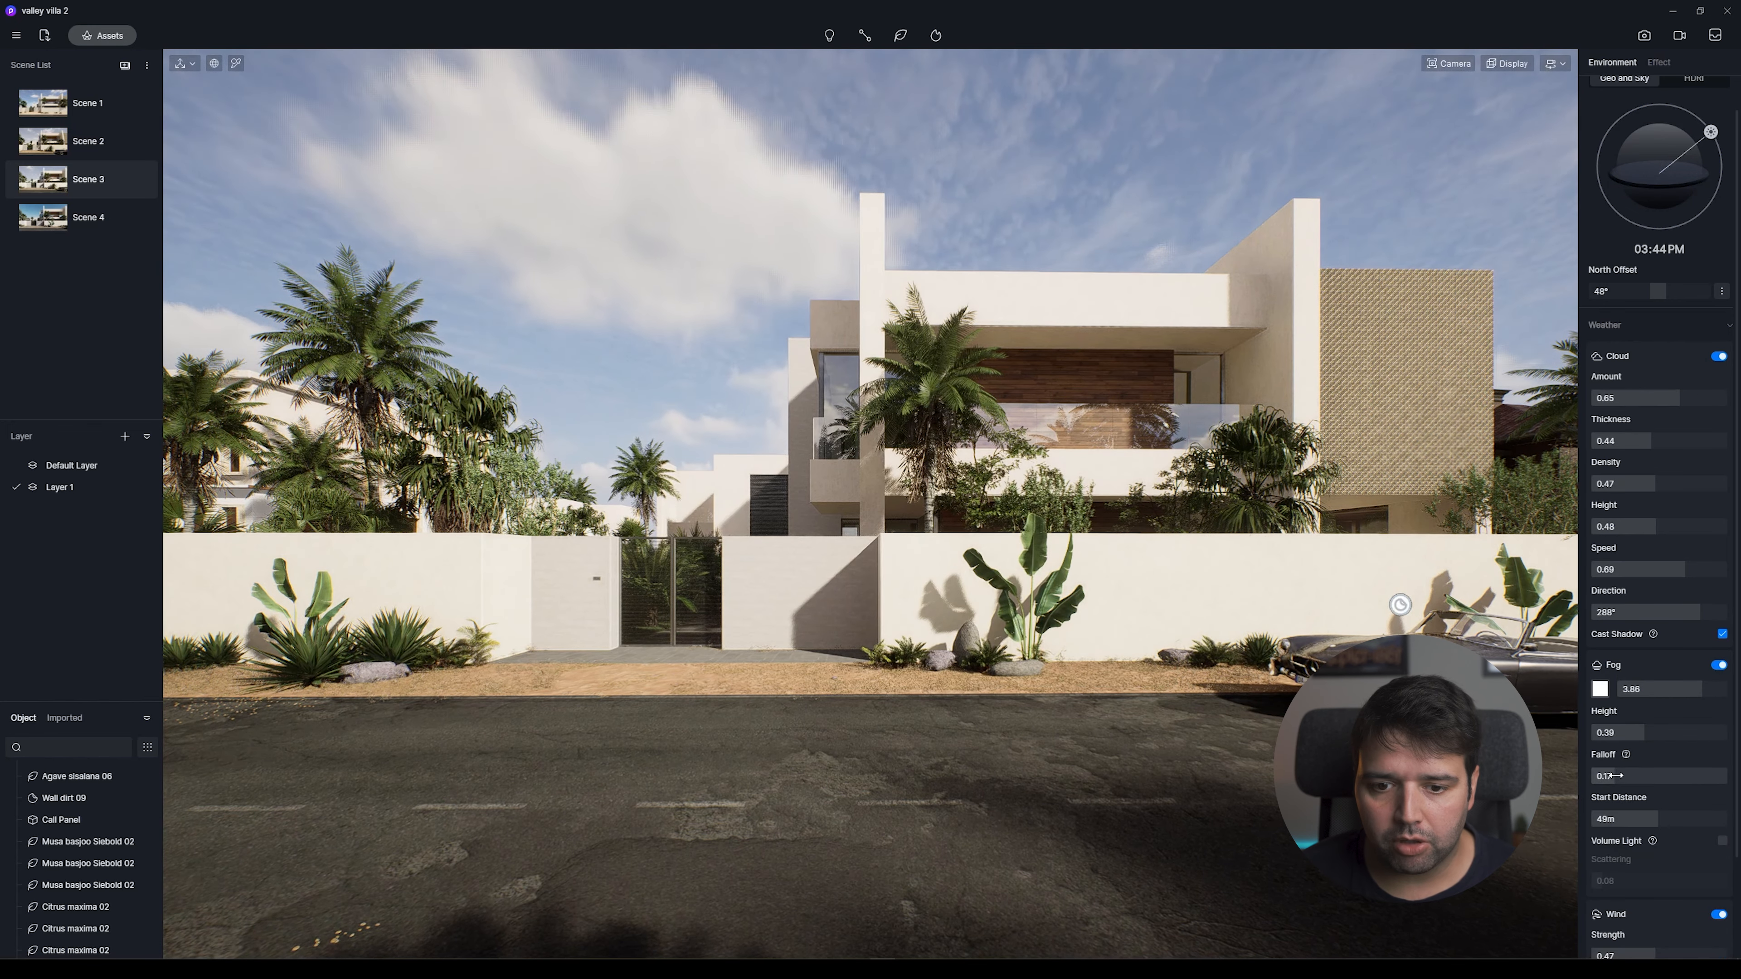
pyautogui.moveTo(1632, 775); pyautogui.dragTo(1604, 775)
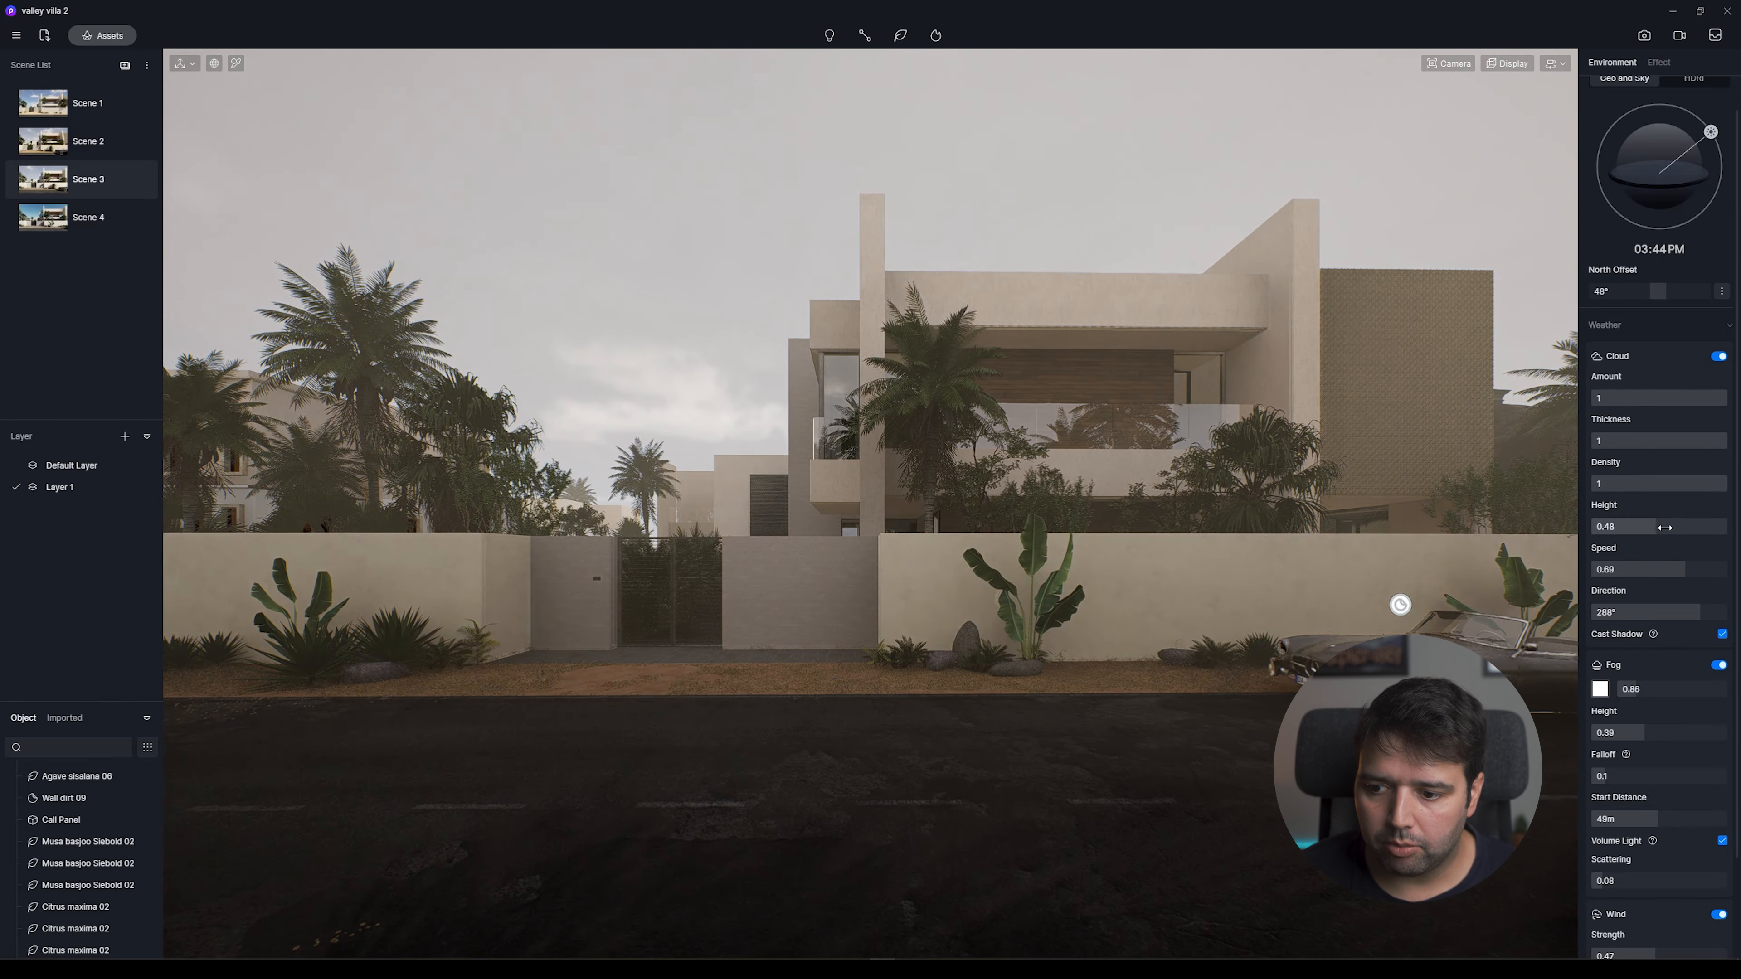
pyautogui.moveTo(1654, 526); pyautogui.dragTo(1610, 526)
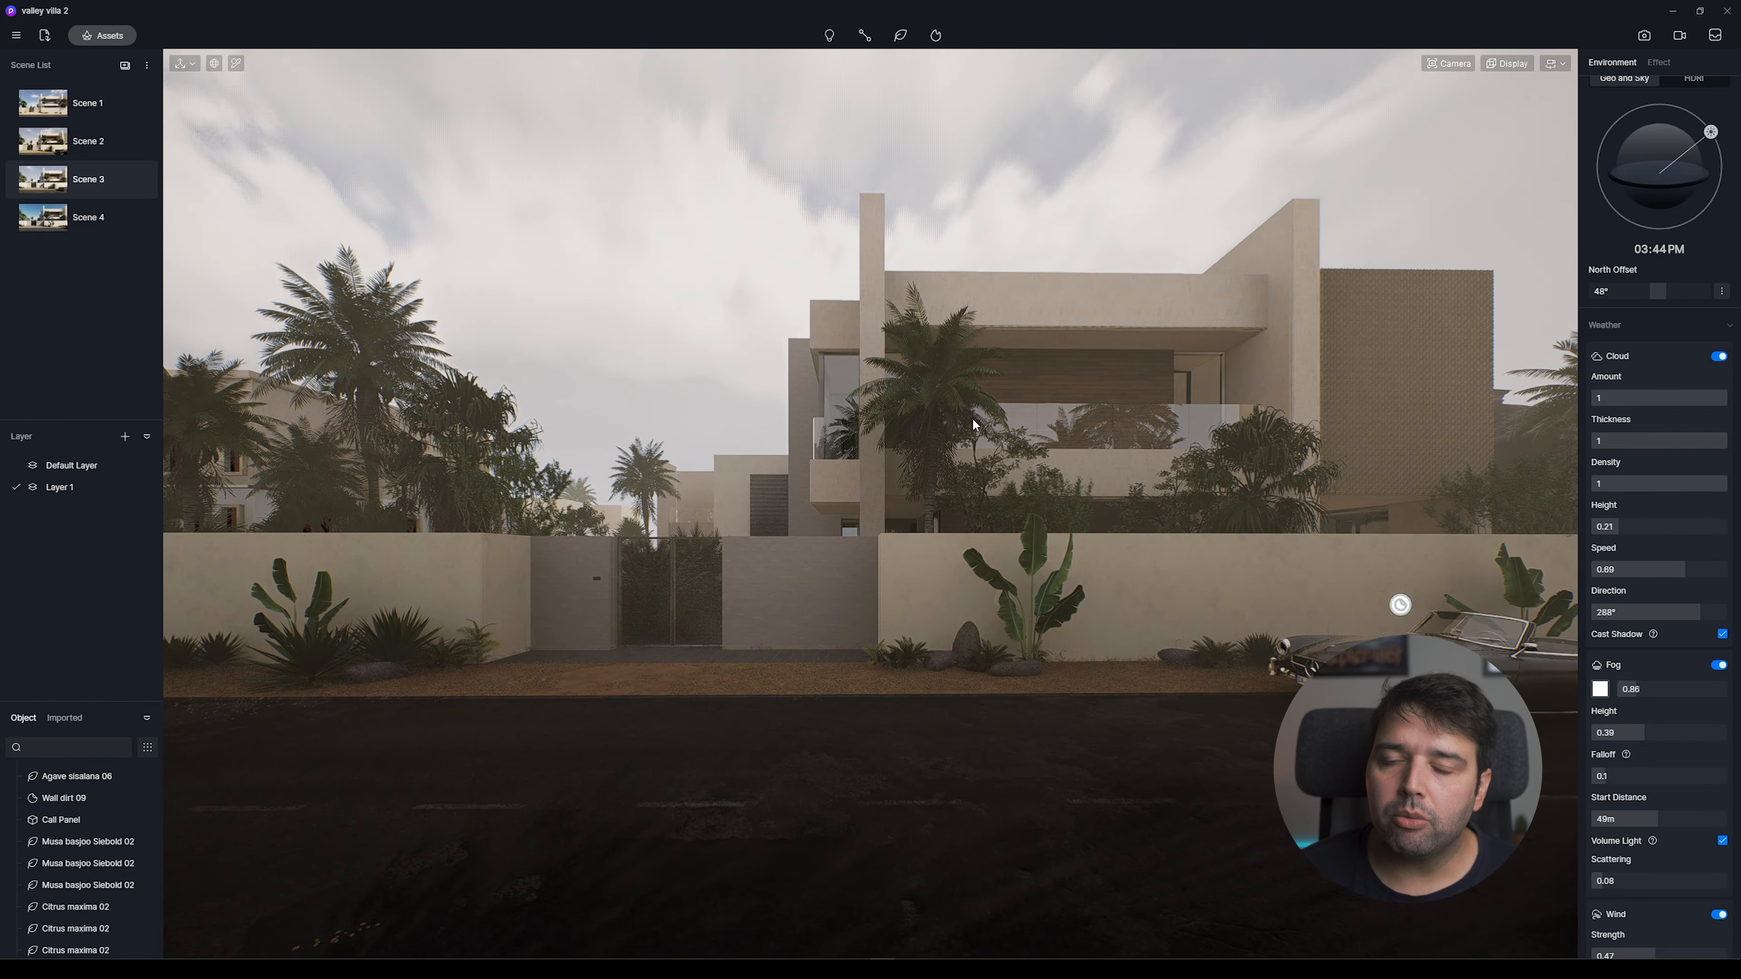
# Add rain at about 0.37 strength with road puddles enlarged to 0.85.
pyautogui.scroll(-3)
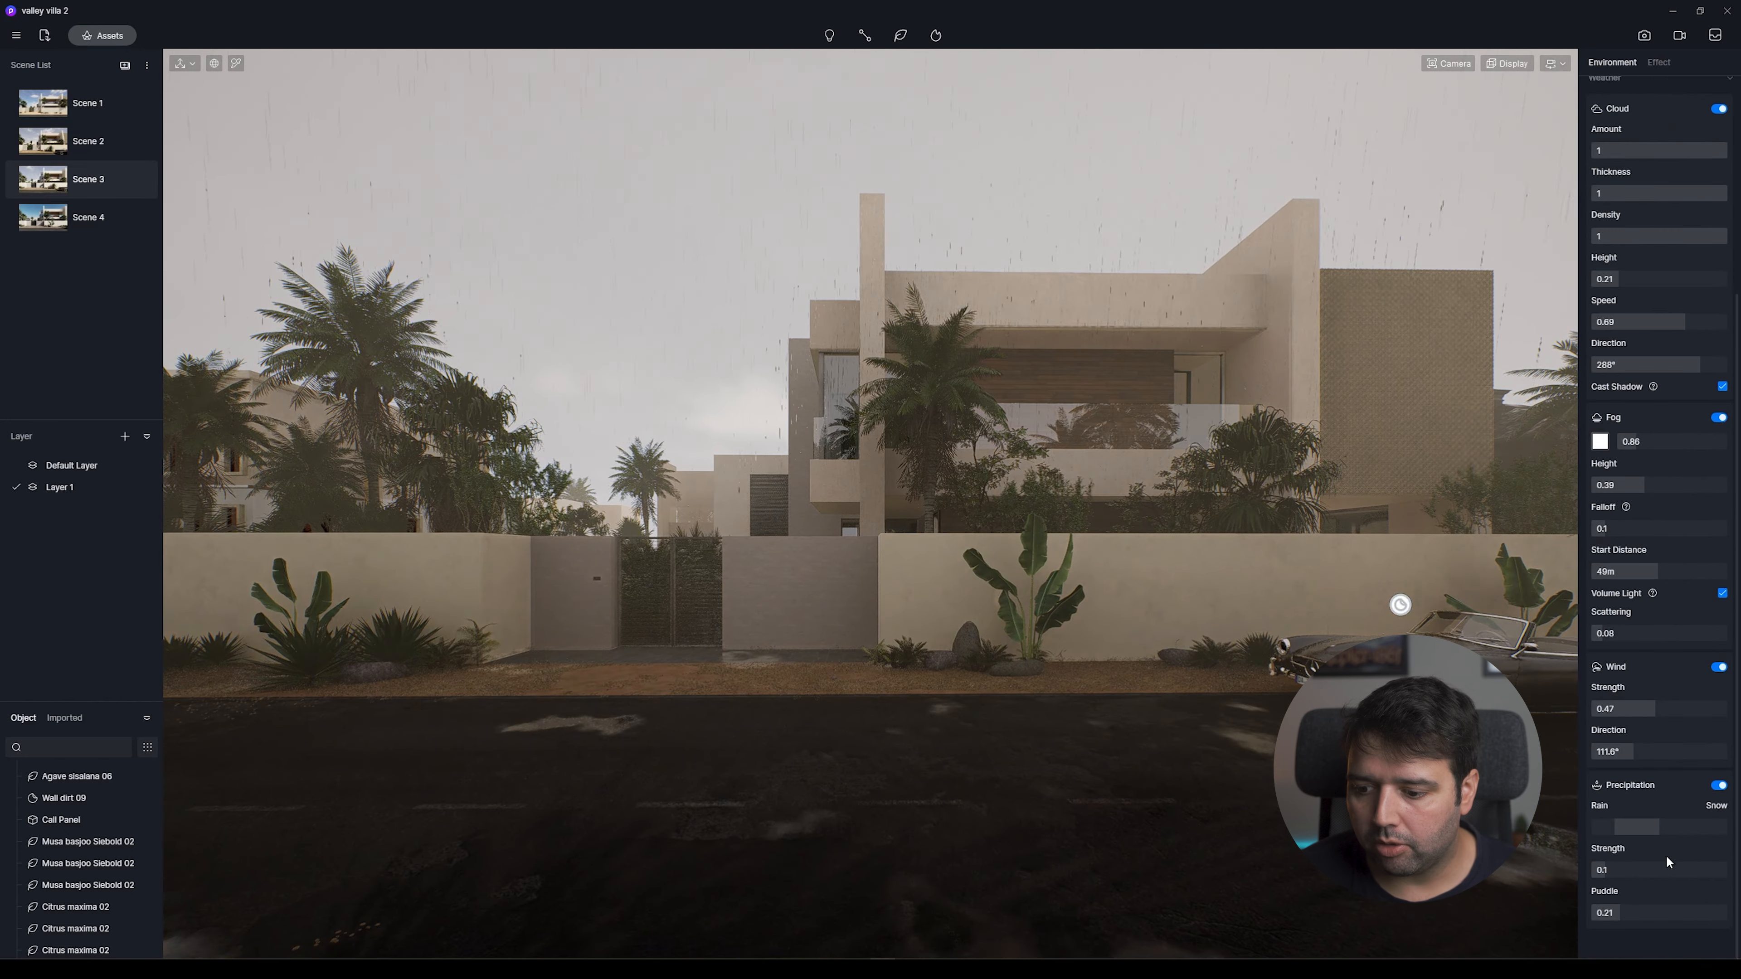
pyautogui.moveTo(1616, 870); pyautogui.dragTo(1654, 869)
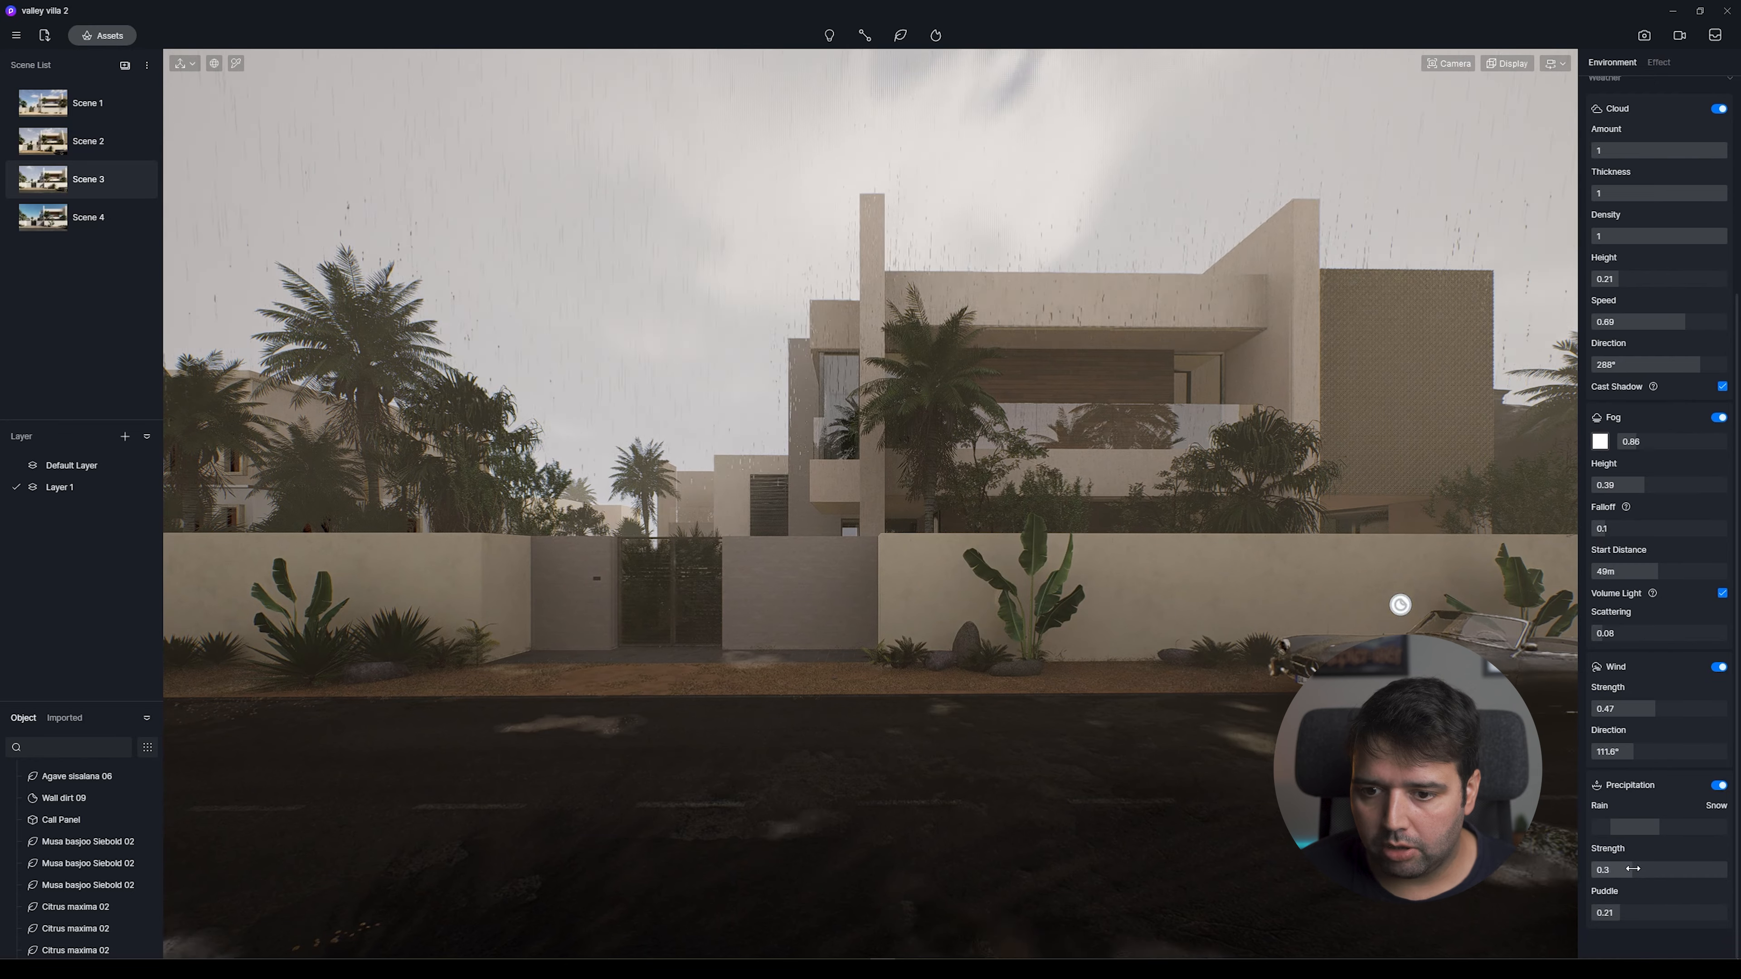
pyautogui.moveTo(1611, 913); pyautogui.dragTo(1665, 913)
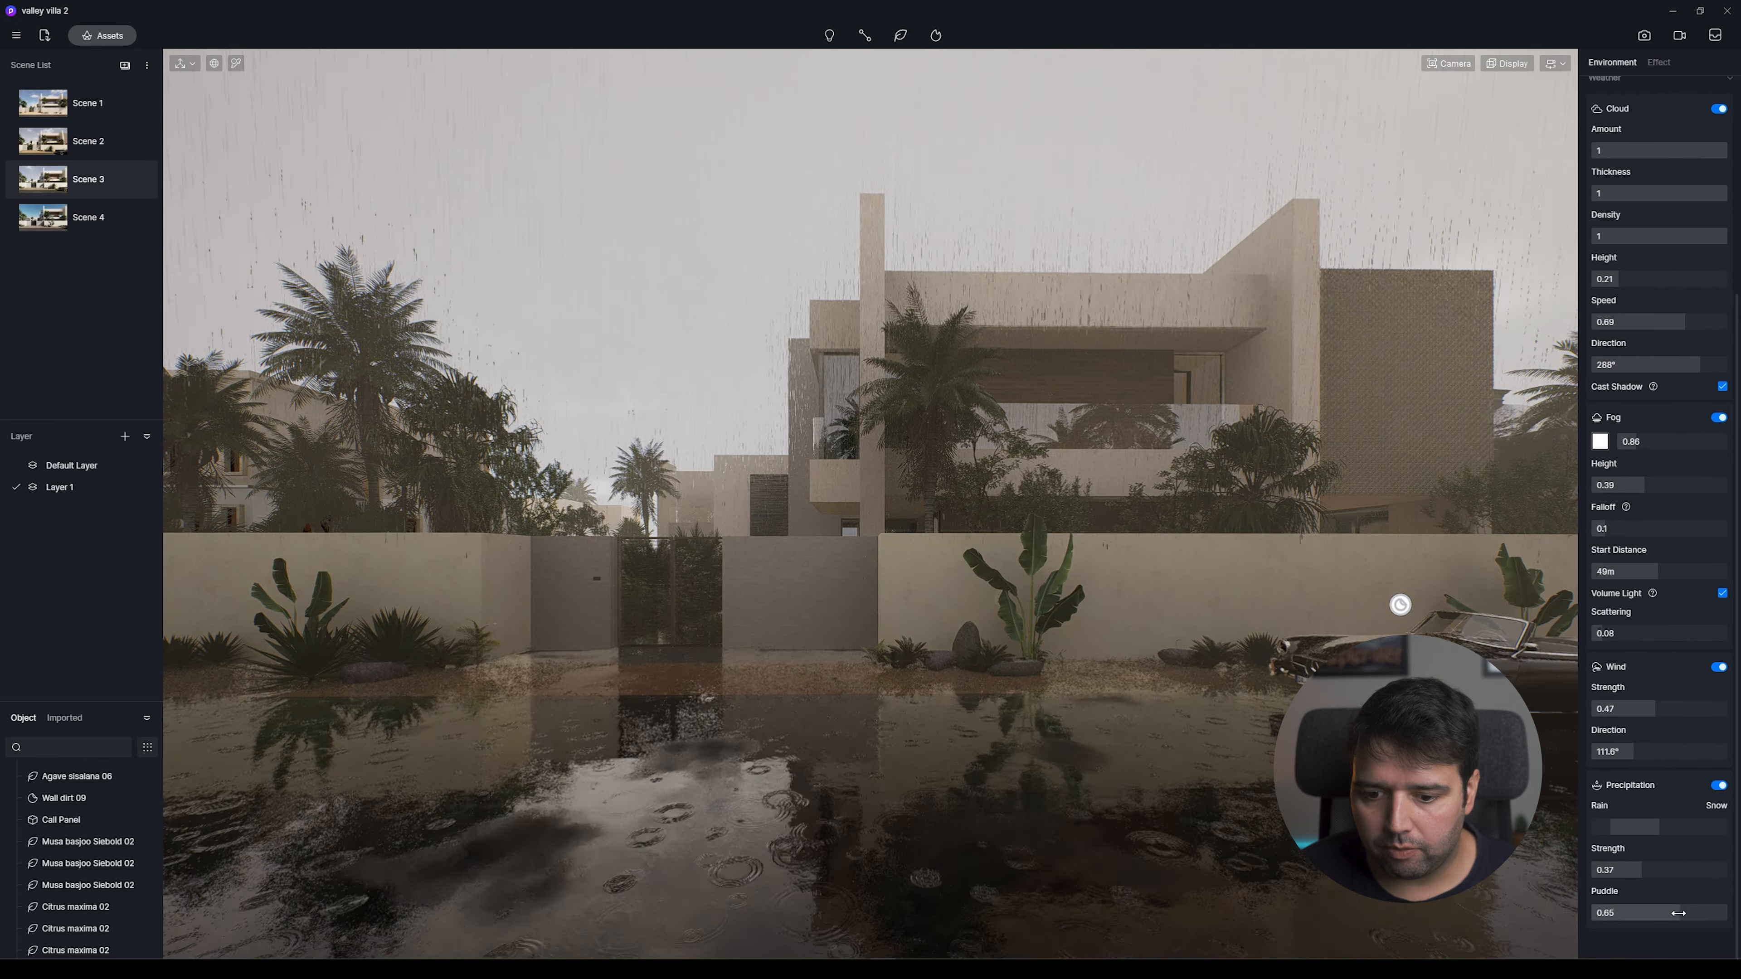
pyautogui.moveTo(1671, 913); pyautogui.dragTo(1662, 913)
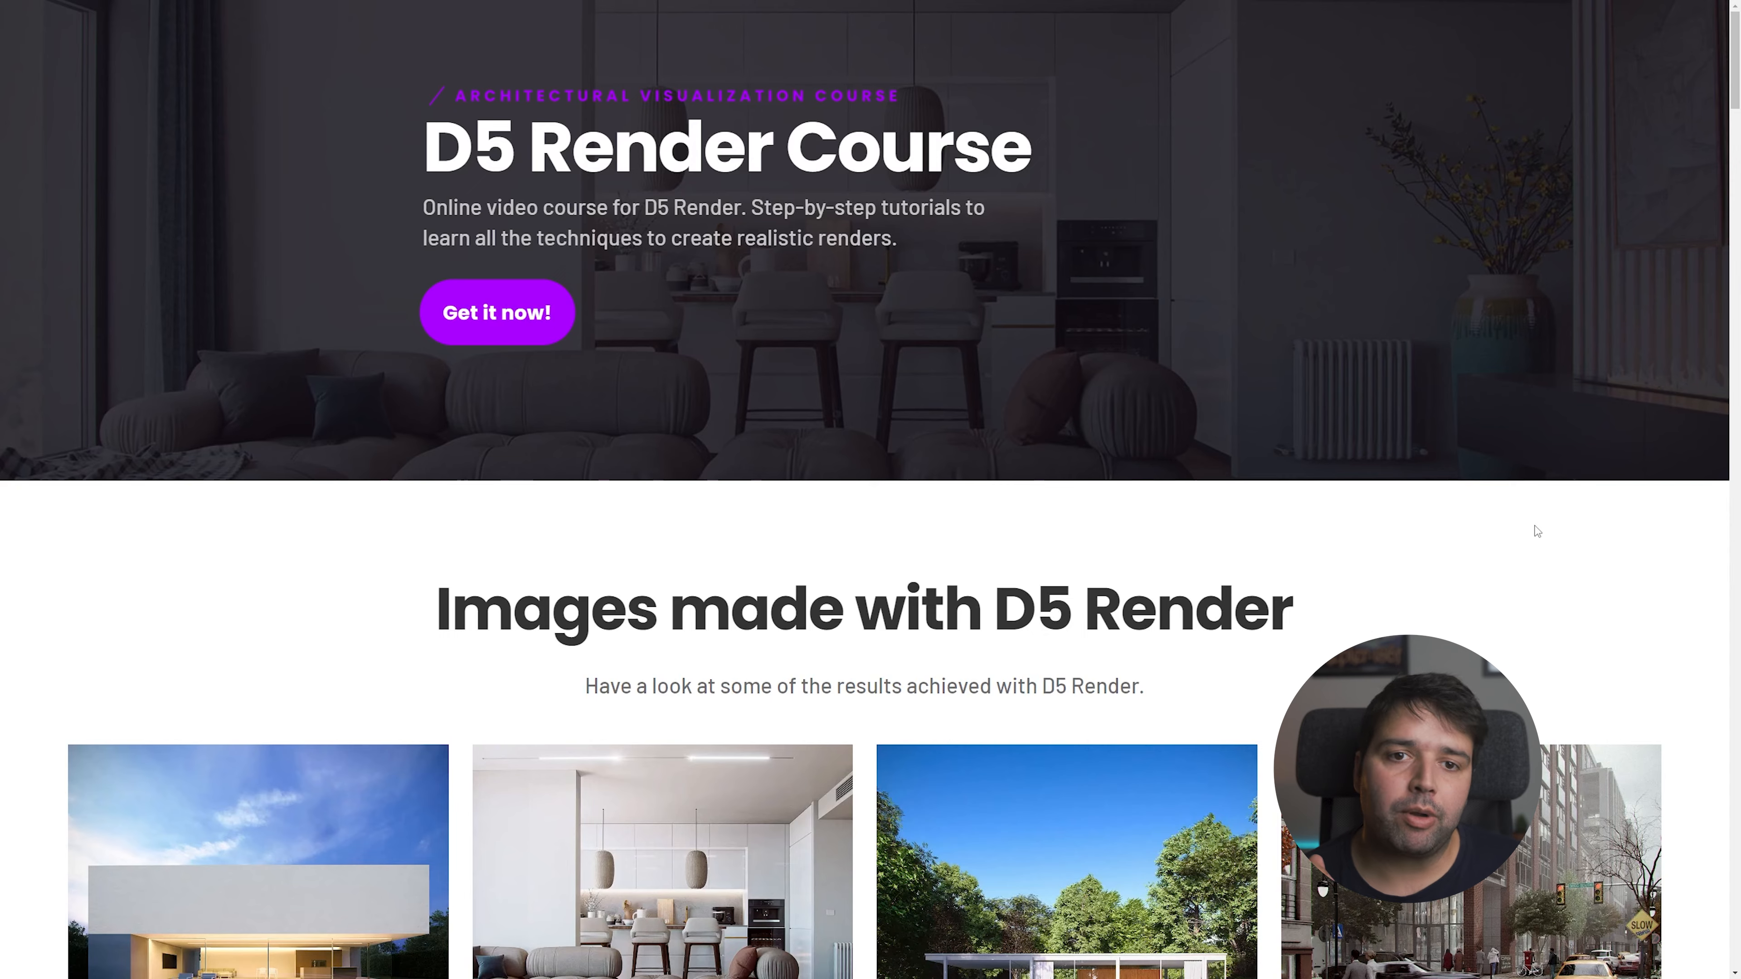
pyautogui.scroll(-3)
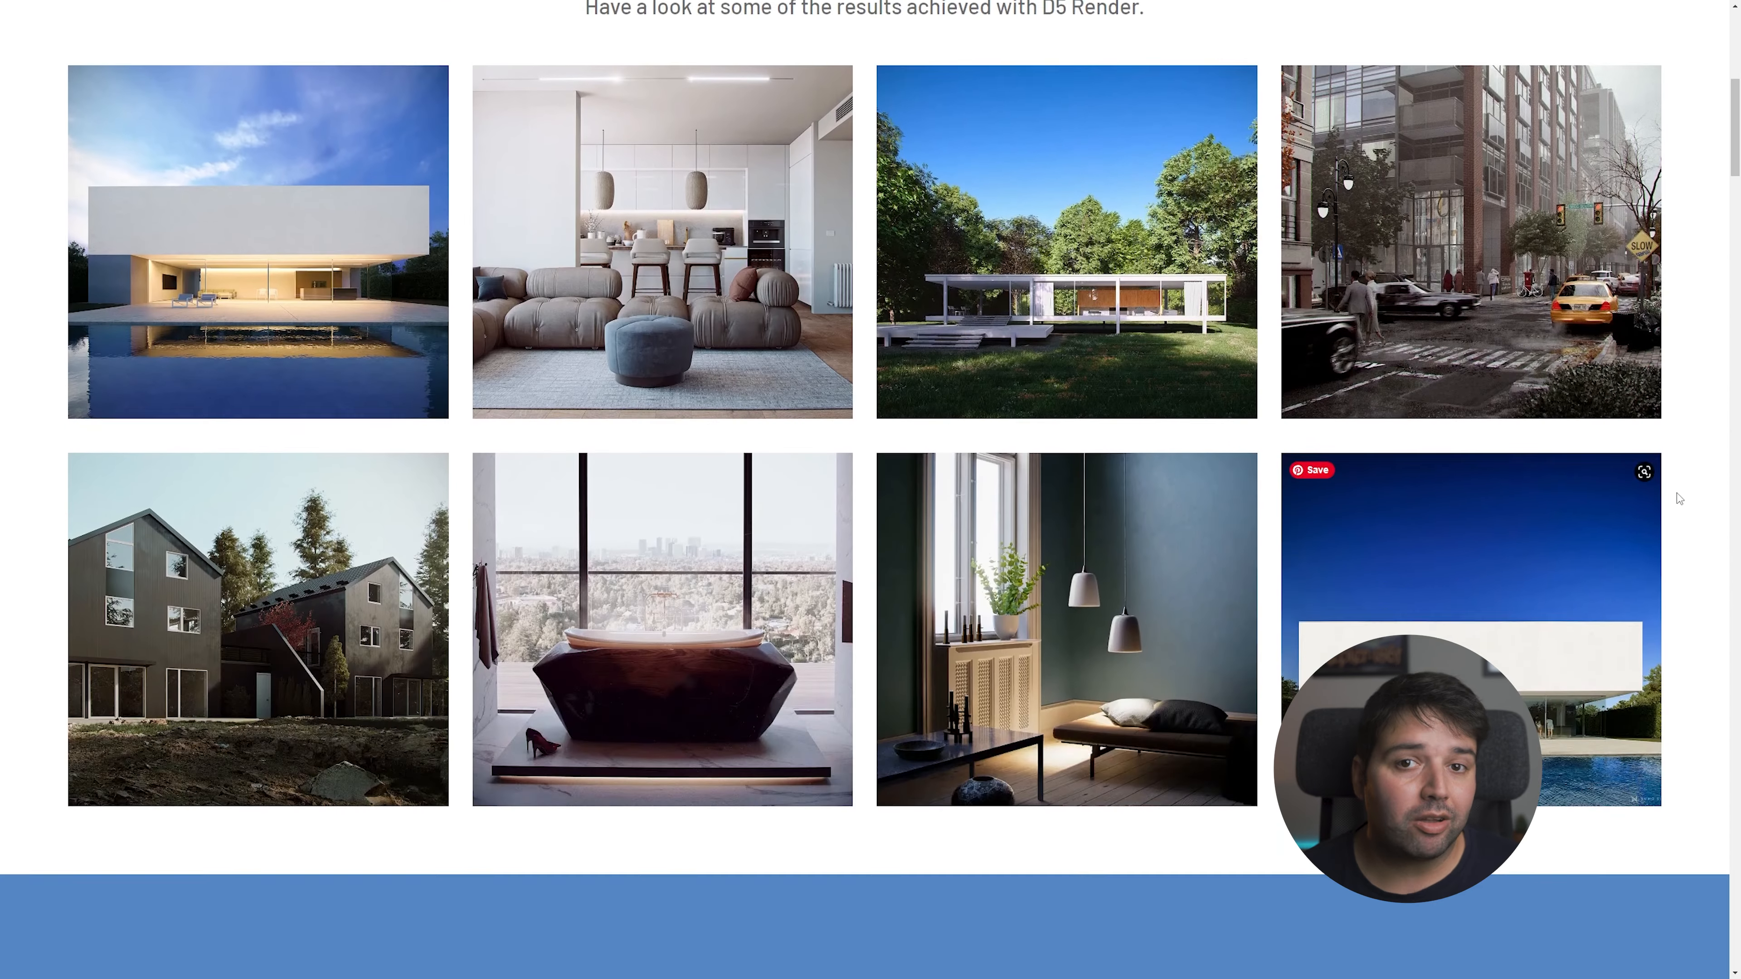
pyautogui.scroll(-3)
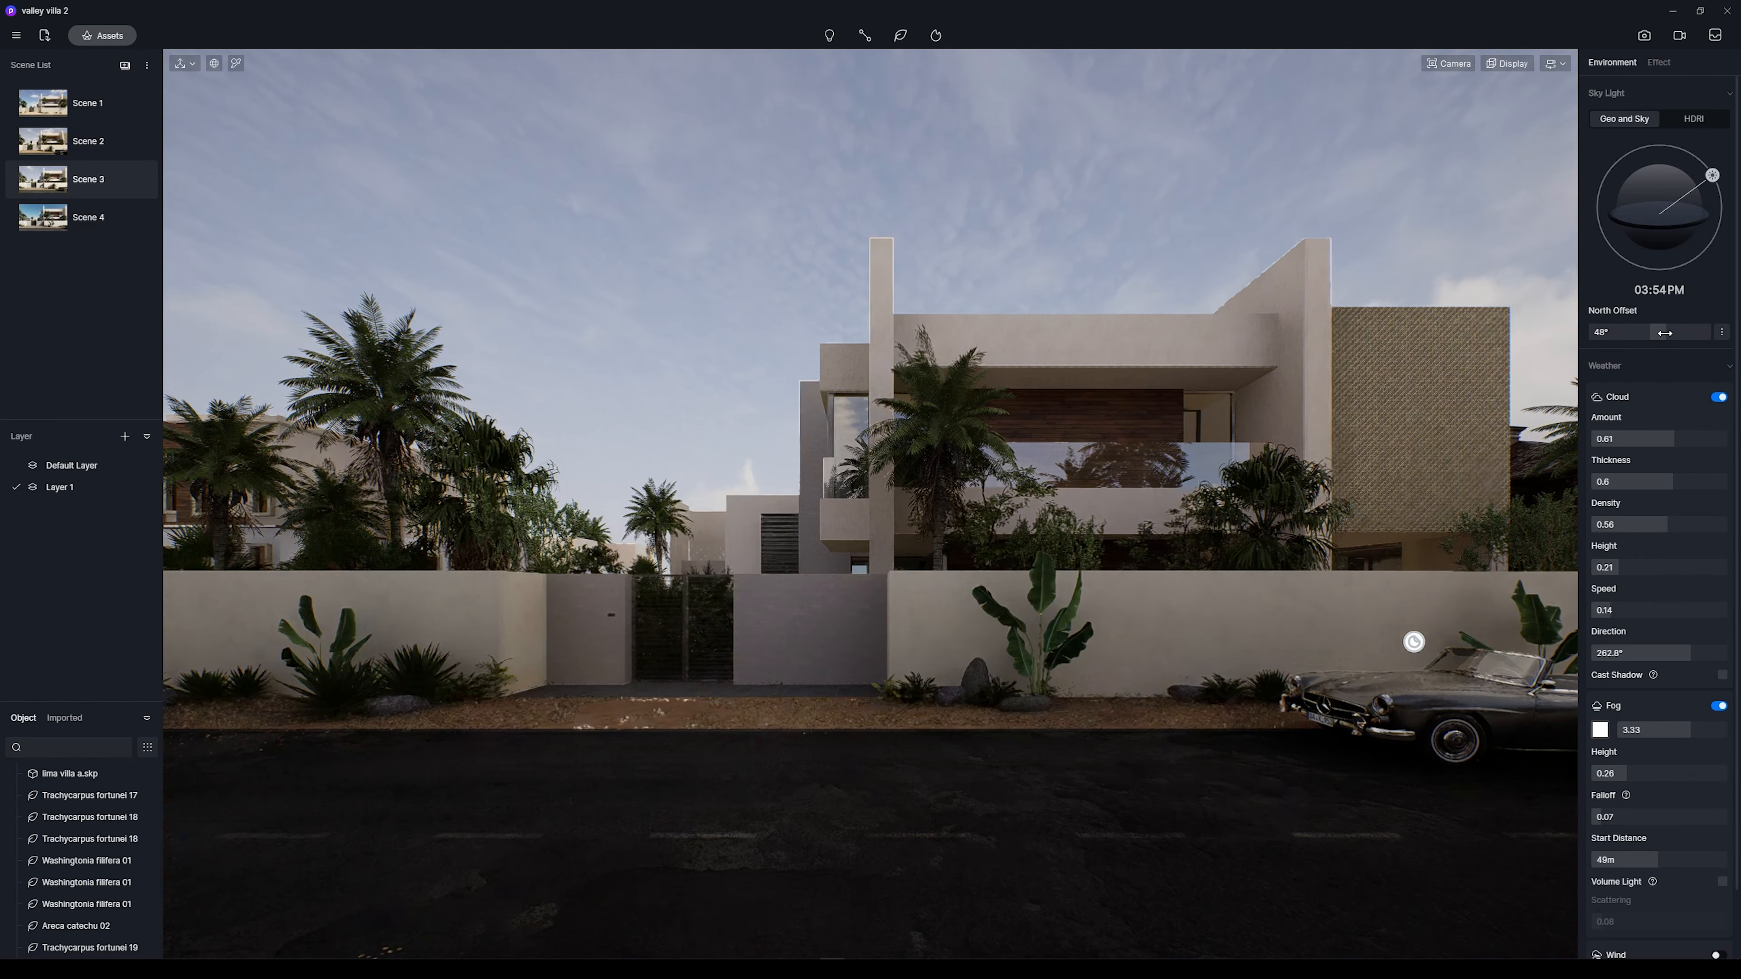
# Turn the sun around the villa and raise the cloud height to 0.43.
pyautogui.moveTo(1676, 332); pyautogui.dragTo(1643, 332)
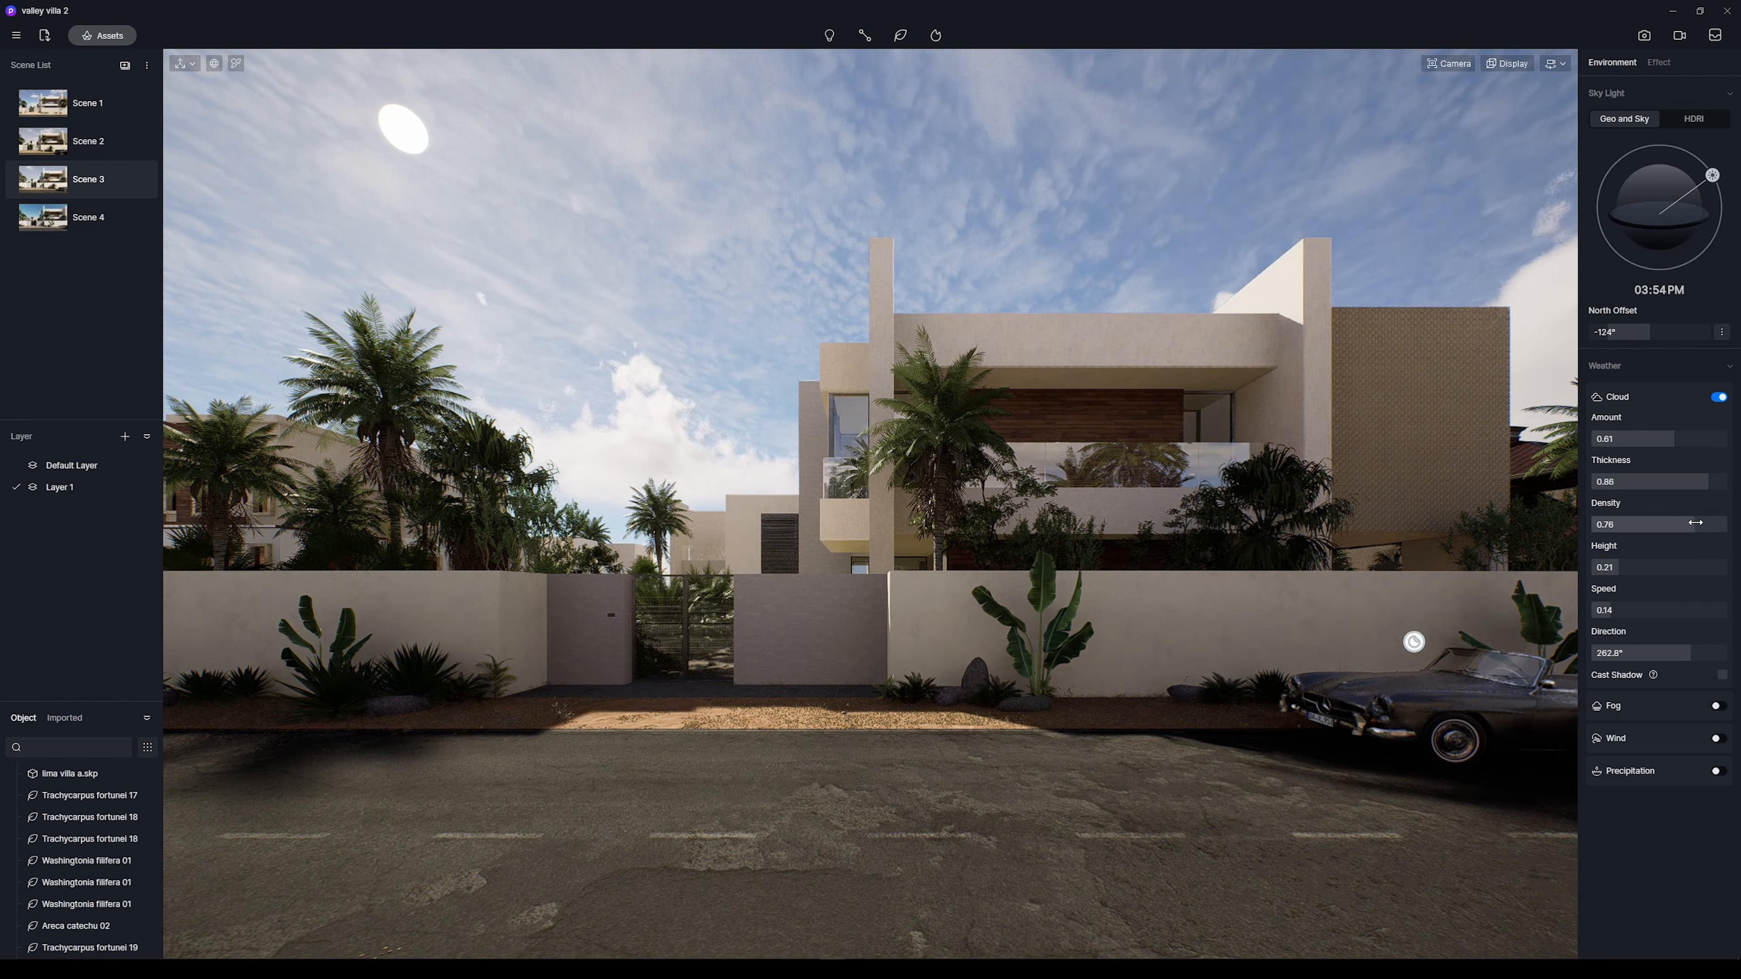
pyautogui.moveTo(1618, 566); pyautogui.dragTo(1651, 566)
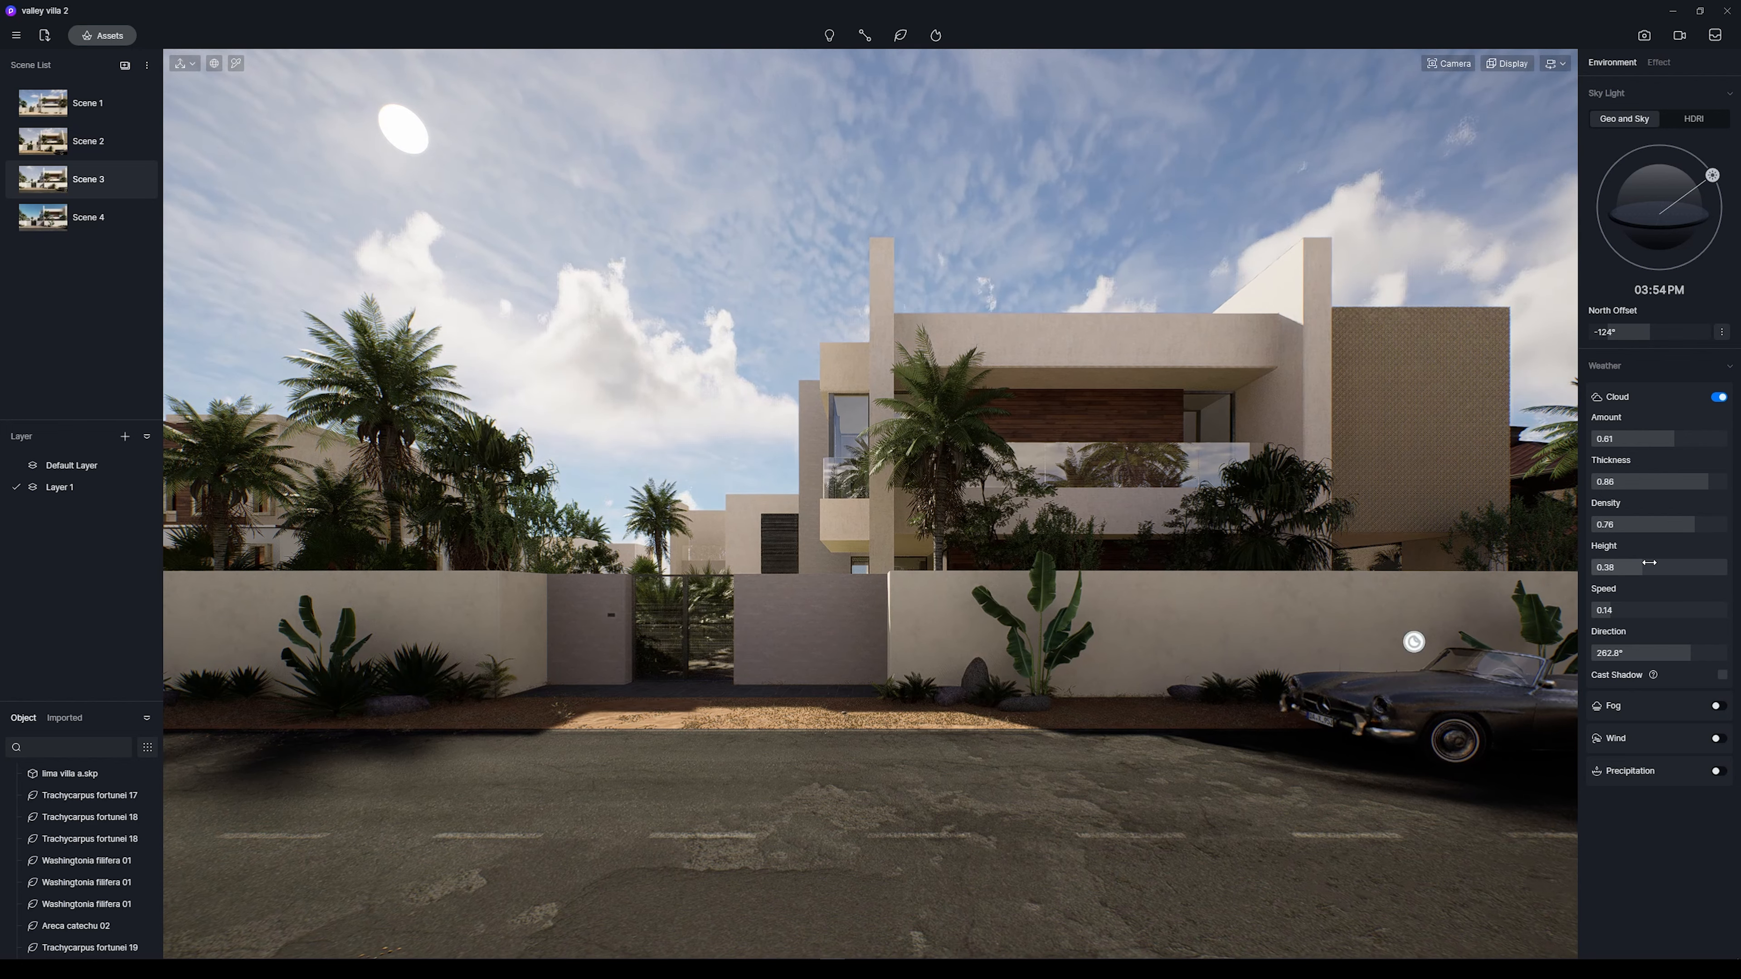
pyautogui.moveTo(1622, 565); pyautogui.dragTo(1648, 566)
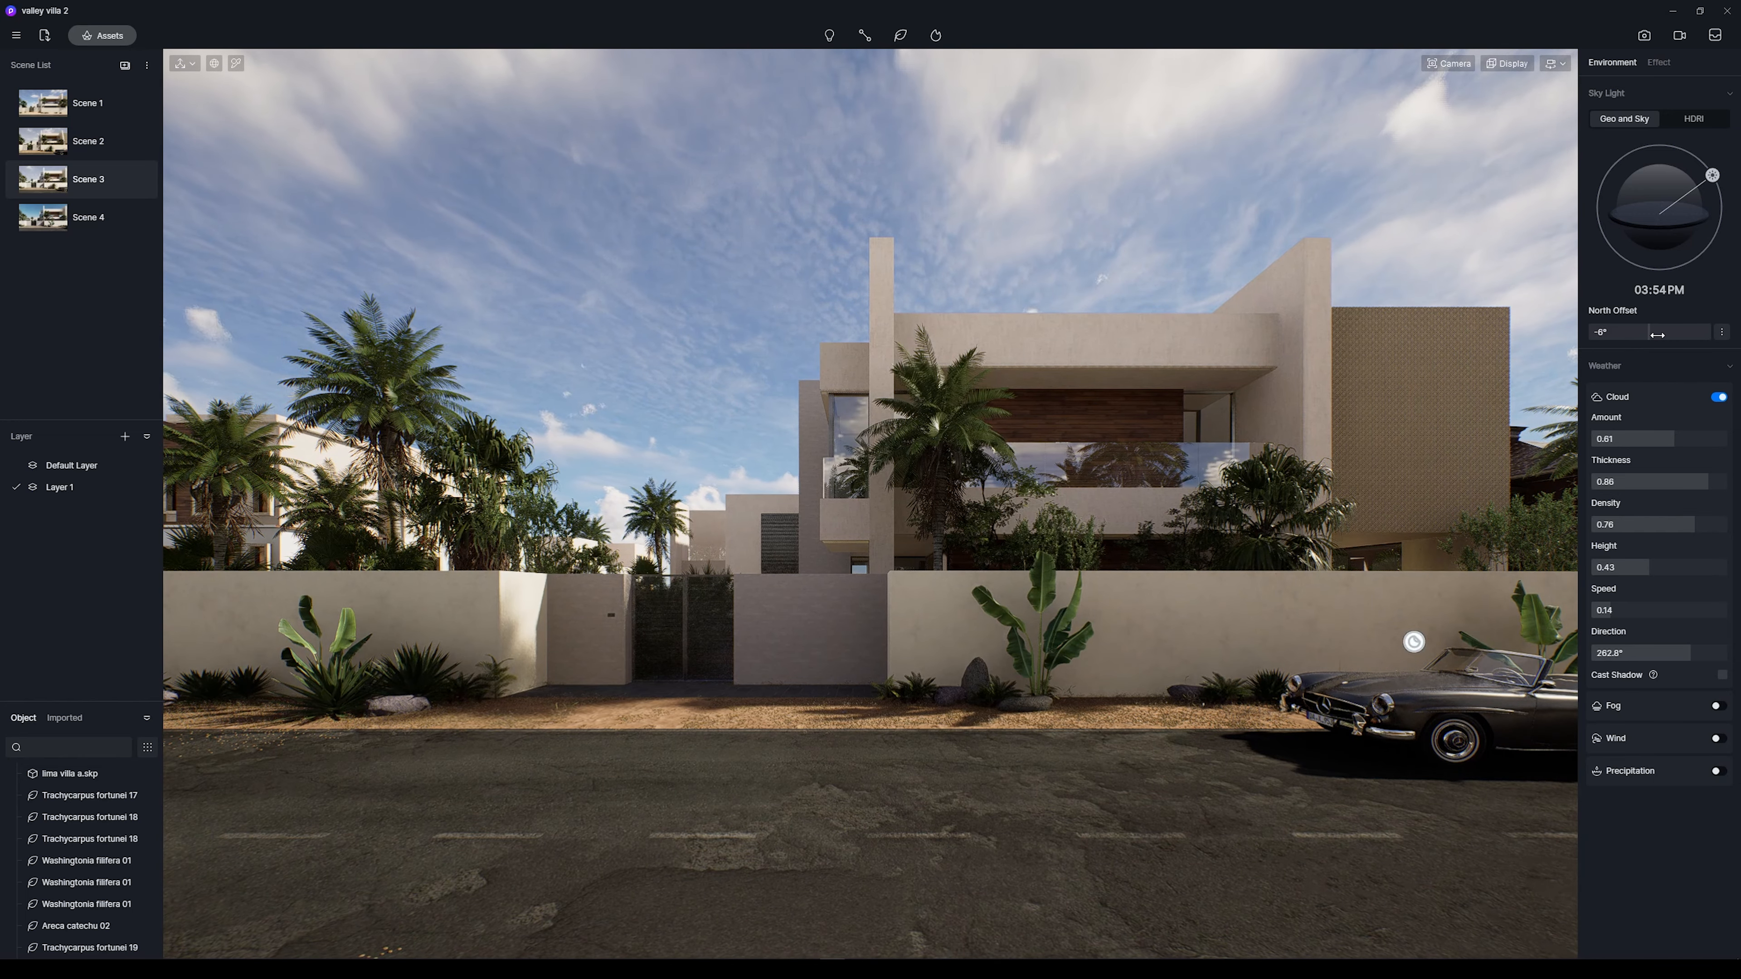
# Slow the clouds to speed 0.13 and swing the north offset near 148°.
pyautogui.moveTo(1608, 610); pyautogui.dragTo(1626, 611)
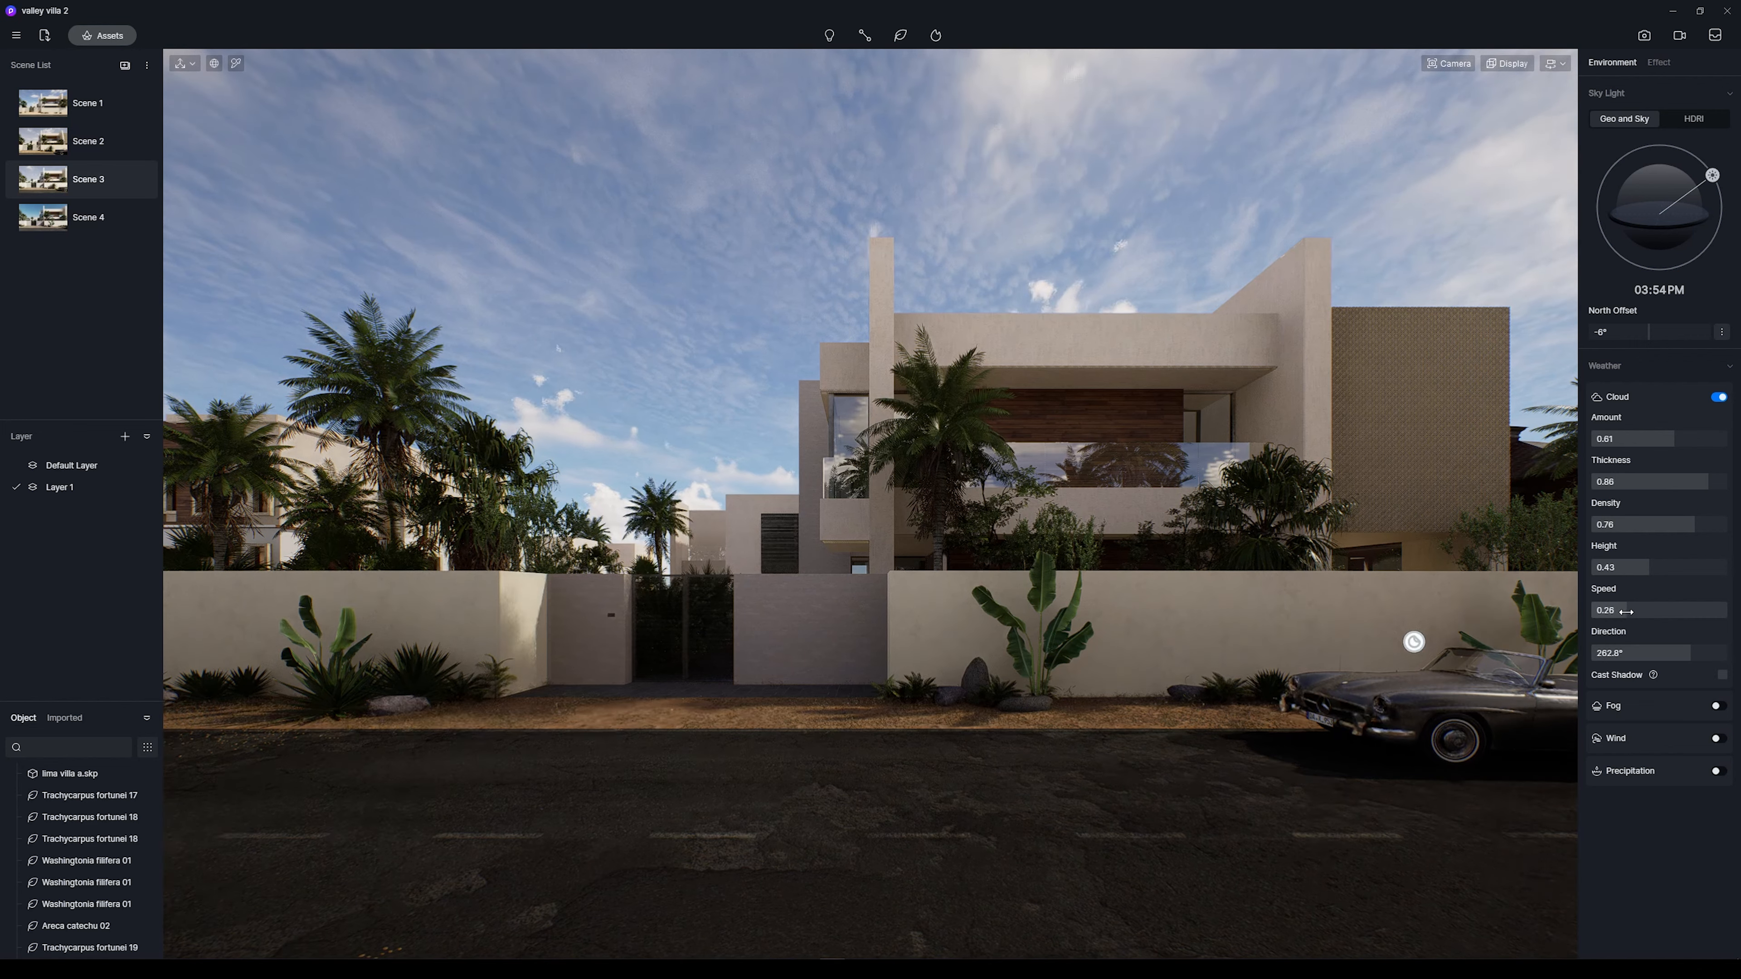
pyautogui.moveTo(1627, 610); pyautogui.dragTo(1616, 609)
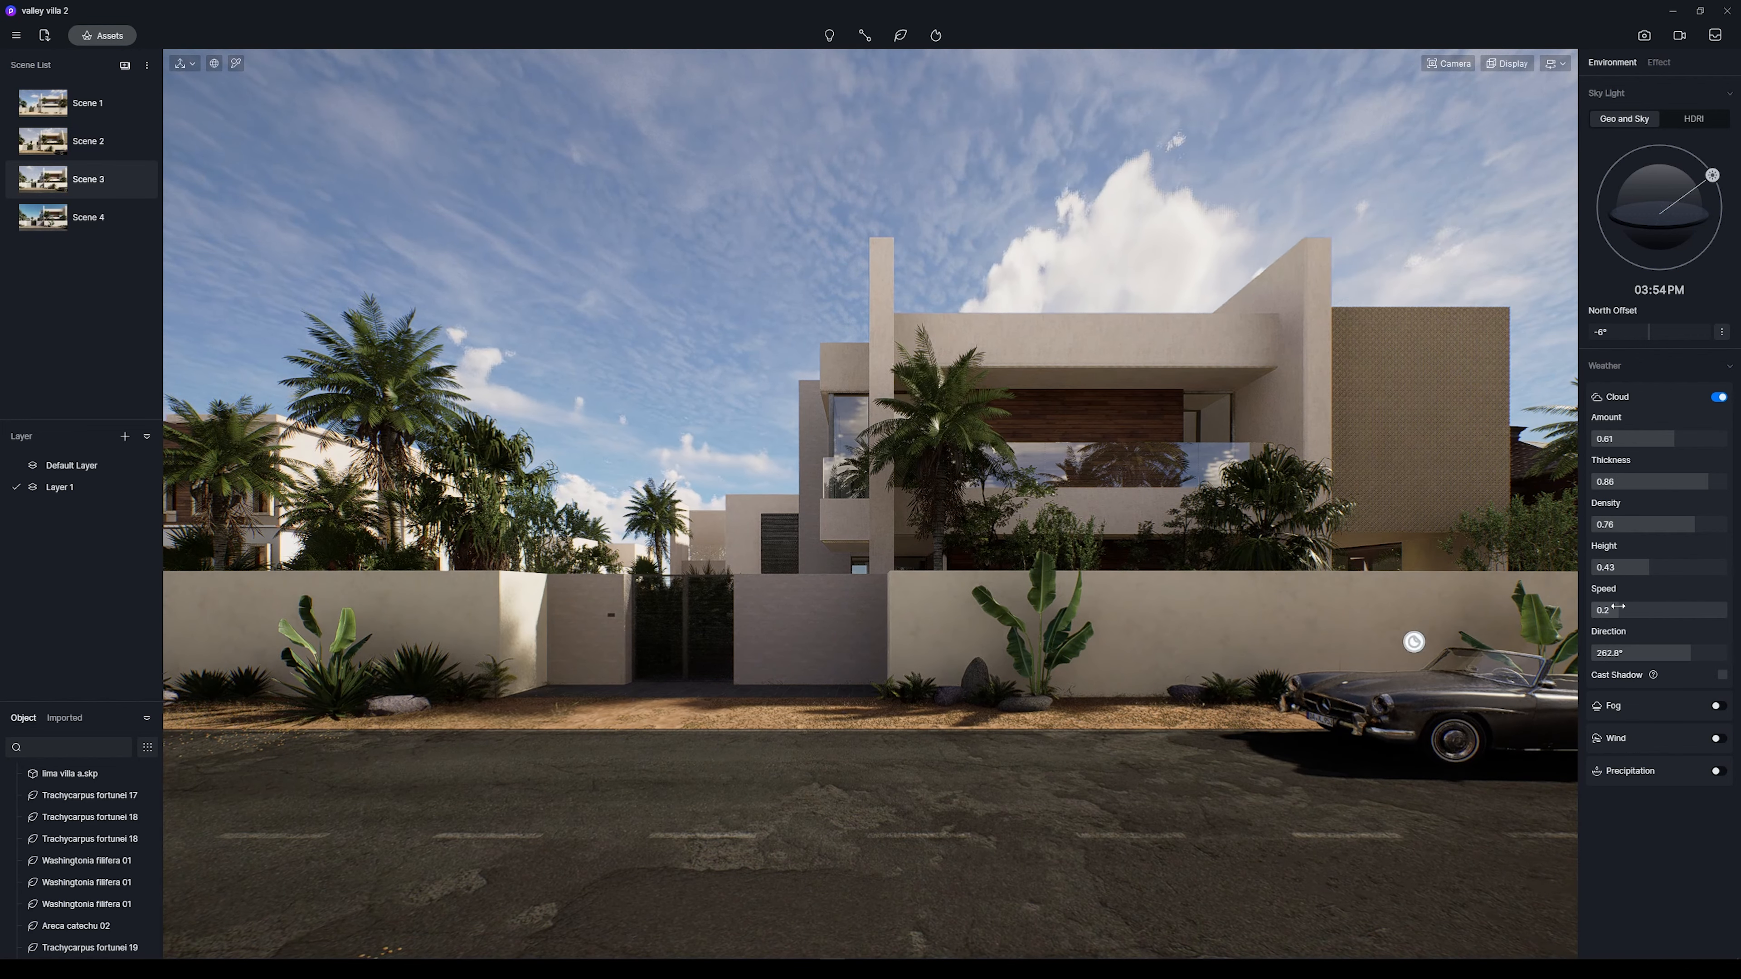
pyautogui.moveTo(1632, 609); pyautogui.dragTo(1604, 609)
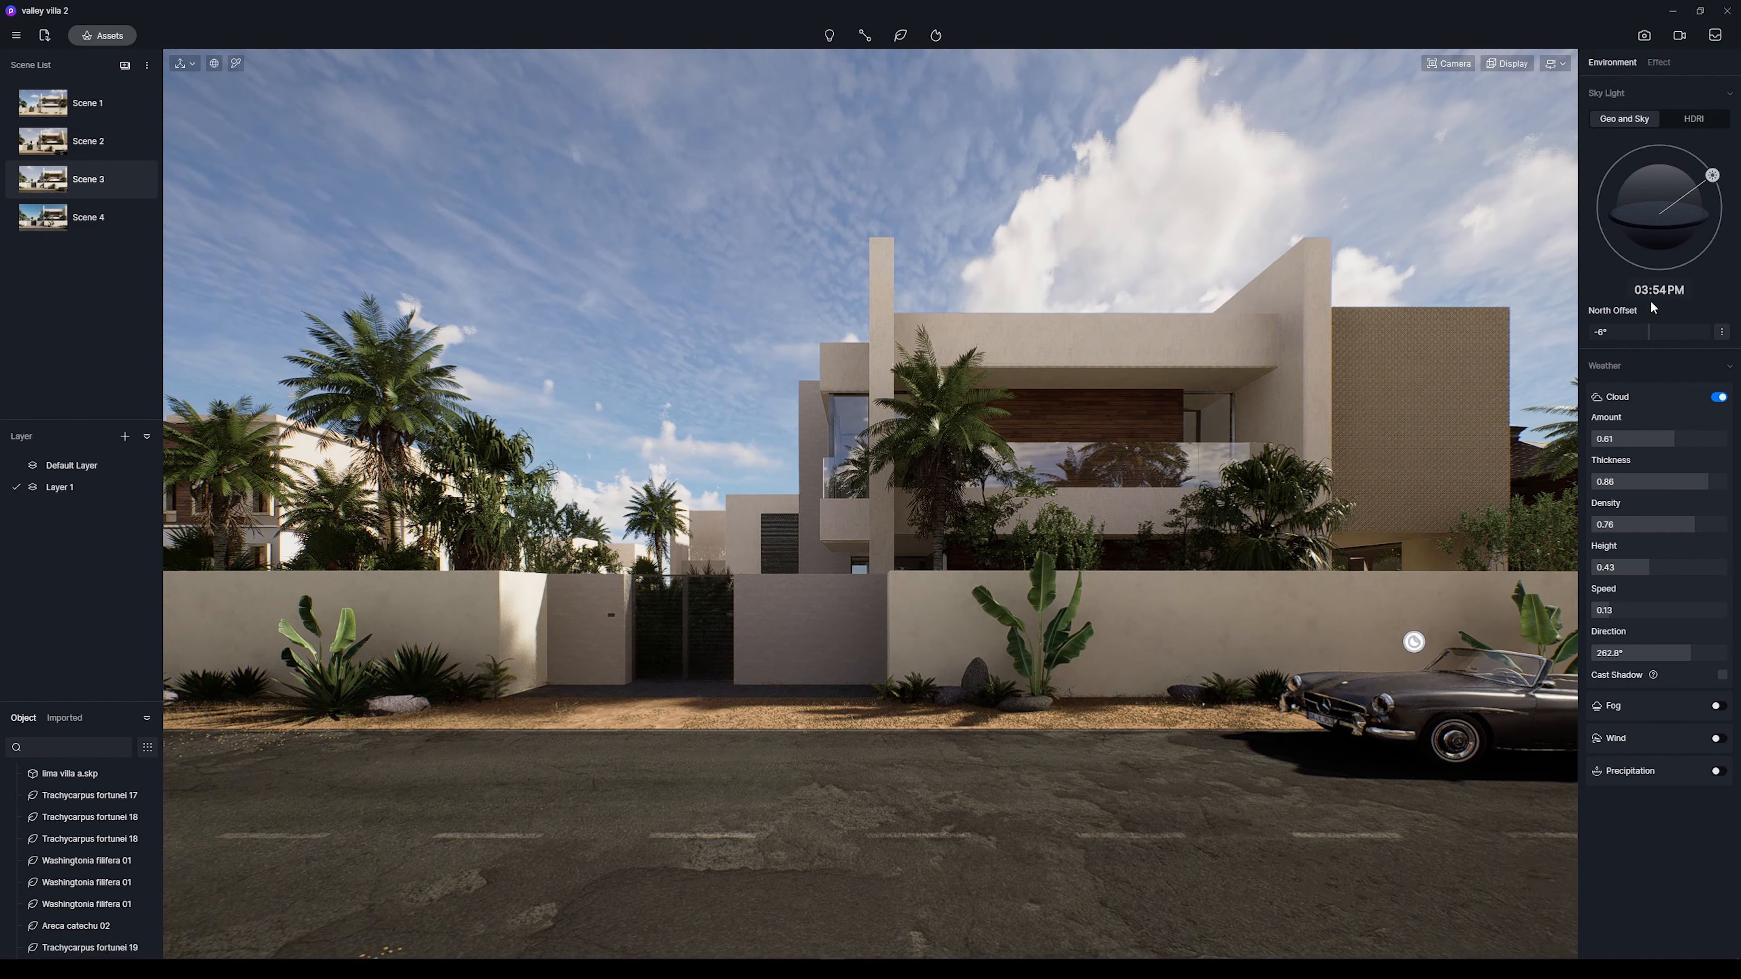
pyautogui.moveTo(1653, 331); pyautogui.dragTo(1676, 331)
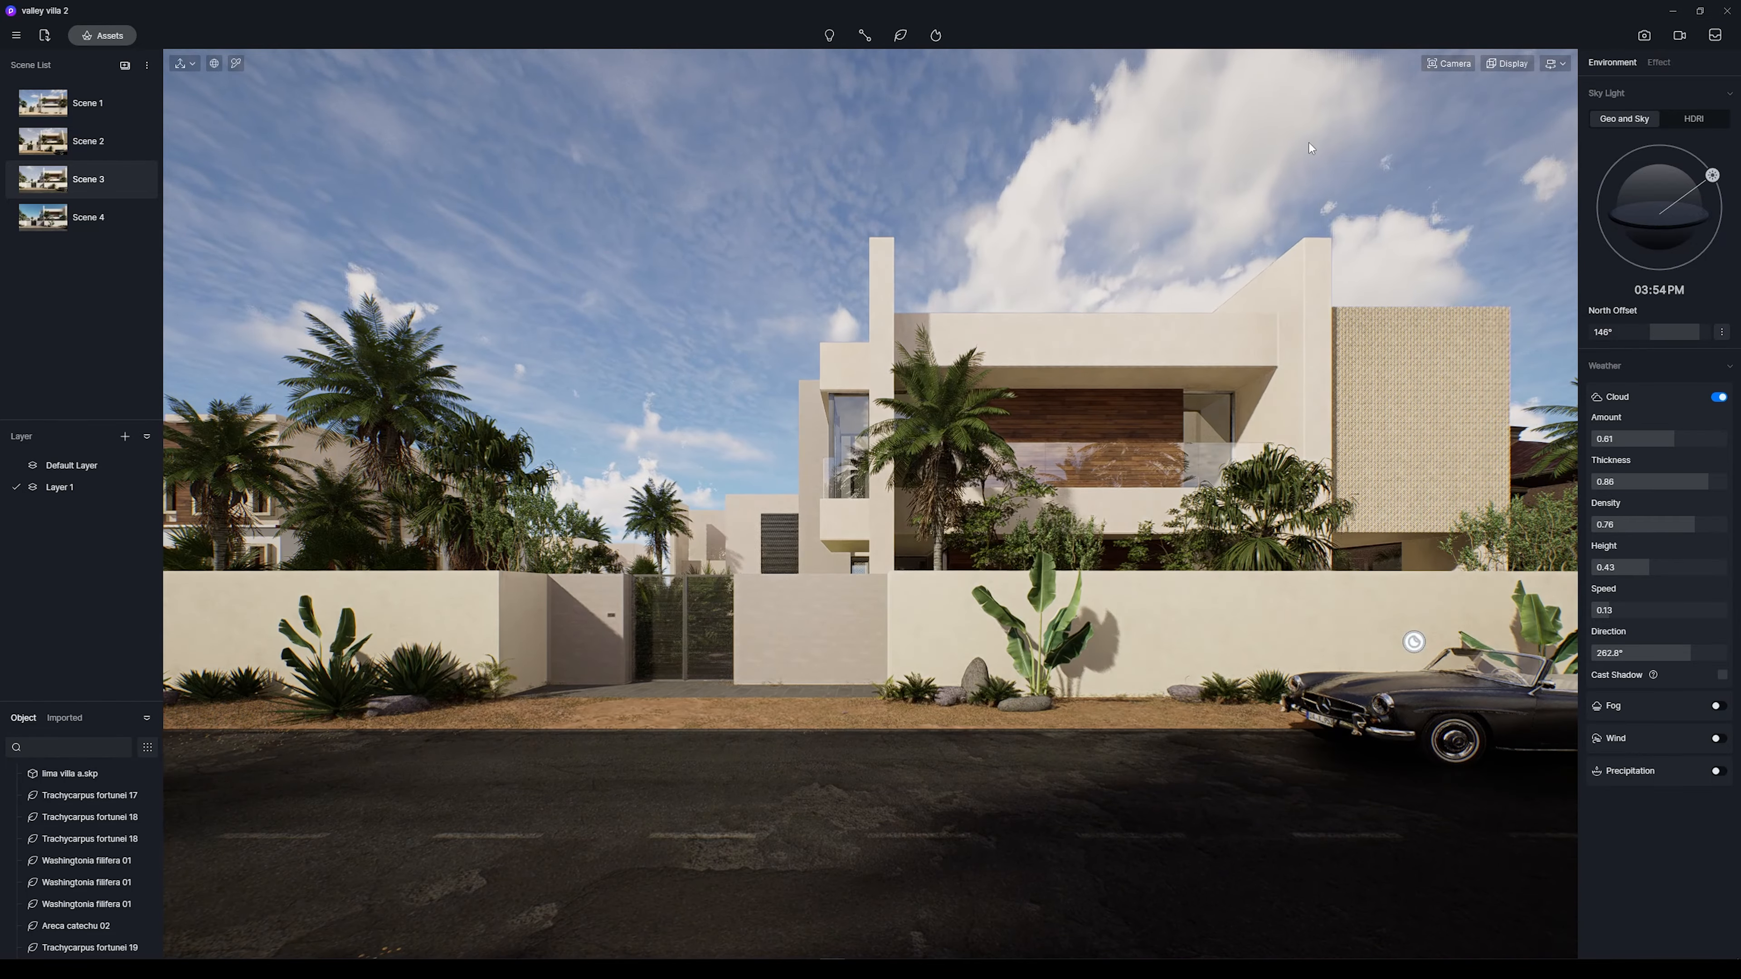
pyautogui.moveTo(1654, 331); pyautogui.dragTo(1610, 331)
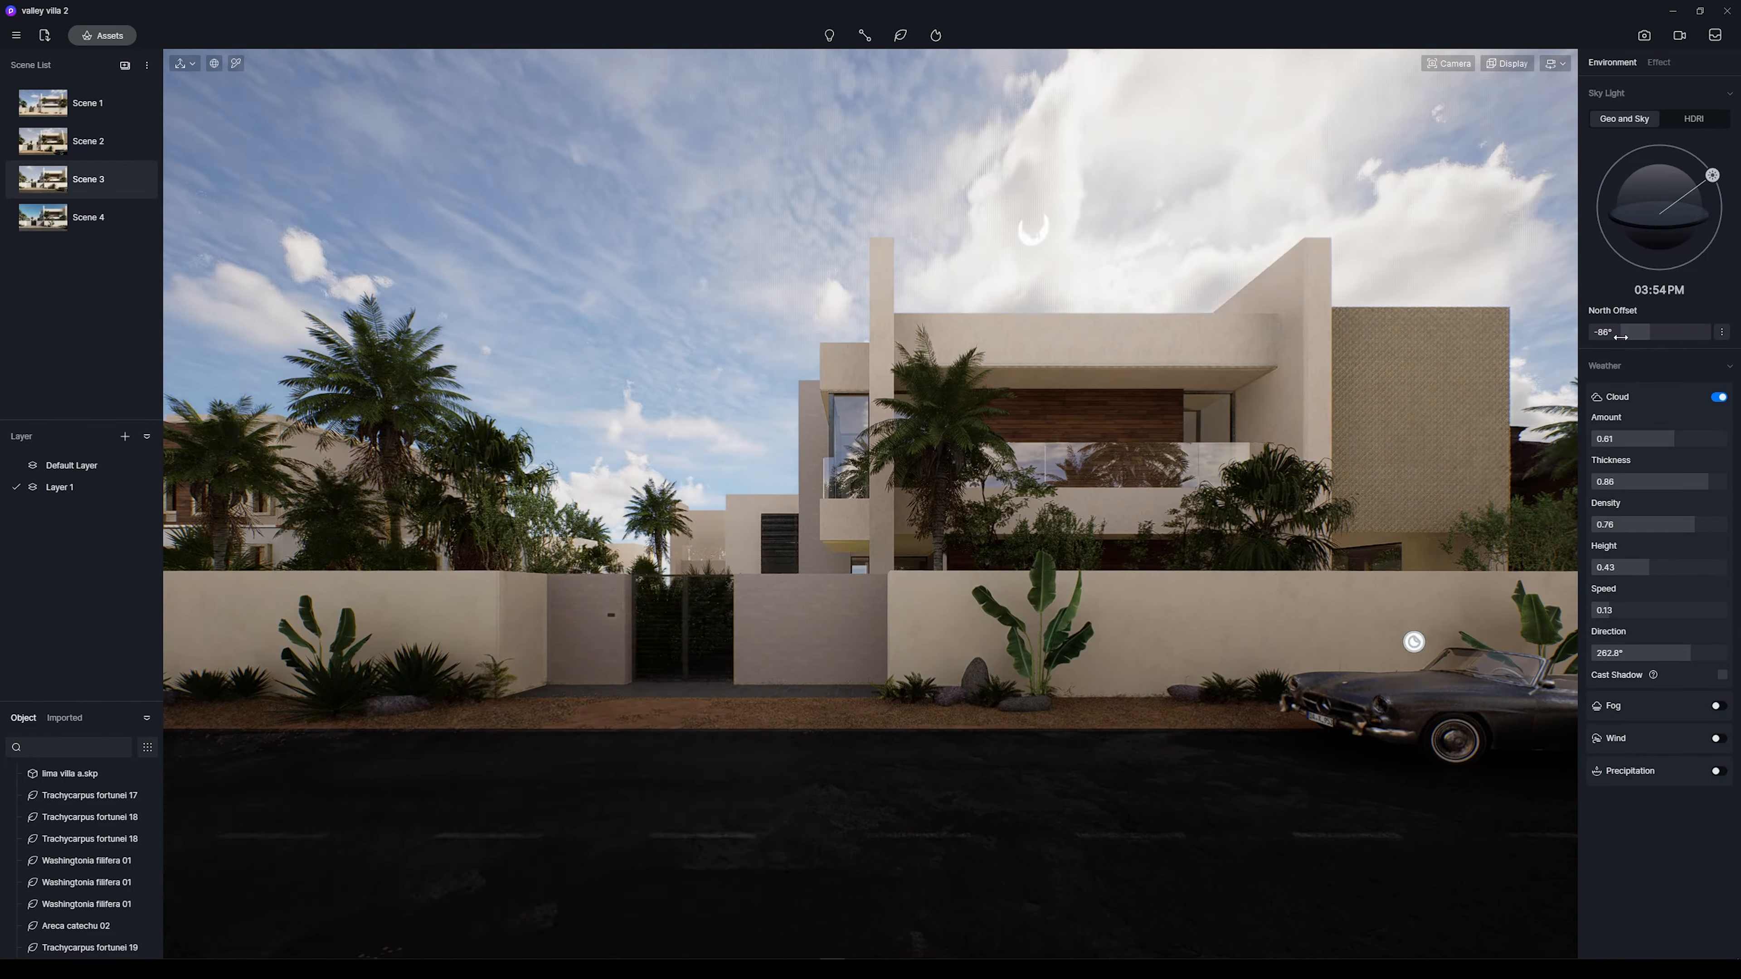
# Set north offset to -164° and move the time of day toward sunset around 06:20 PM.
pyautogui.moveTo(1616, 331); pyautogui.dragTo(1610, 331)
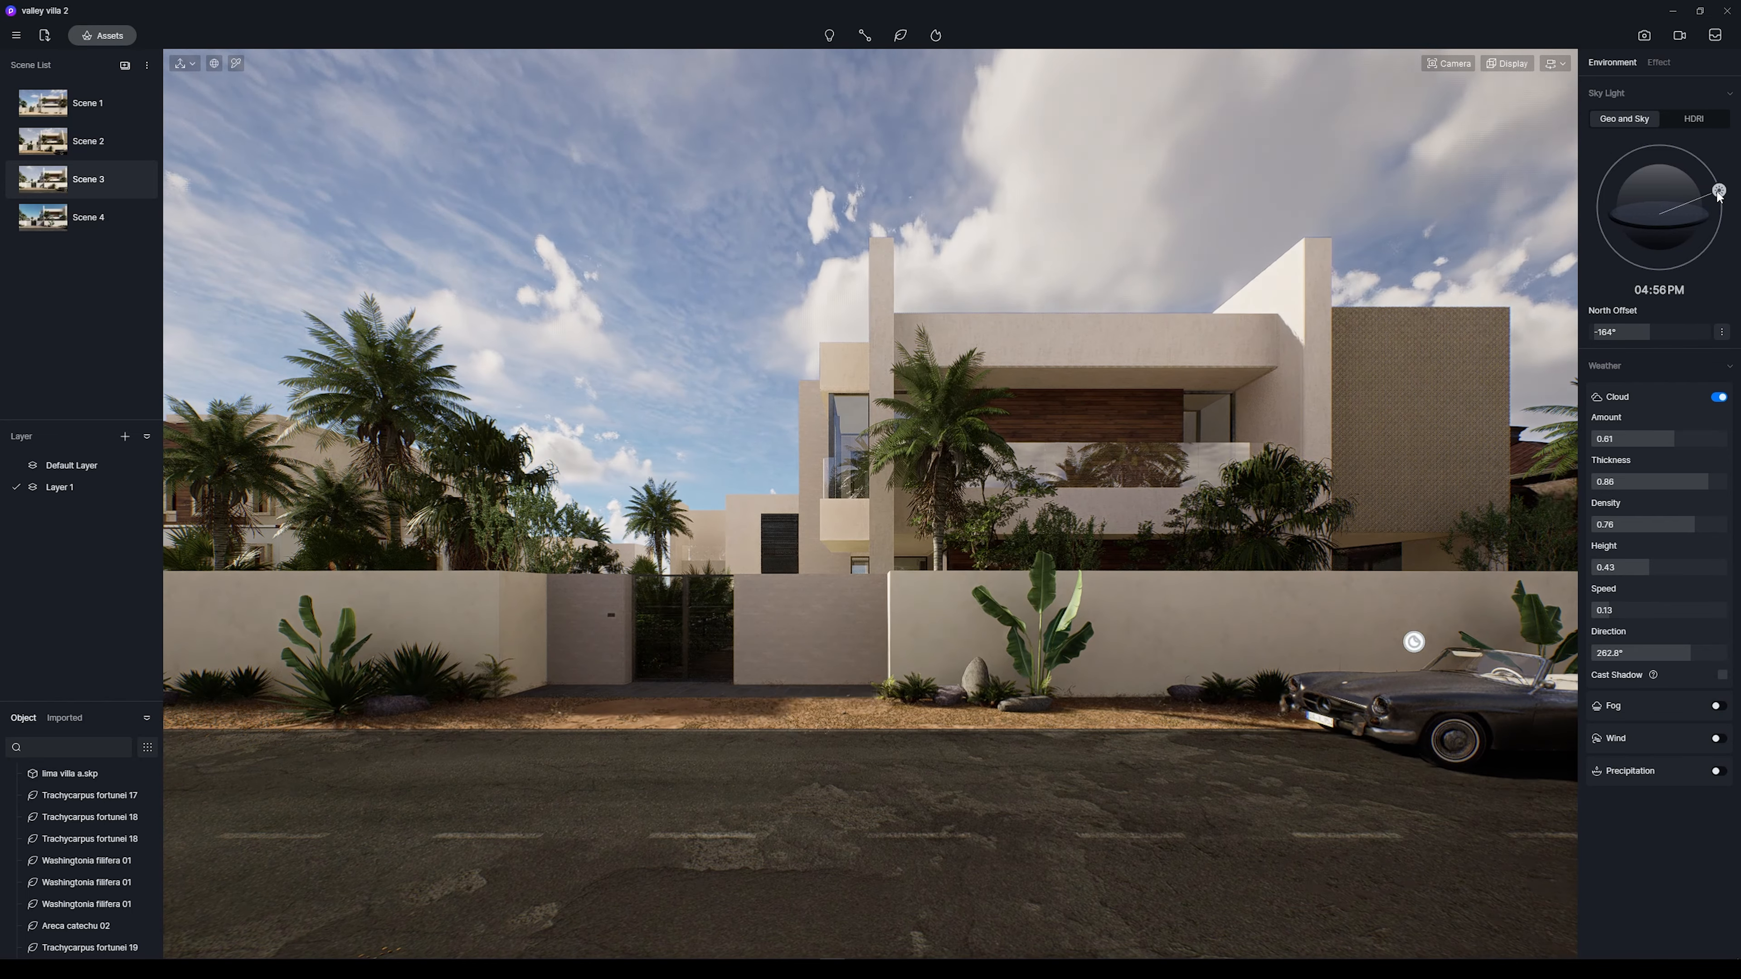
pyautogui.moveTo(1719, 191); pyautogui.dragTo(1719, 204)
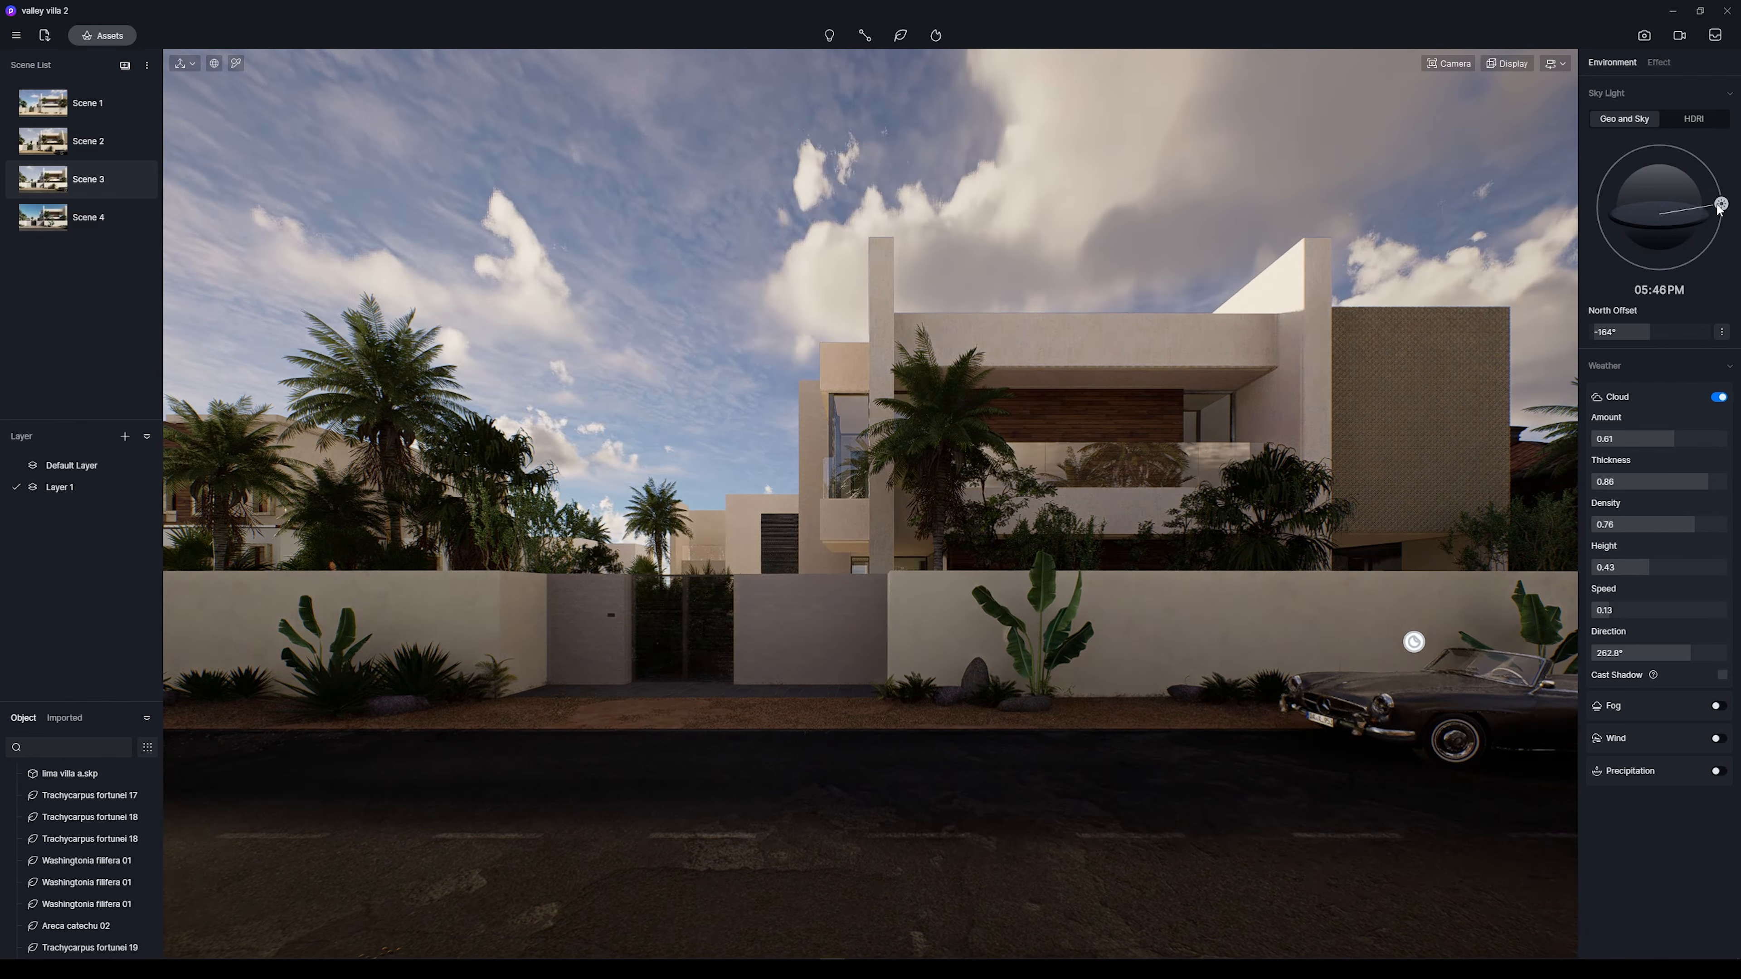
pyautogui.moveTo(1720, 203); pyautogui.dragTo(1720, 212)
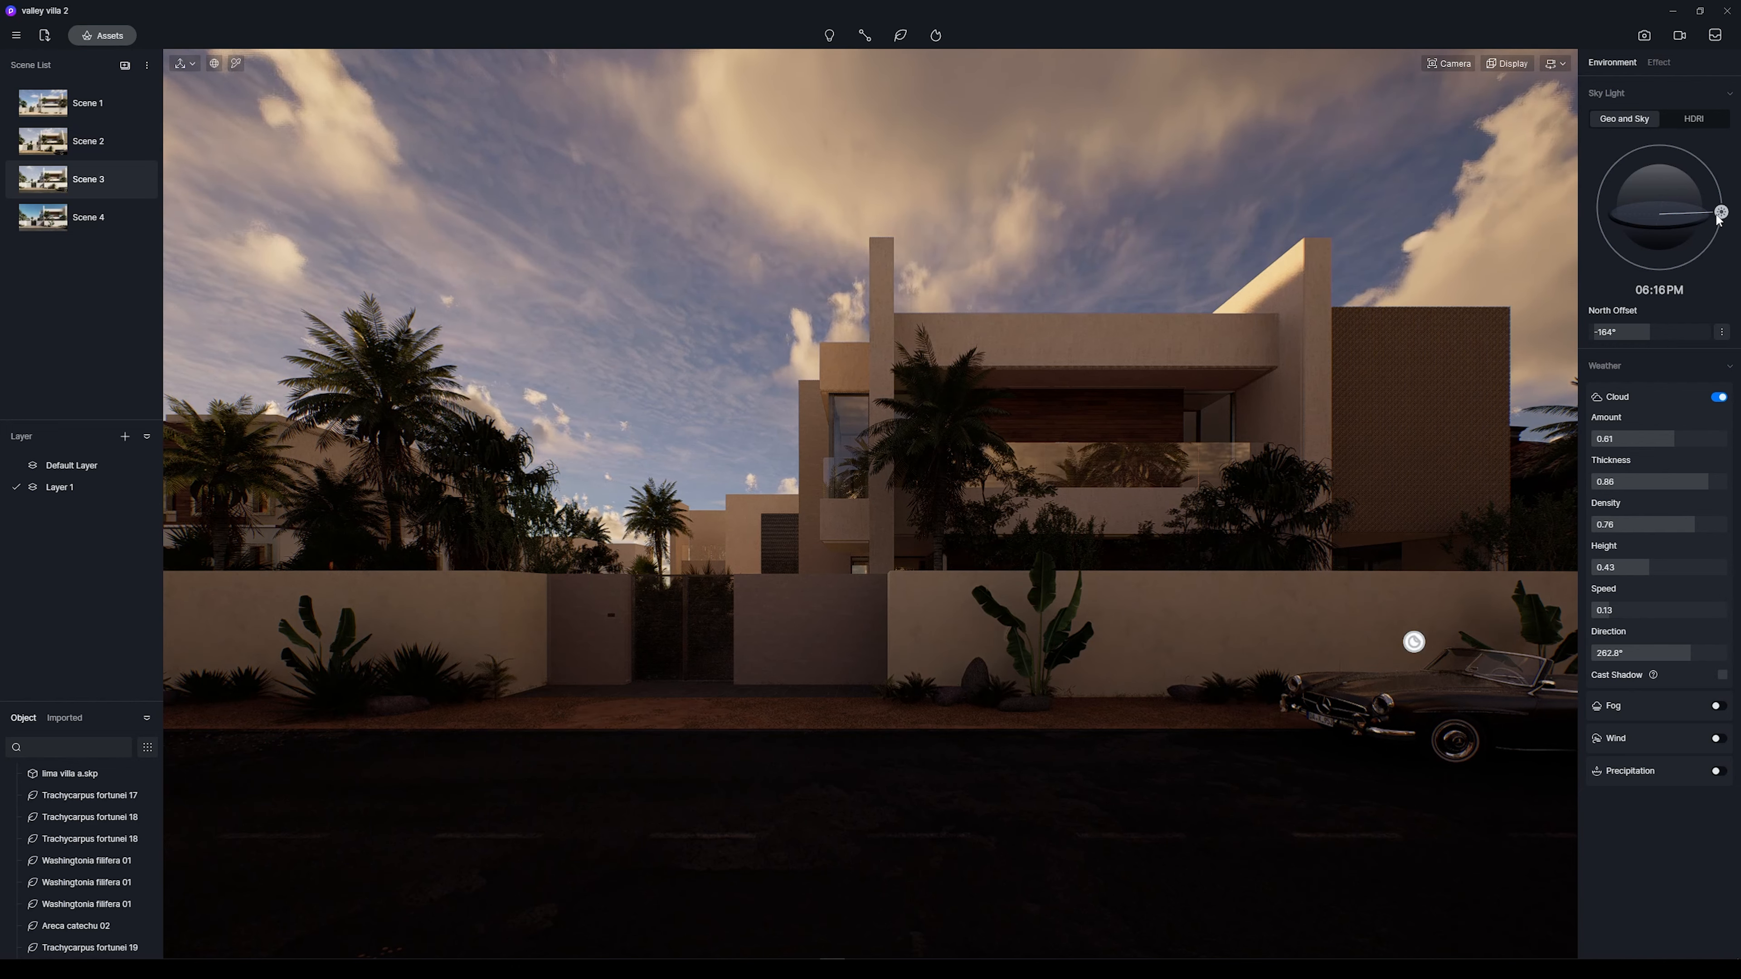
pyautogui.moveTo(1715, 210); pyautogui.dragTo(1720, 217)
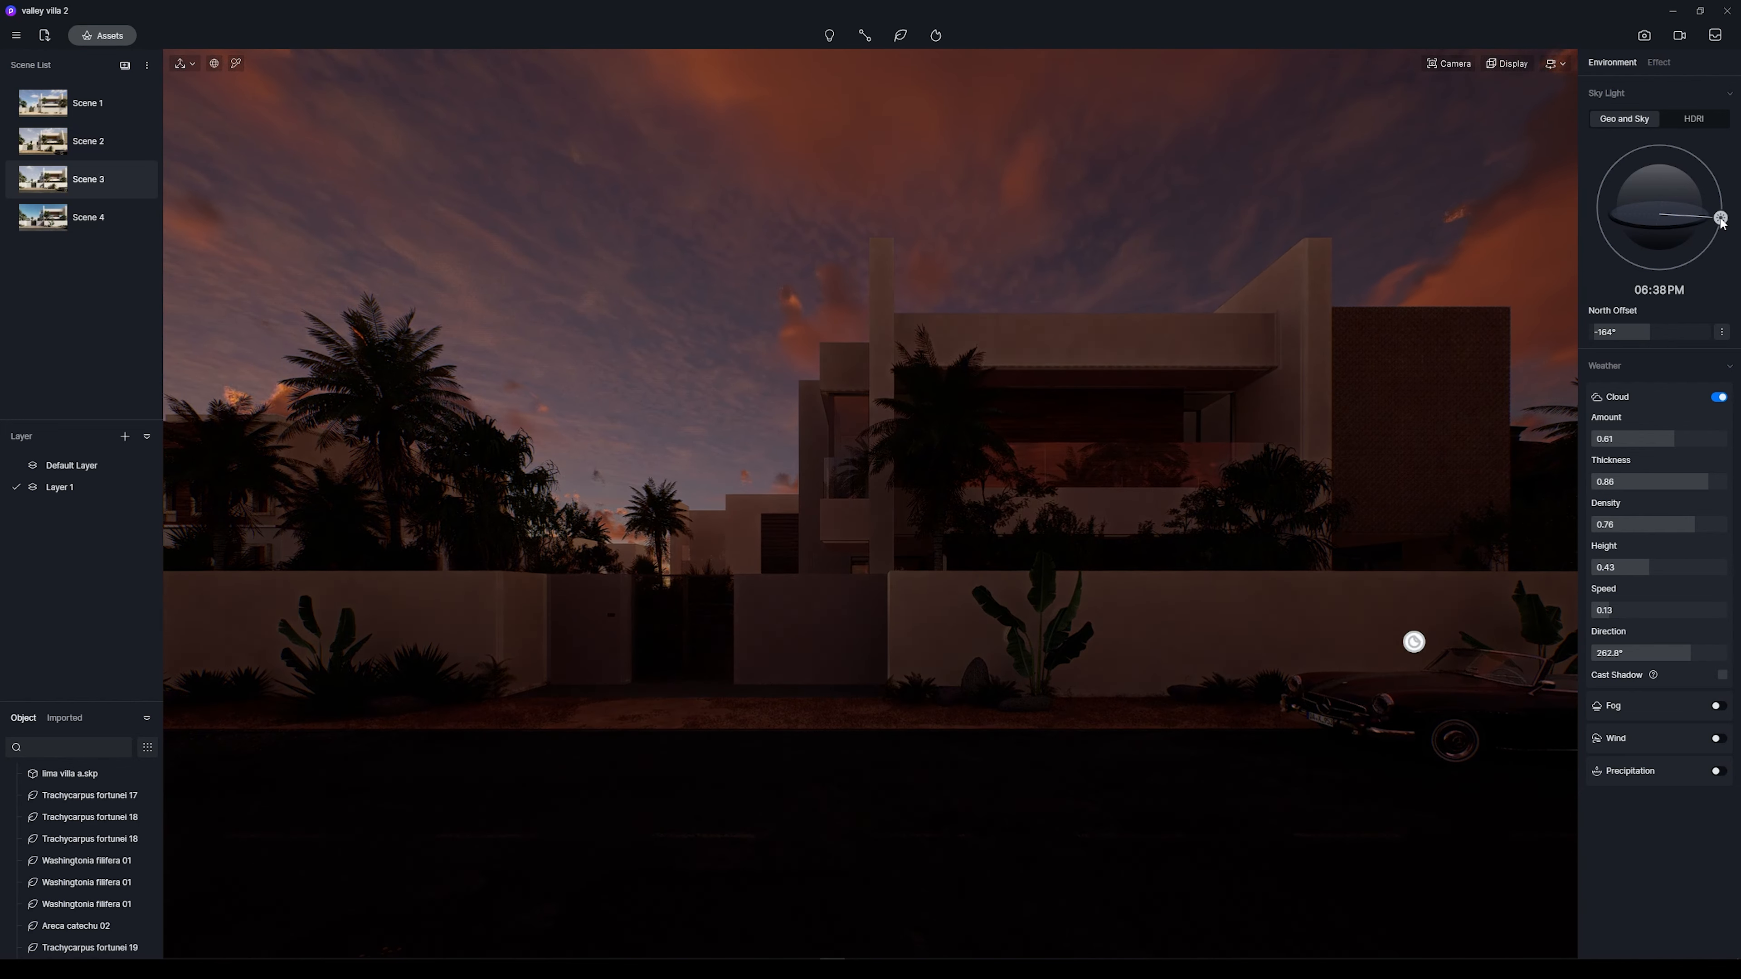
pyautogui.moveTo(1721, 218); pyautogui.dragTo(1721, 214)
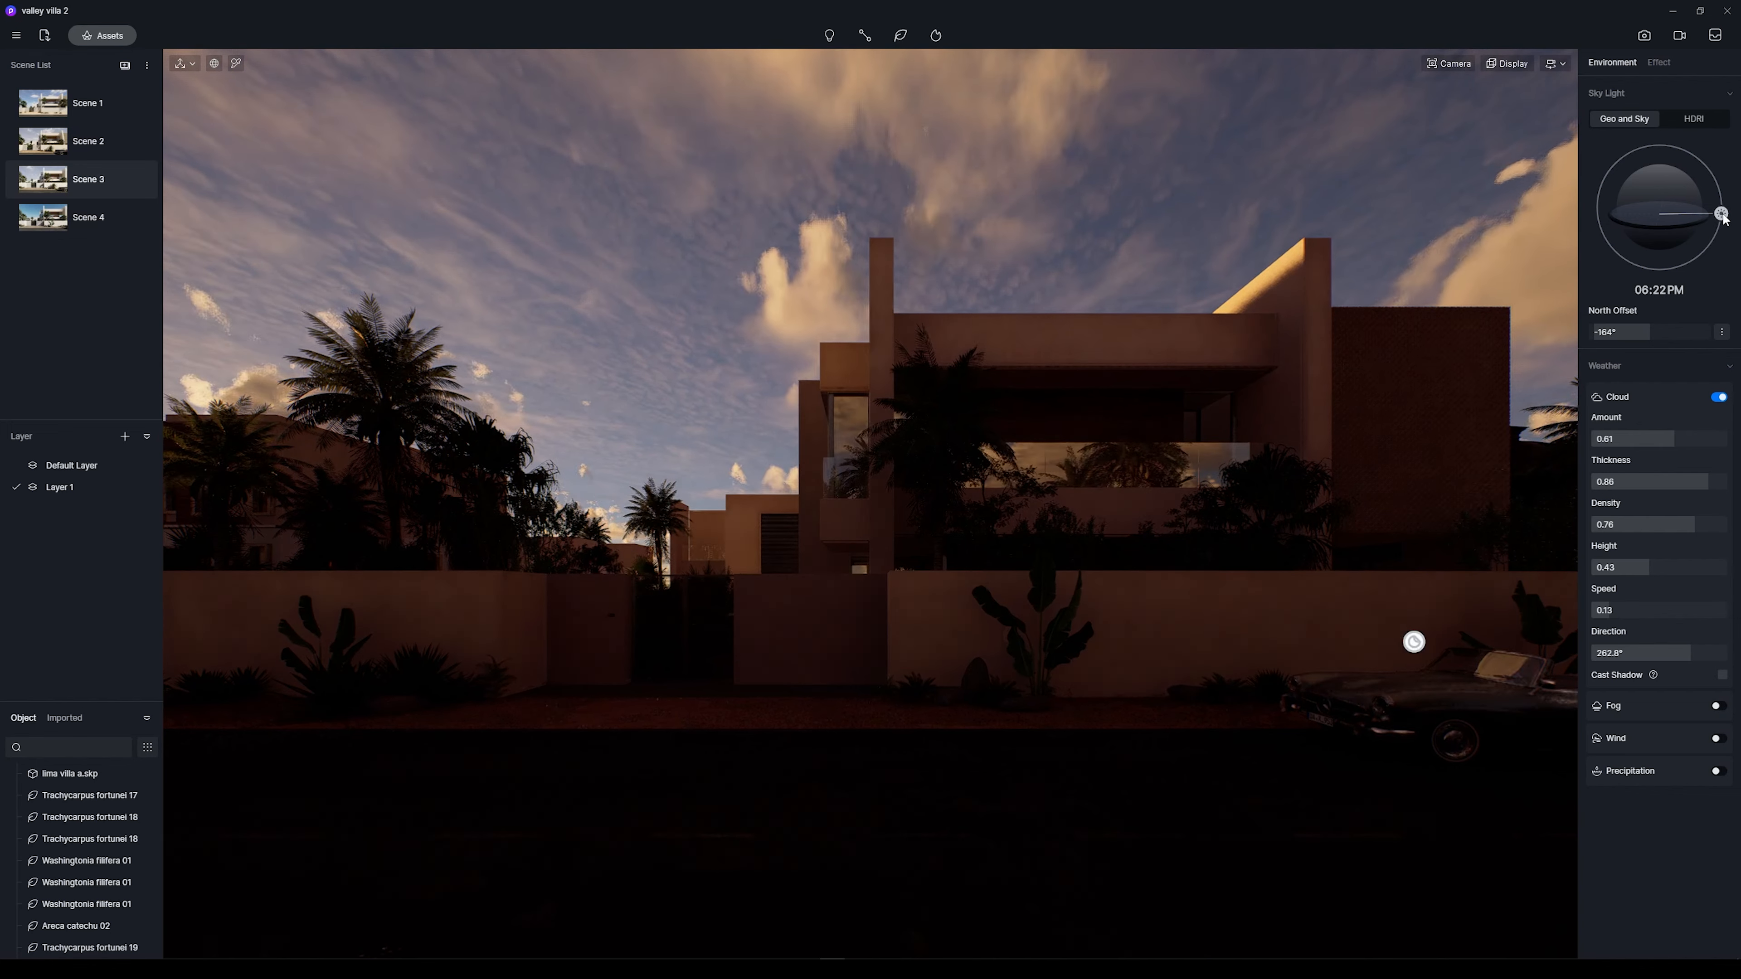
pyautogui.moveTo(1722, 213); pyautogui.dragTo(1722, 222)
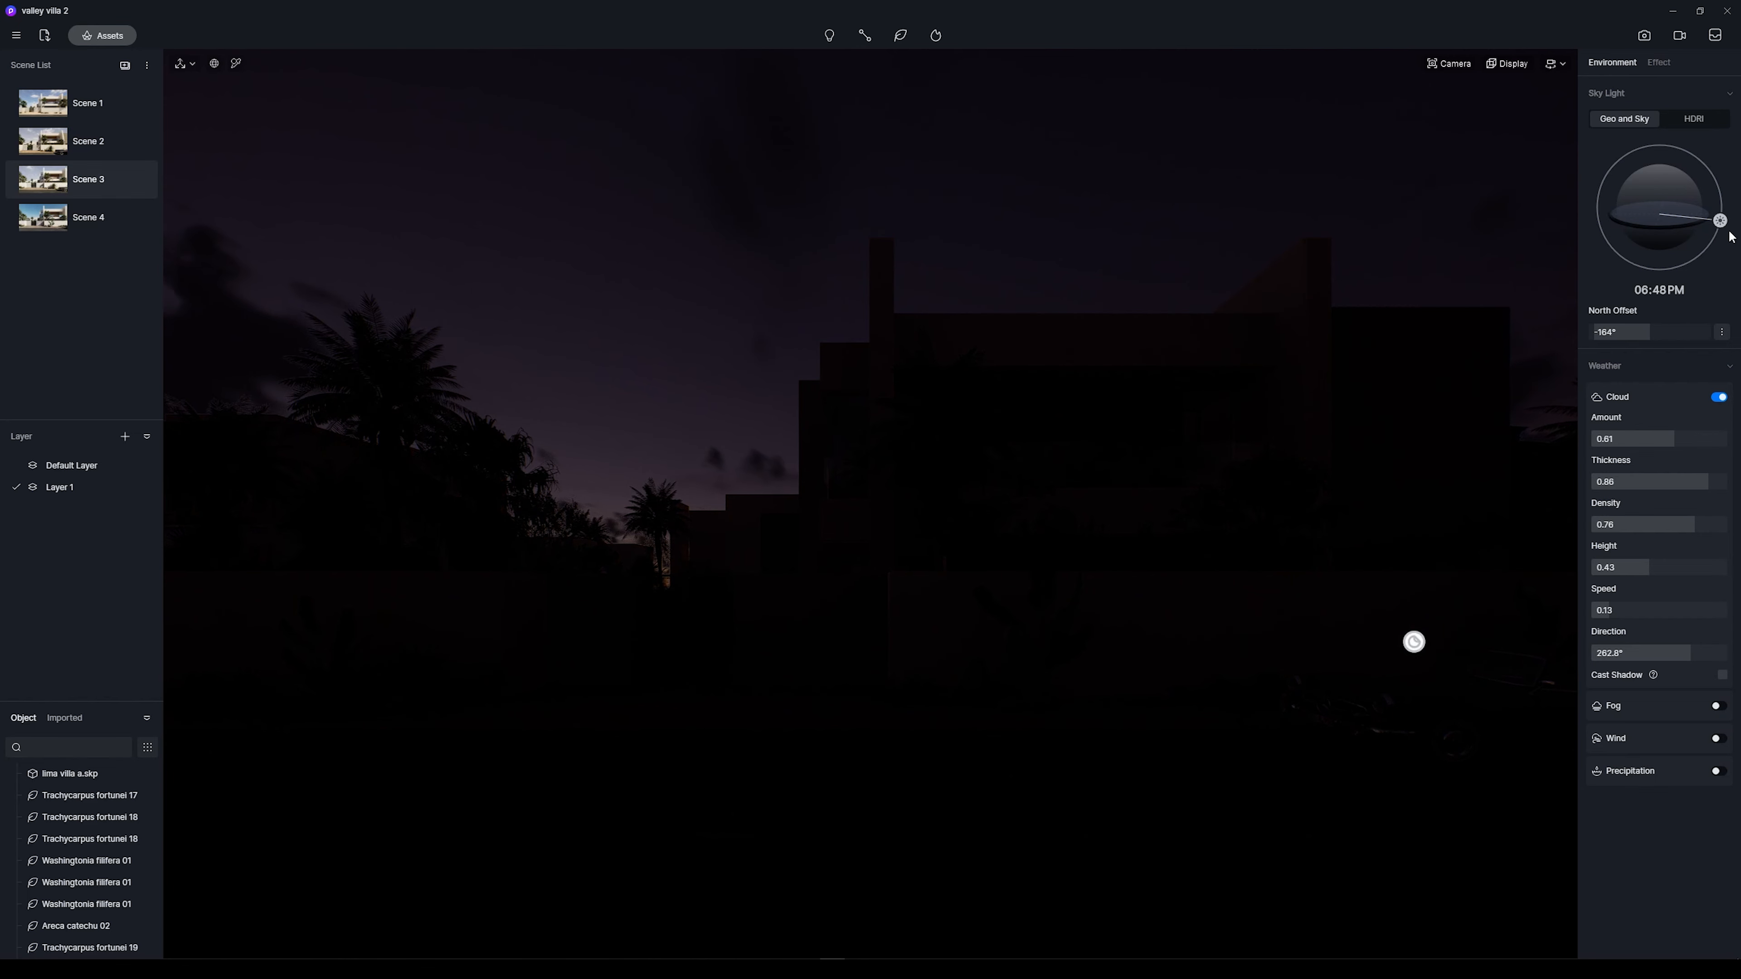
# Settle the time at 06:43 PM with north offset 126° for a dusky purple sky.
pyautogui.moveTo(1719, 219); pyautogui.dragTo(1717, 230)
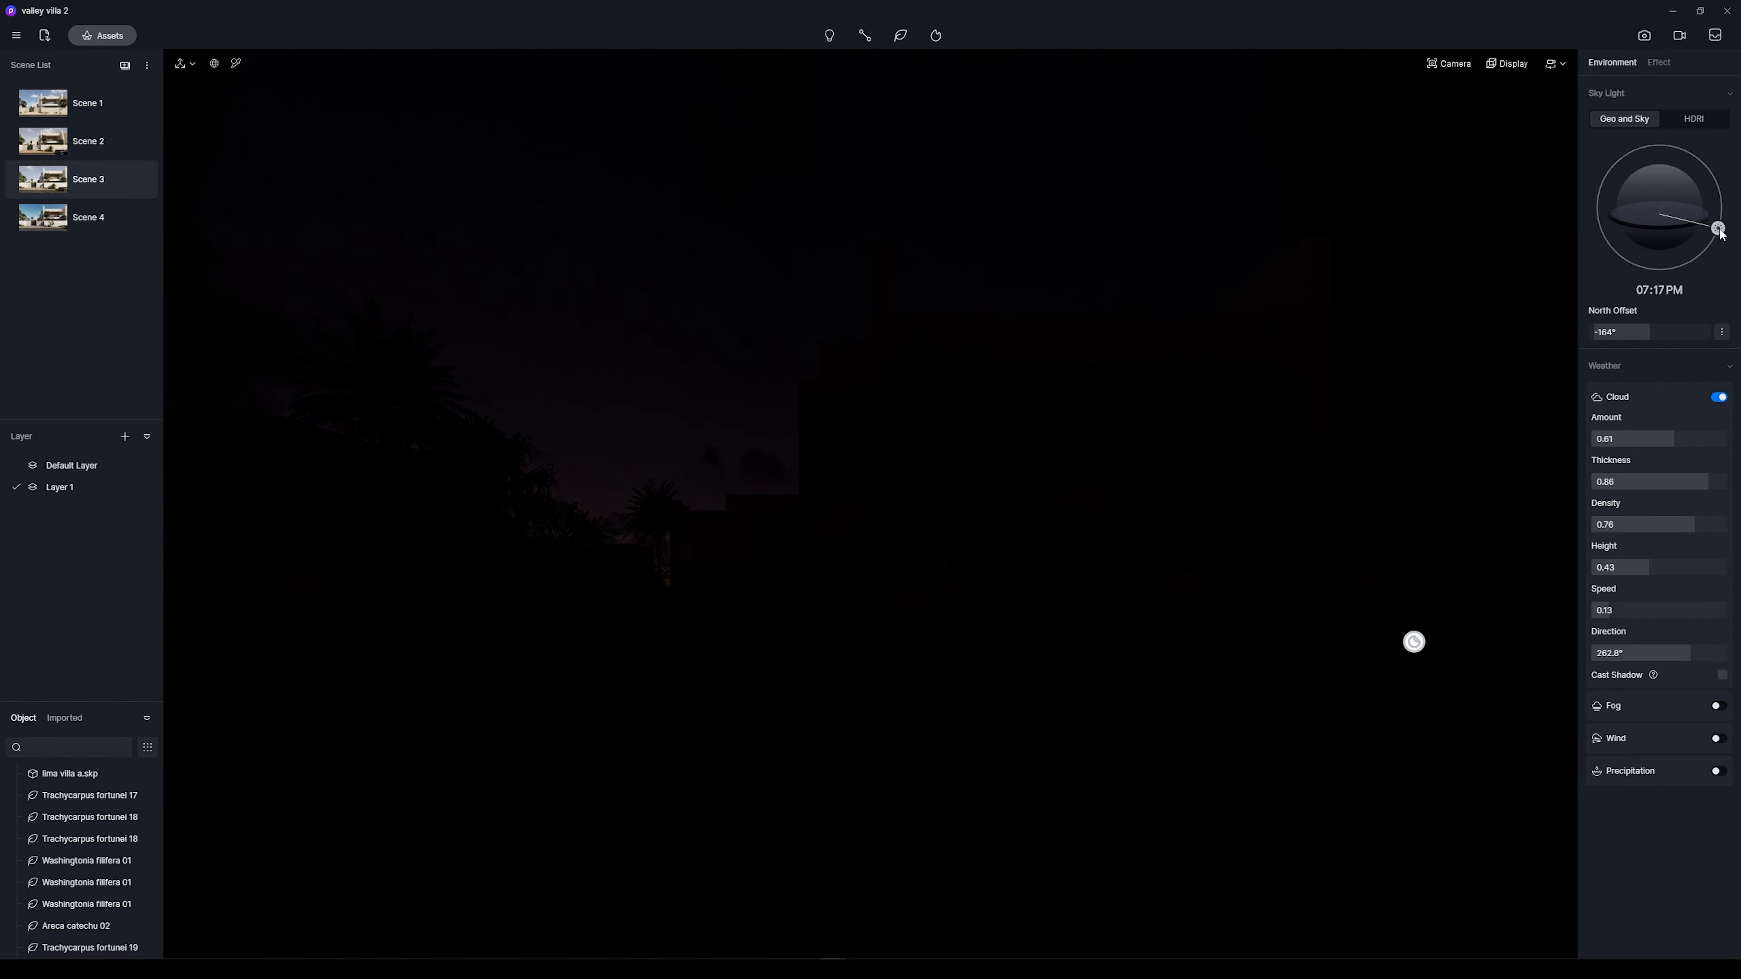
pyautogui.moveTo(1718, 229); pyautogui.dragTo(1720, 214)
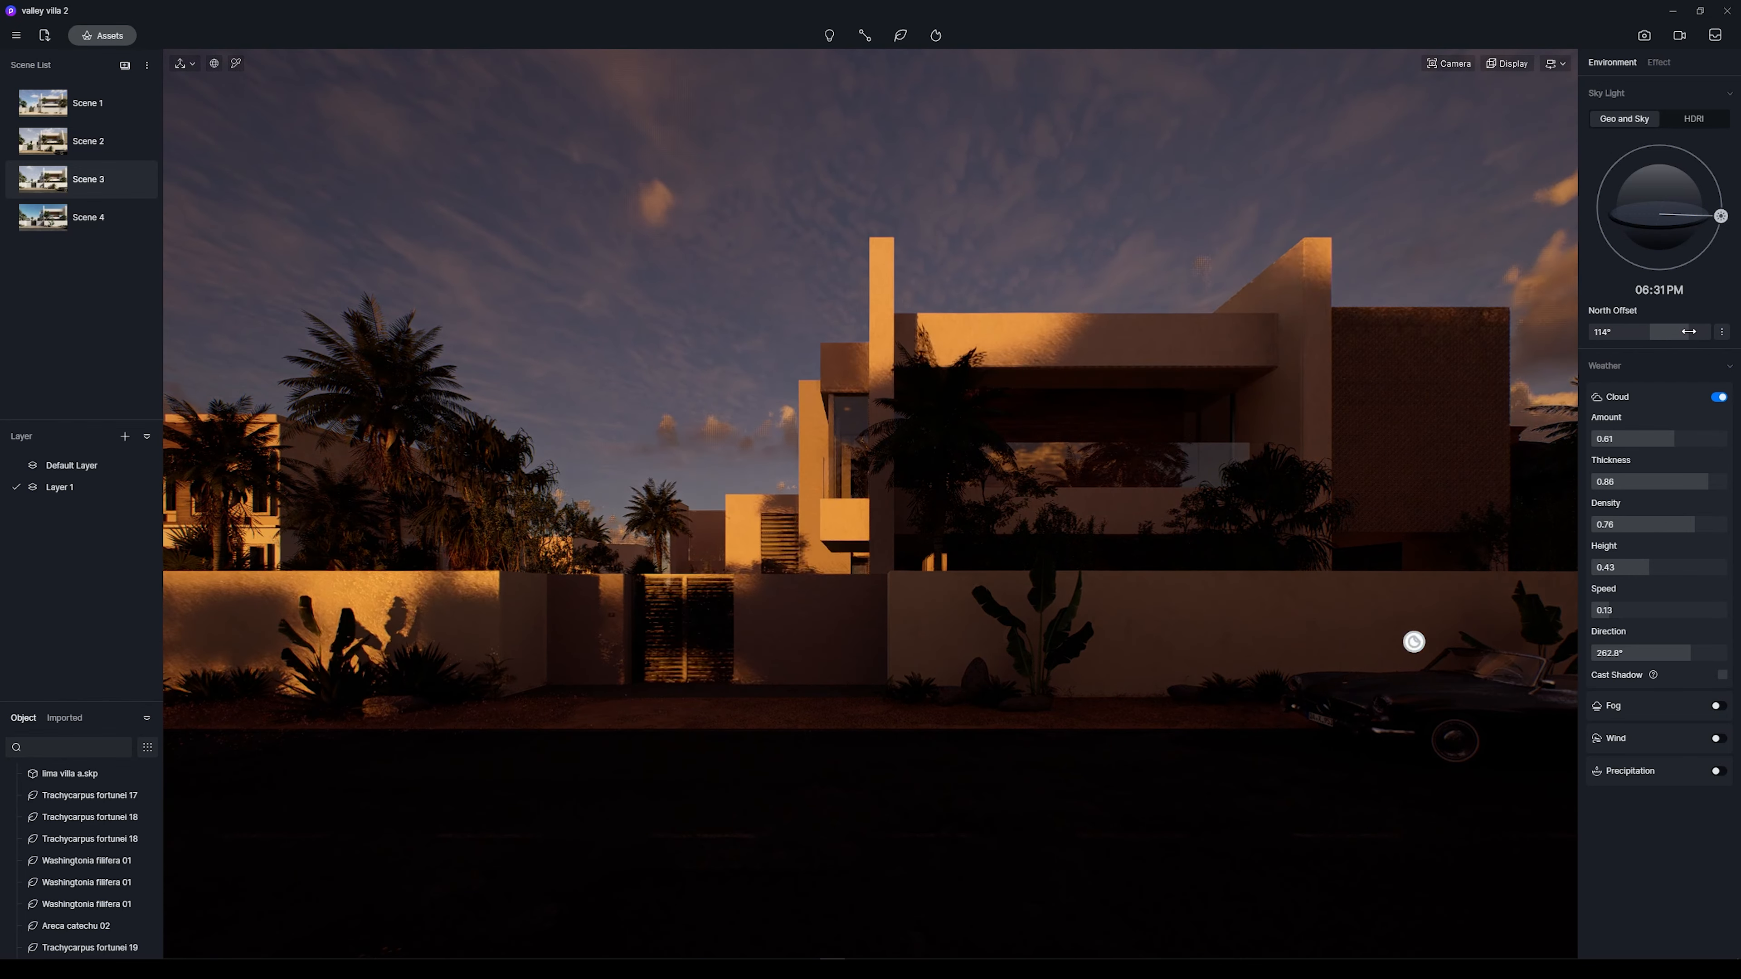
pyautogui.moveTo(1720, 216); pyautogui.dragTo(1721, 218)
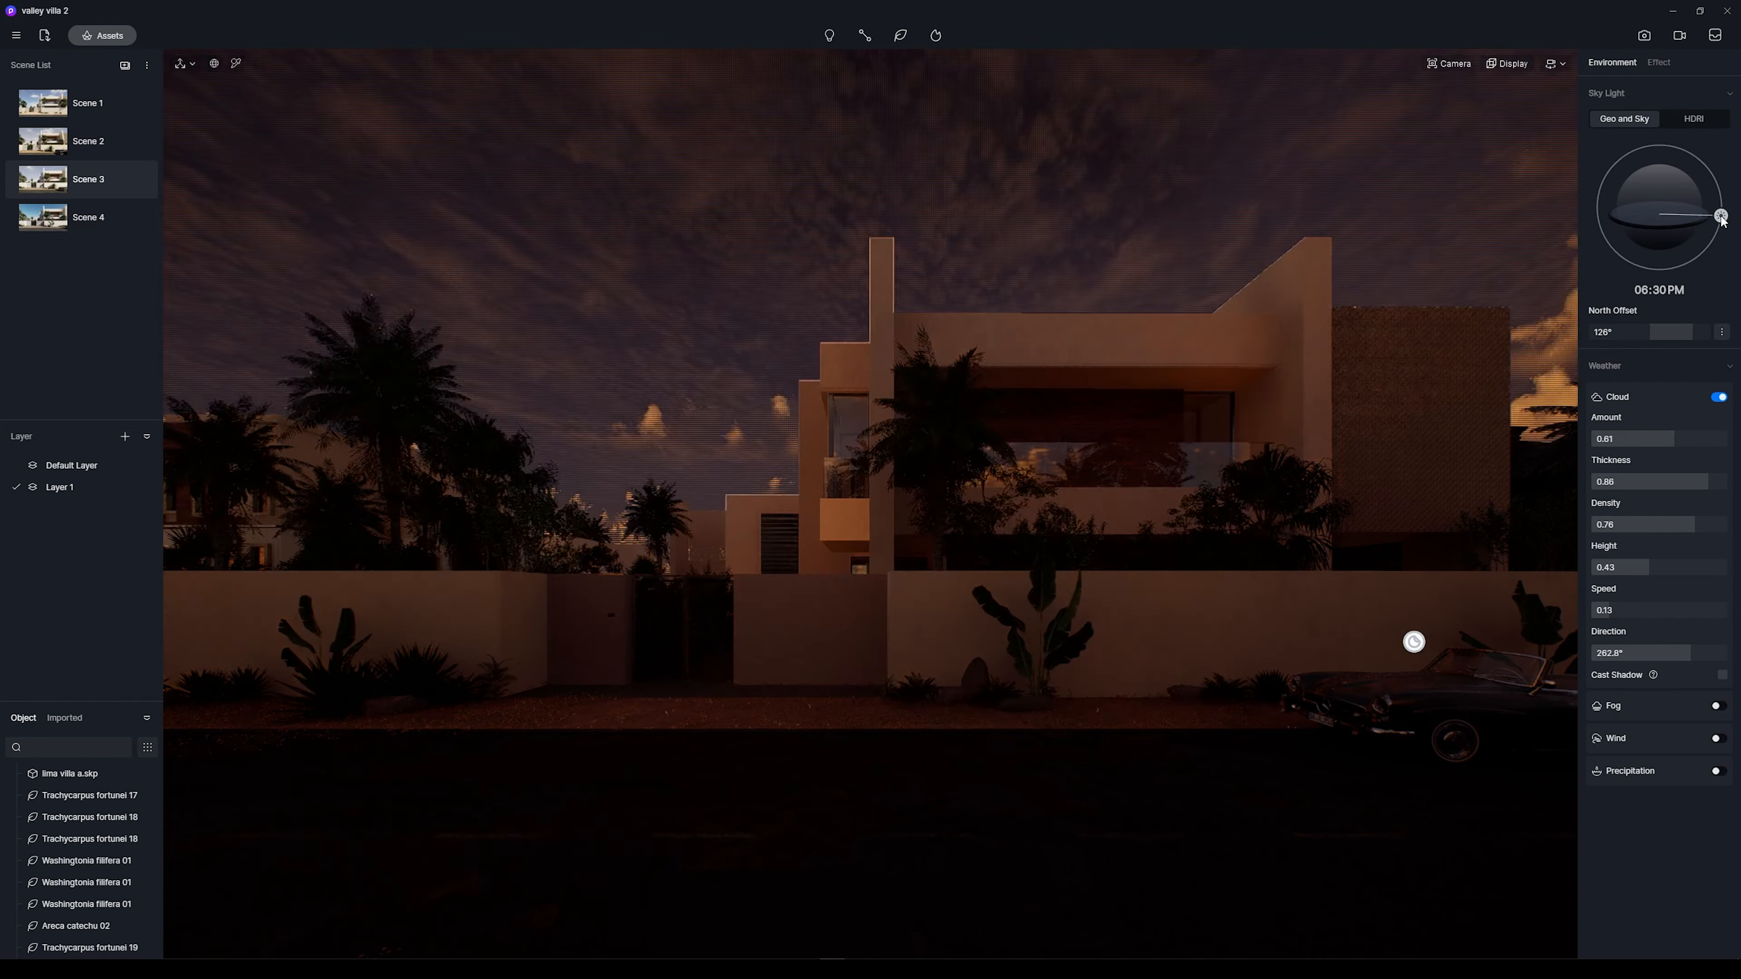
pyautogui.moveTo(1722, 215); pyautogui.dragTo(1720, 226)
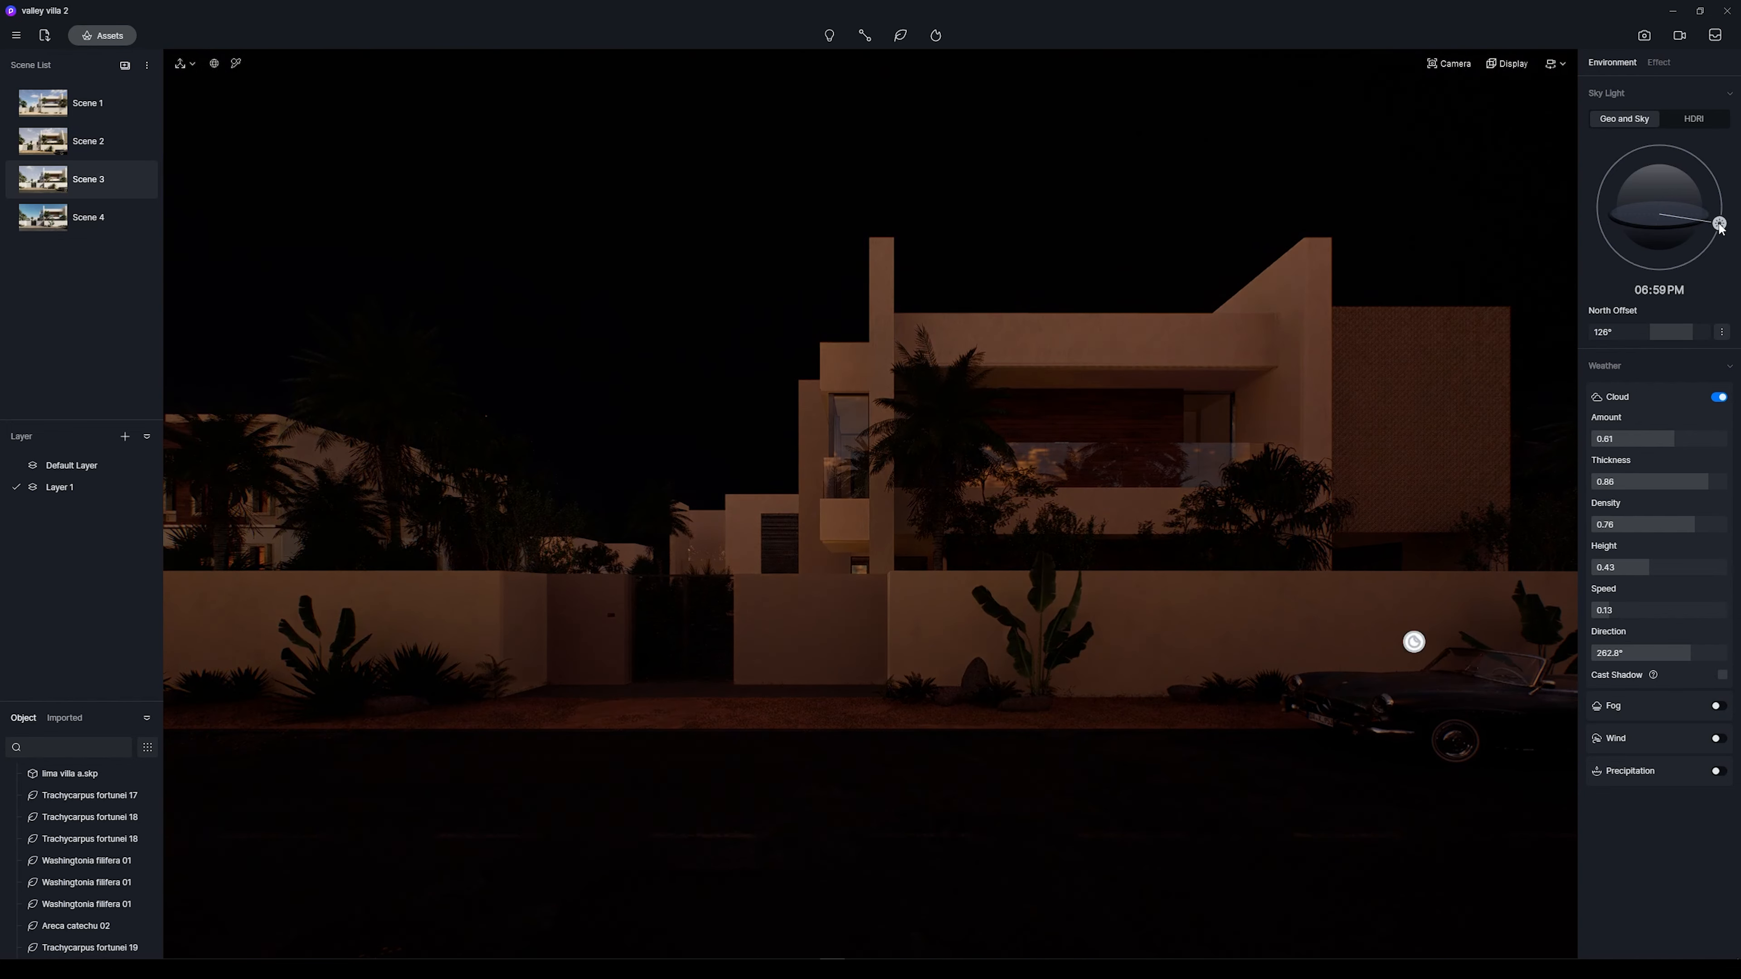
pyautogui.moveTo(1719, 224); pyautogui.dragTo(1719, 219)
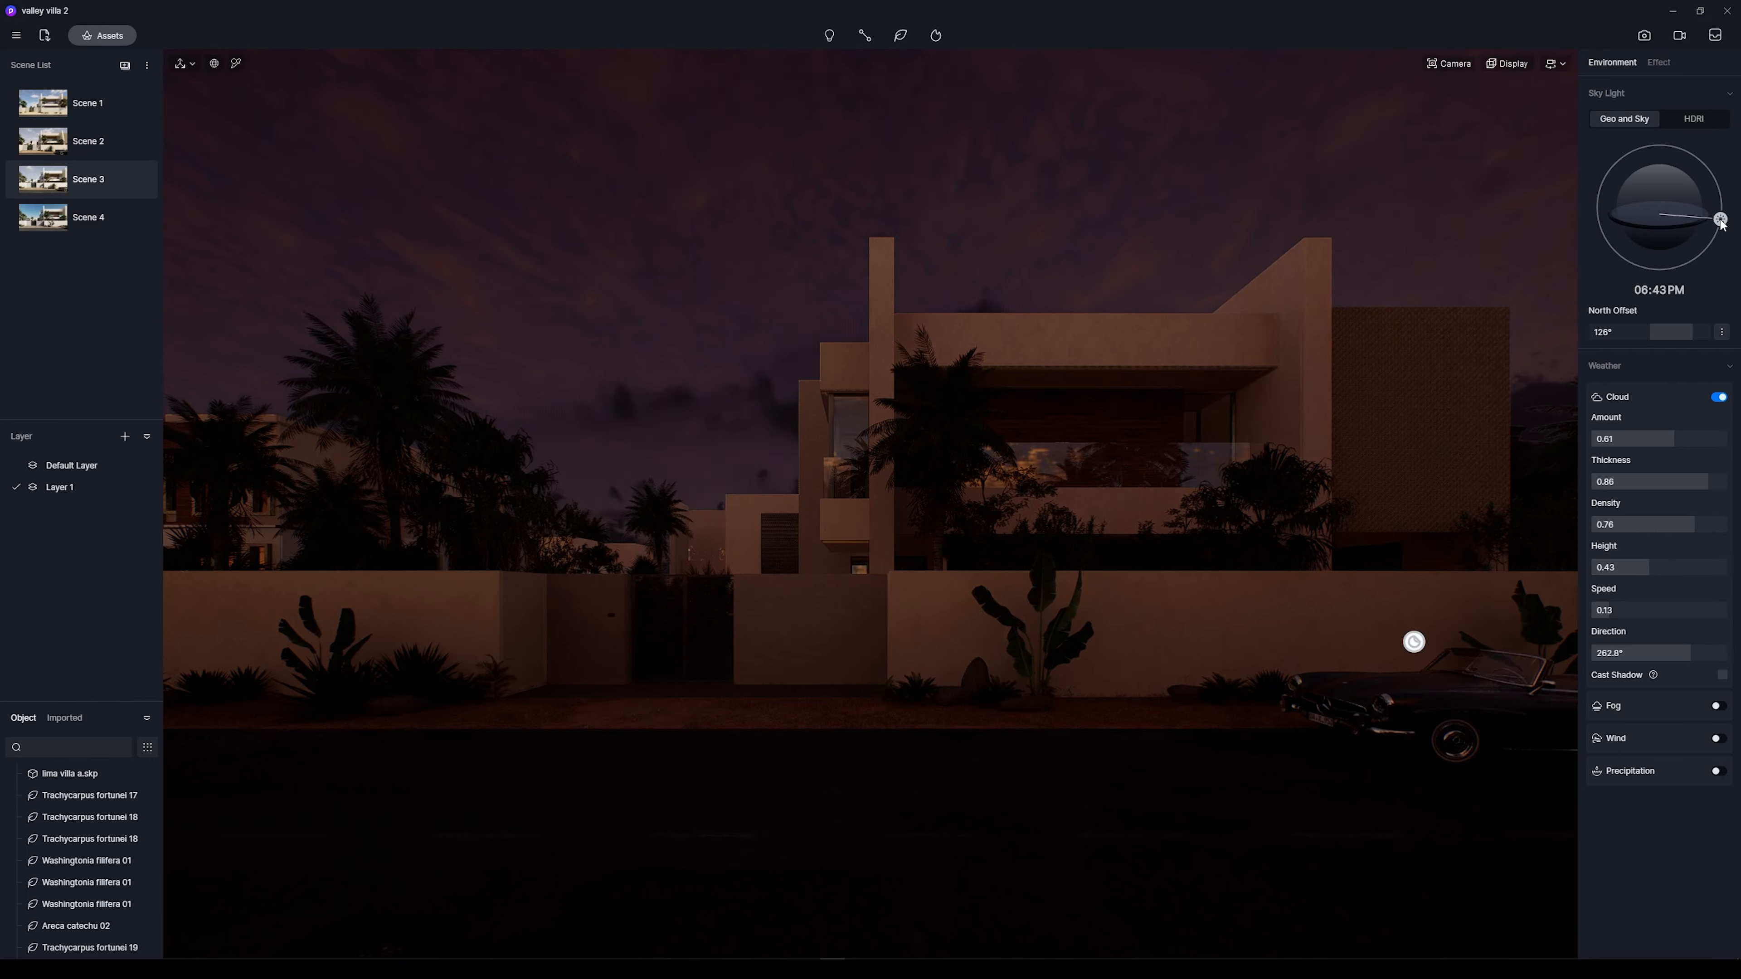